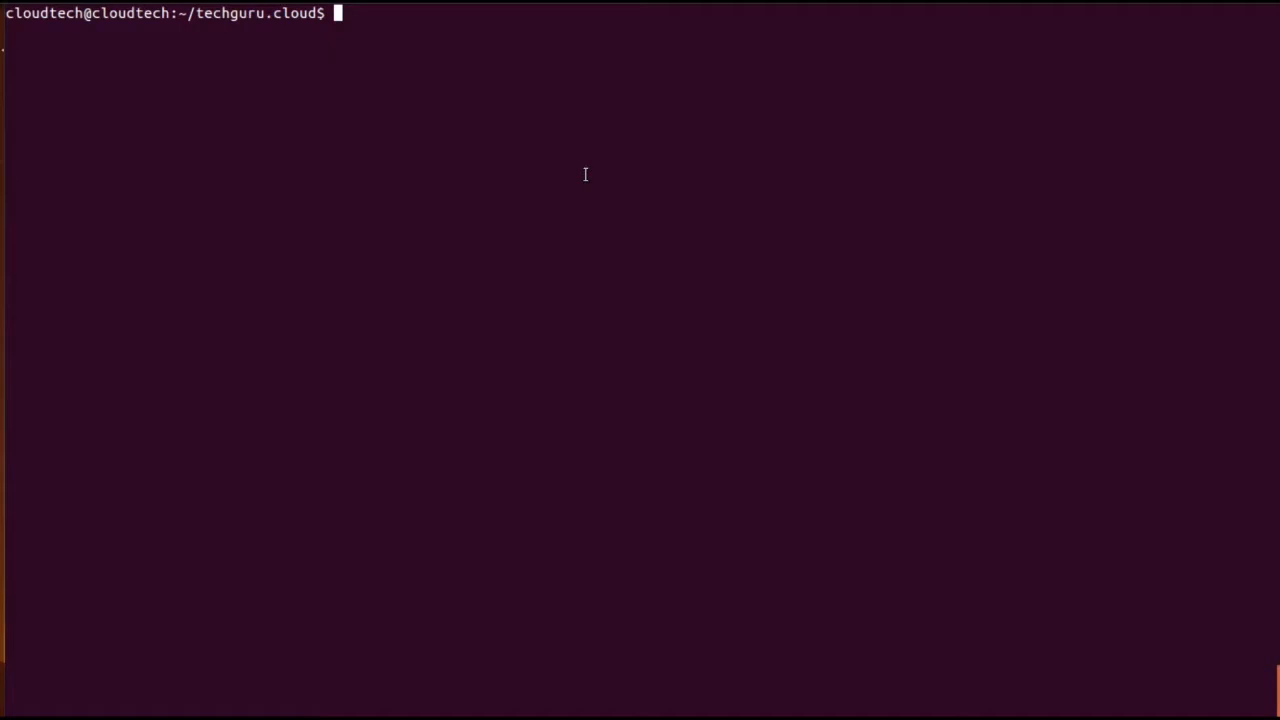
- Run ls -lrth ~/.boto to check for a boto credentials file in the home folder
{"action": "type", "text": "ls -lrth ~/.boto"}
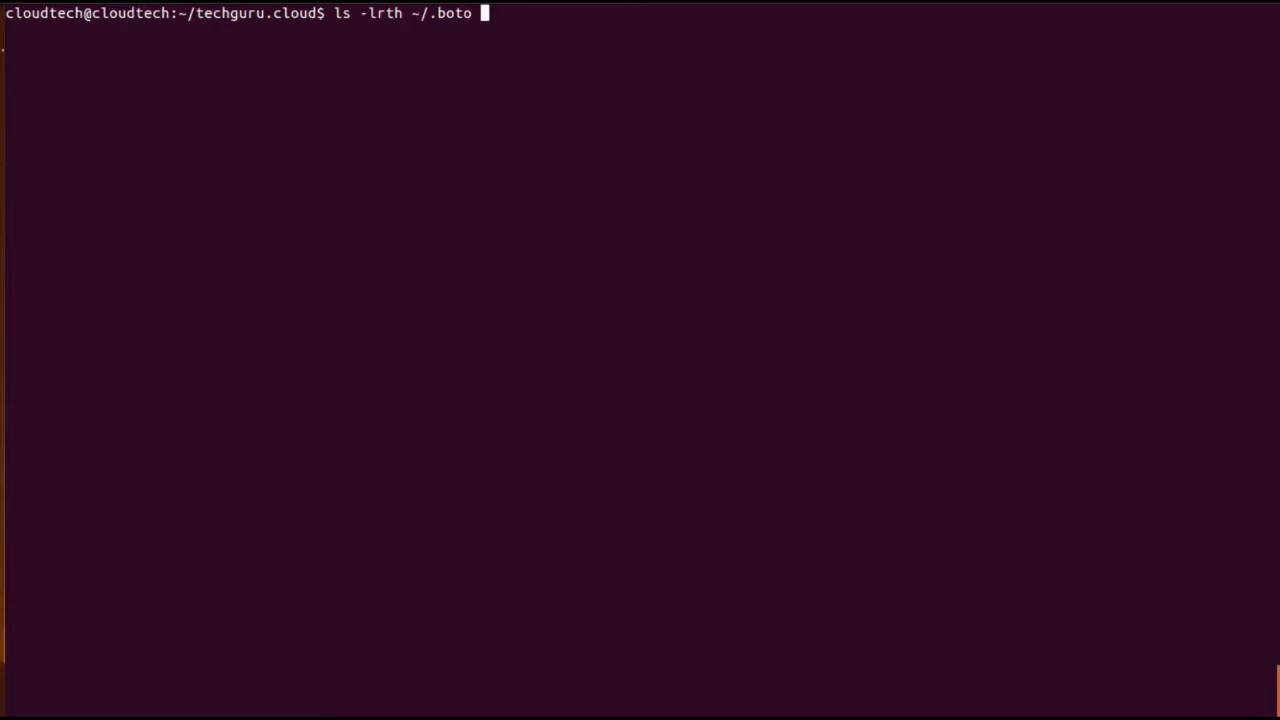
{"action": "key", "text": "Return"}
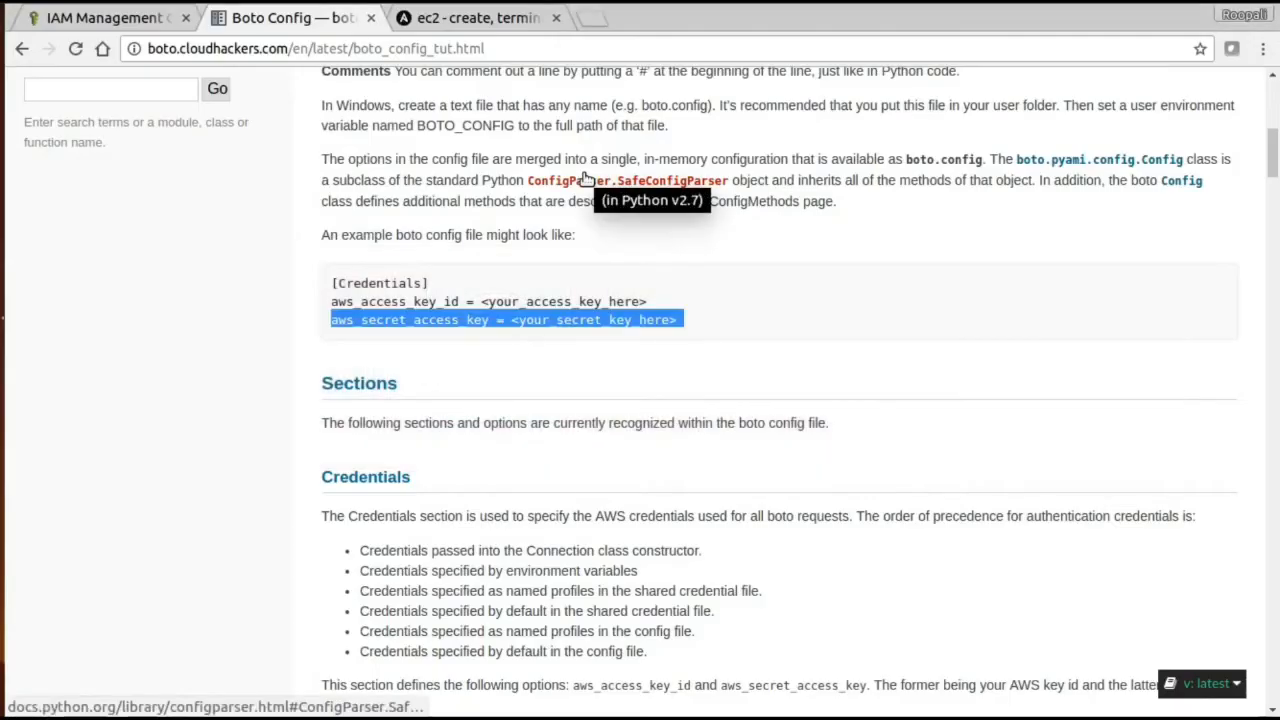
{"action": "mouse_move", "coordinate": [398, 284]}
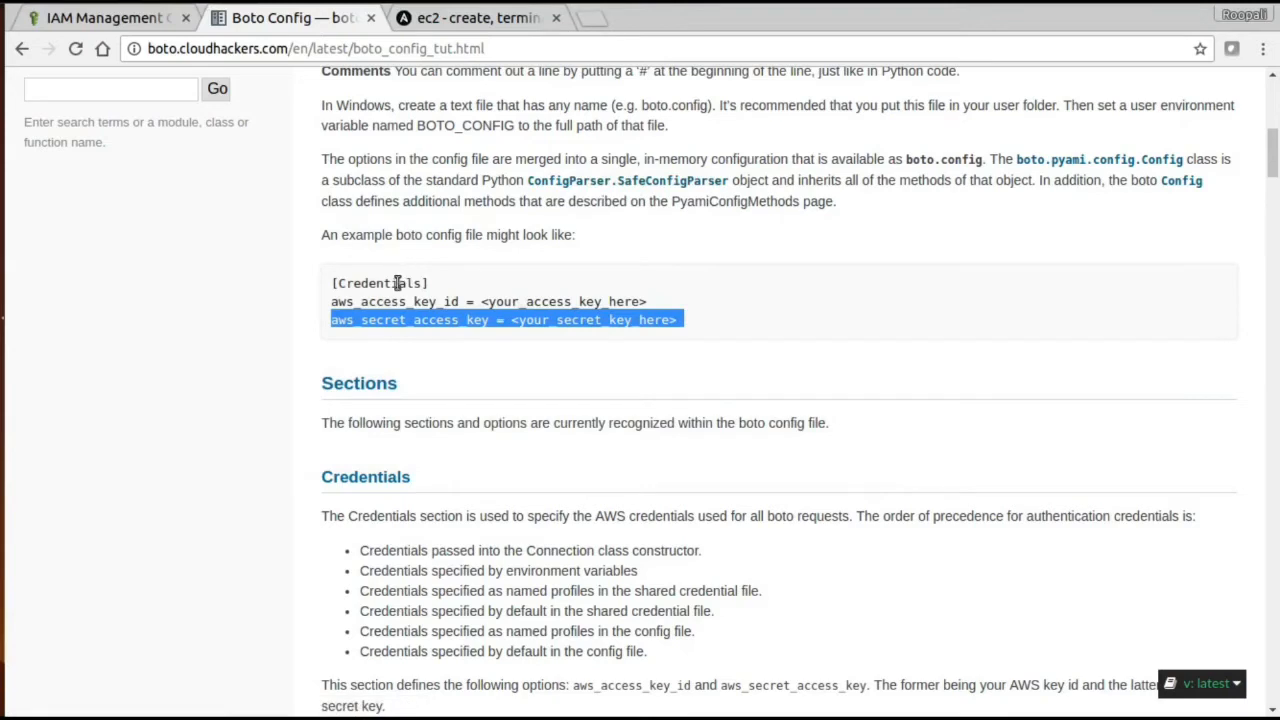
{"action": "double_click", "coordinate": [380, 284]}
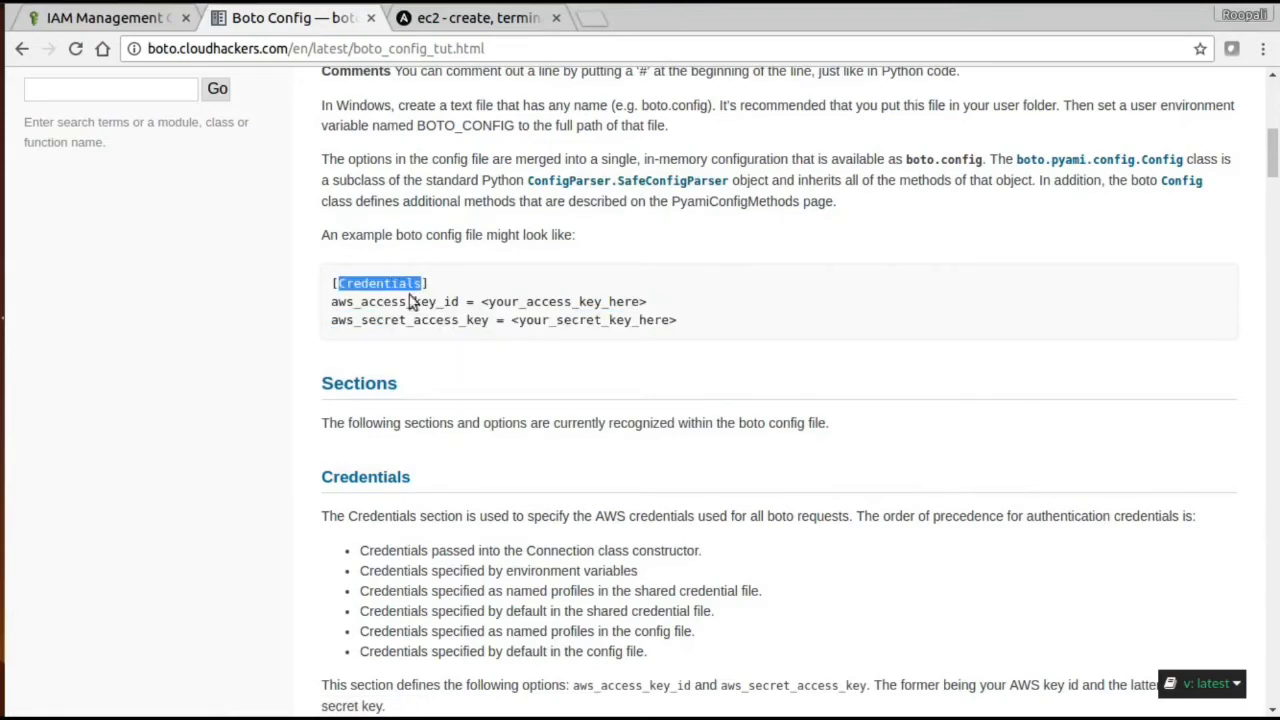
{"action": "double_click", "coordinate": [392, 300]}
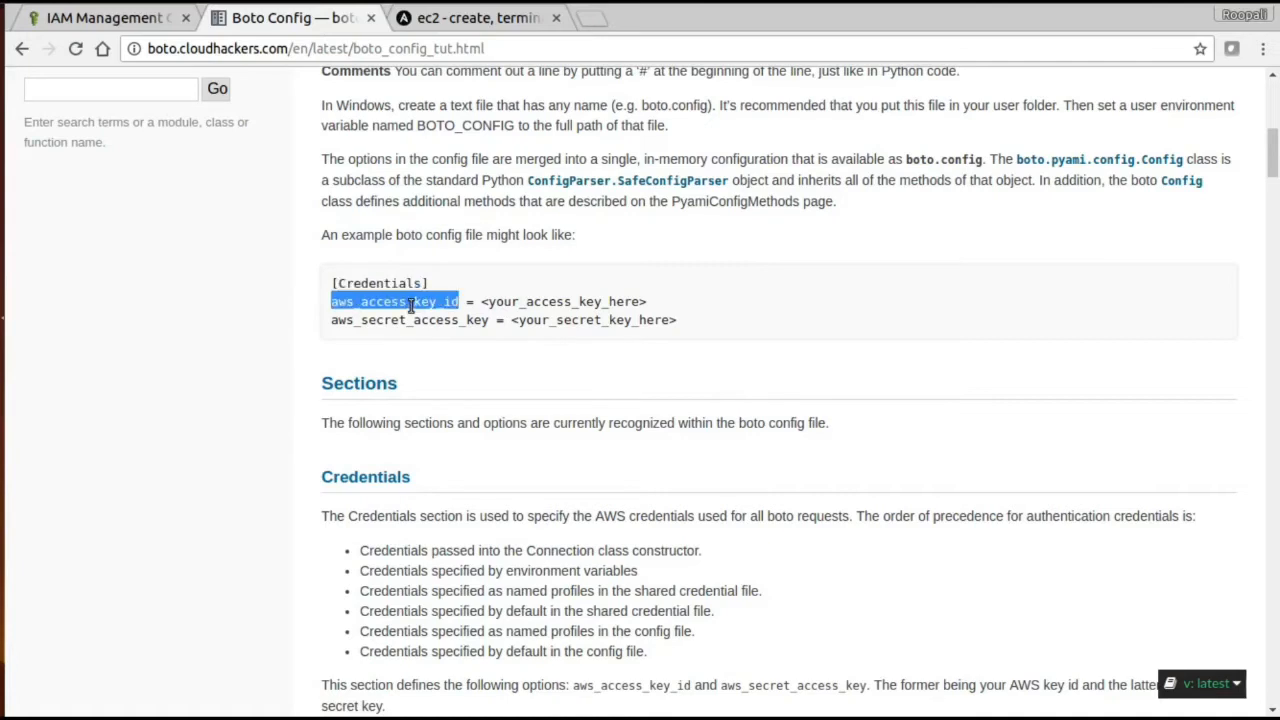
{"action": "double_click", "coordinate": [380, 320]}
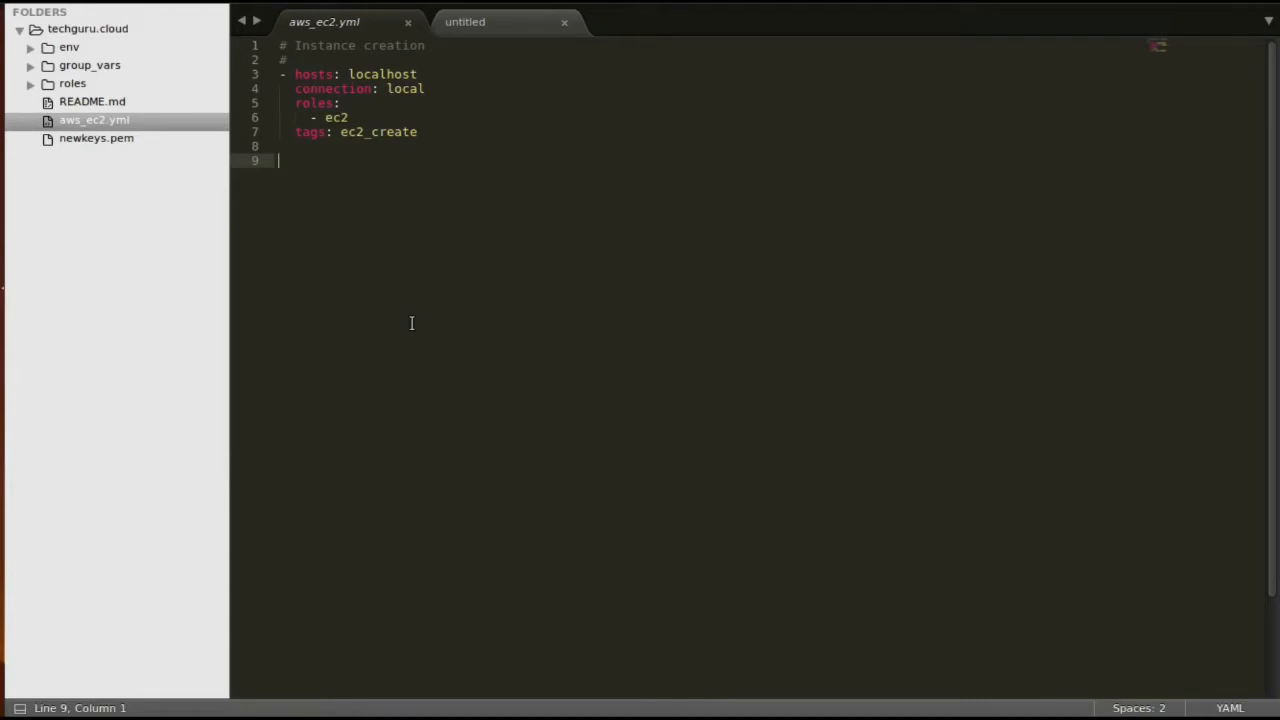
{"action": "mouse_move", "coordinate": [308, 276]}
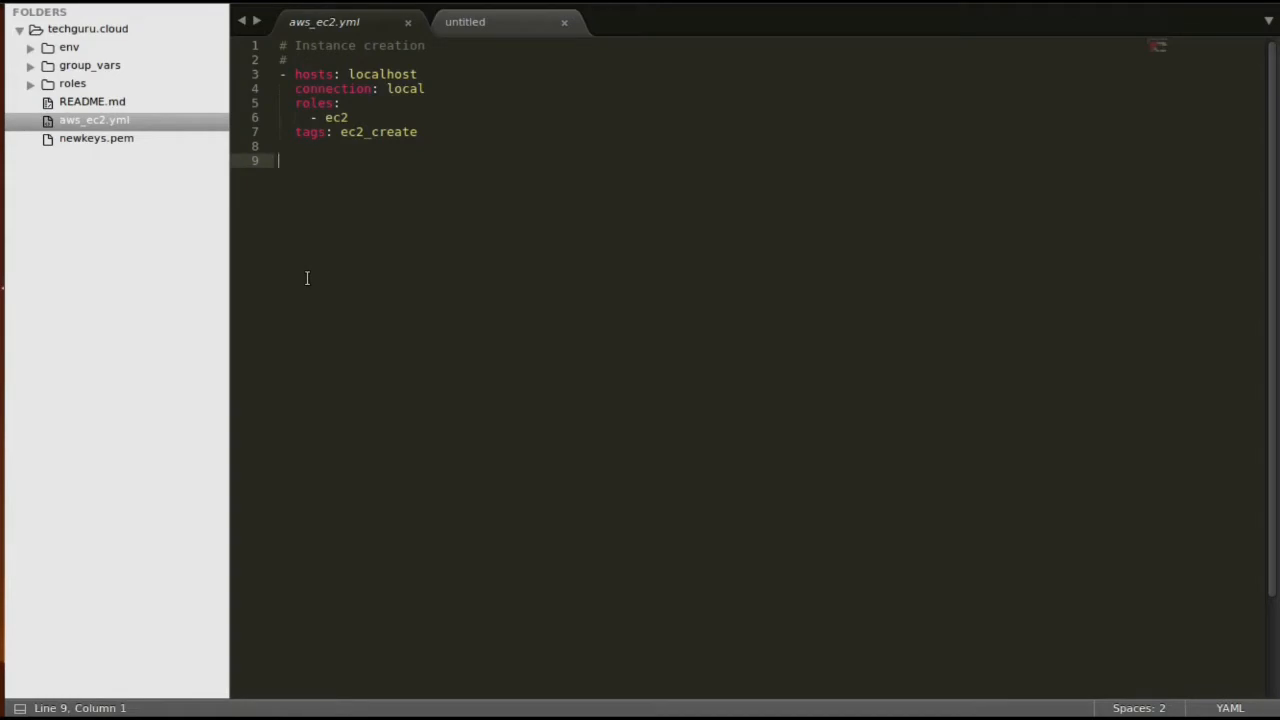
{"action": "mouse_move", "coordinate": [182, 132]}
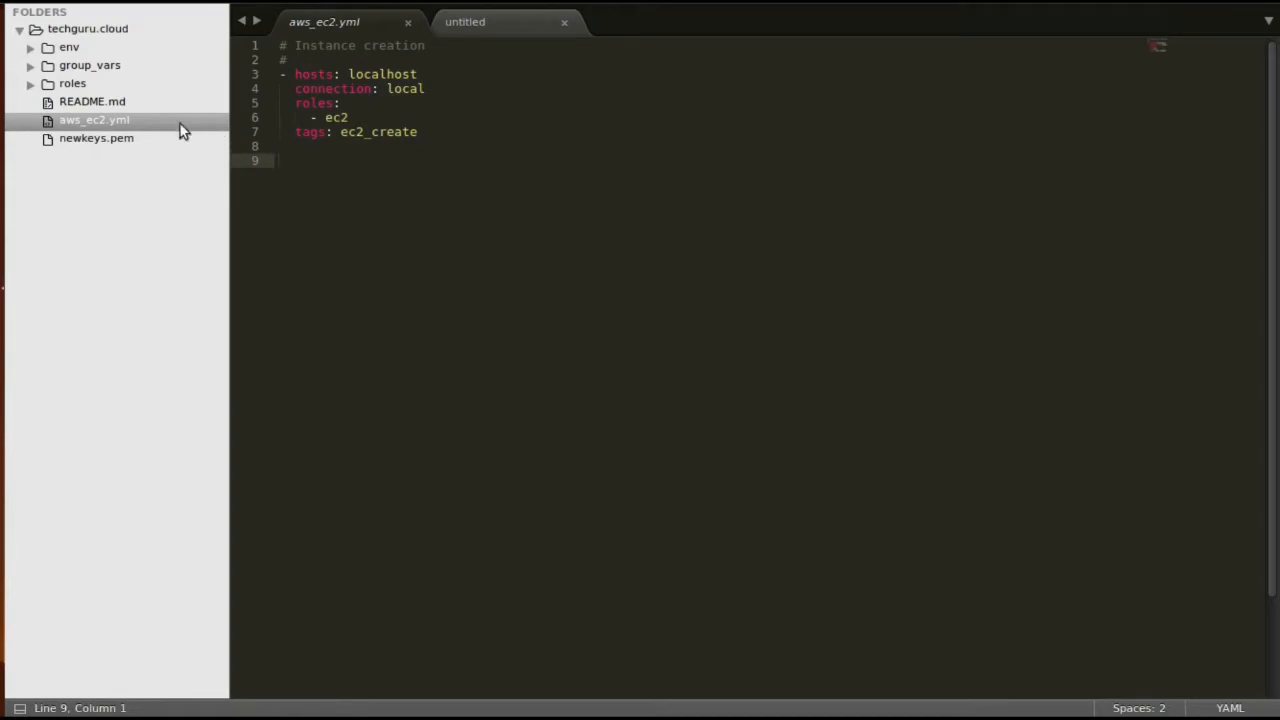
{"action": "mouse_move", "coordinate": [124, 120]}
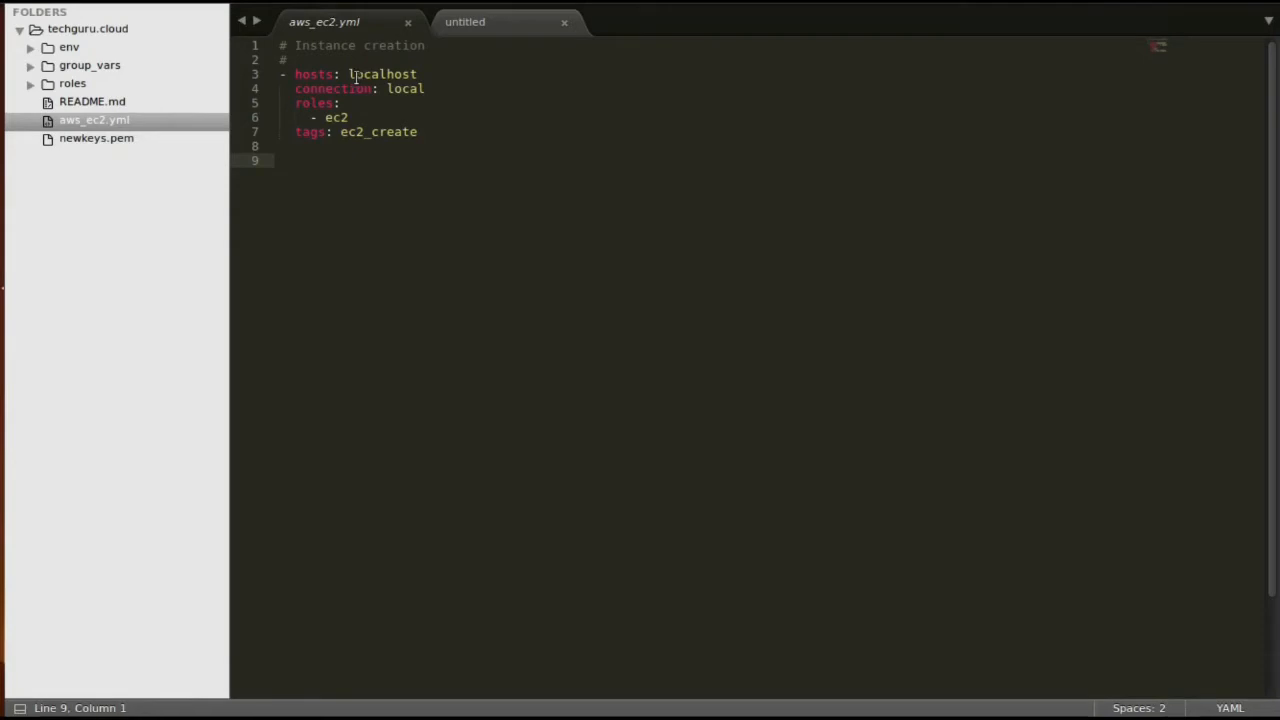
- Highlight the localhost hosts value, ec2_create tag and ec2 role lines in aws_ec2.yml
{"action": "double_click", "coordinate": [382, 74]}
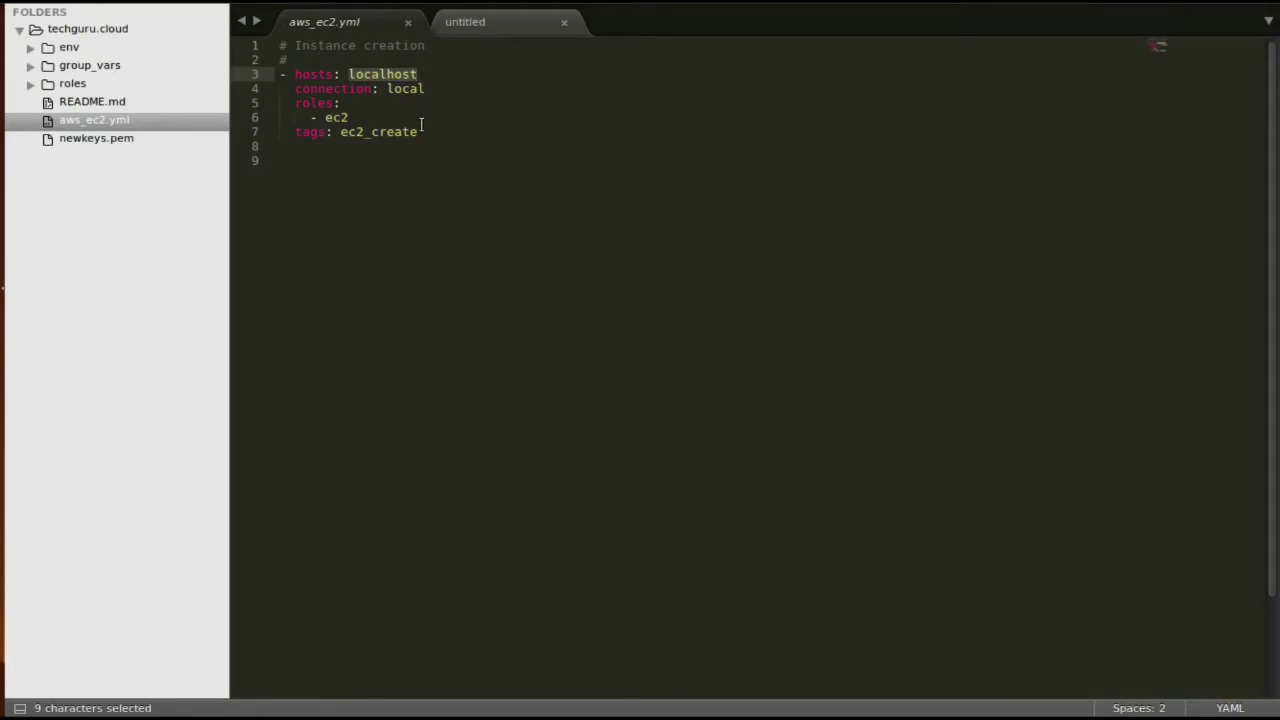
{"action": "double_click", "coordinate": [312, 104]}
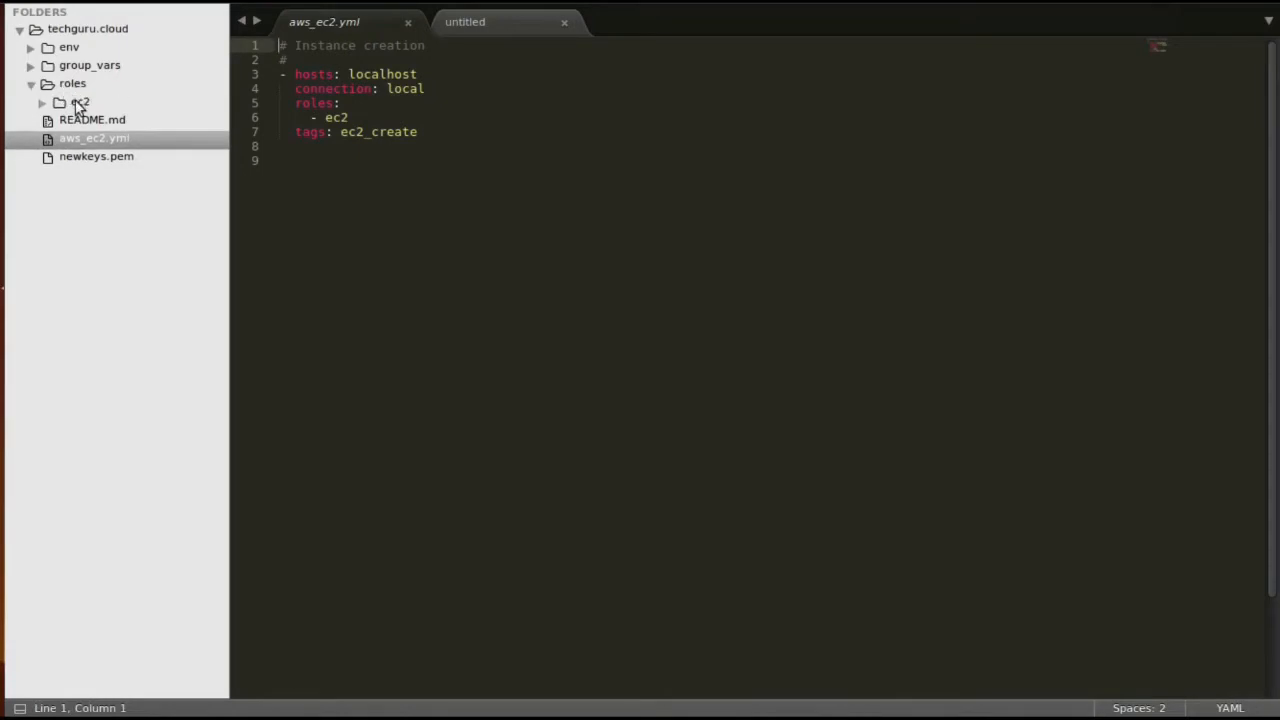
{"action": "mouse_move", "coordinate": [184, 112]}
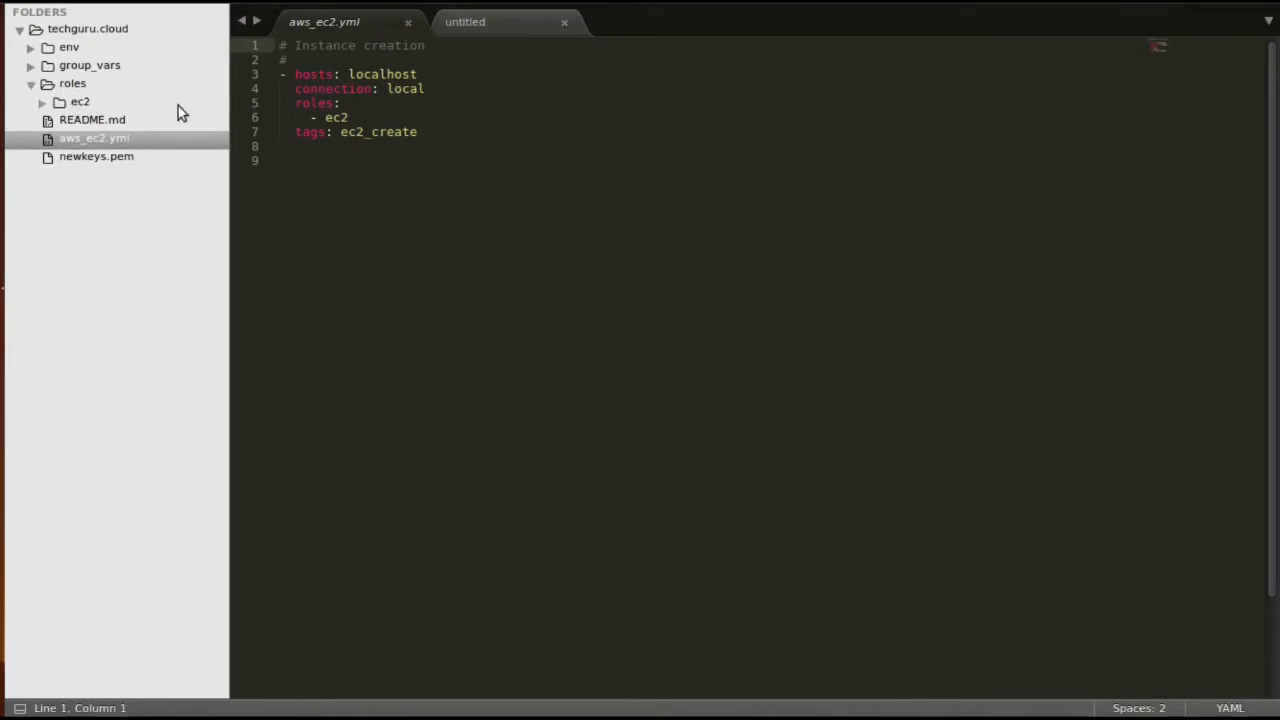
{"action": "mouse_move", "coordinate": [82, 104]}
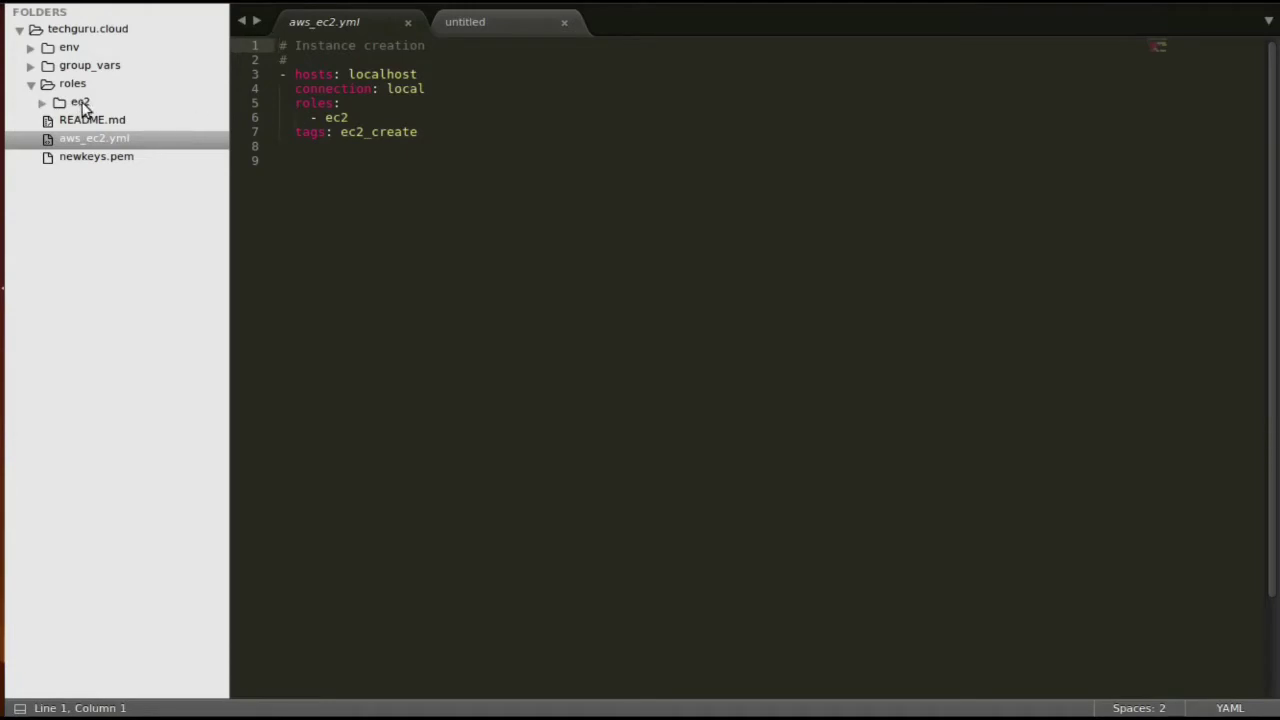
{"action": "left_click", "coordinate": [332, 116]}
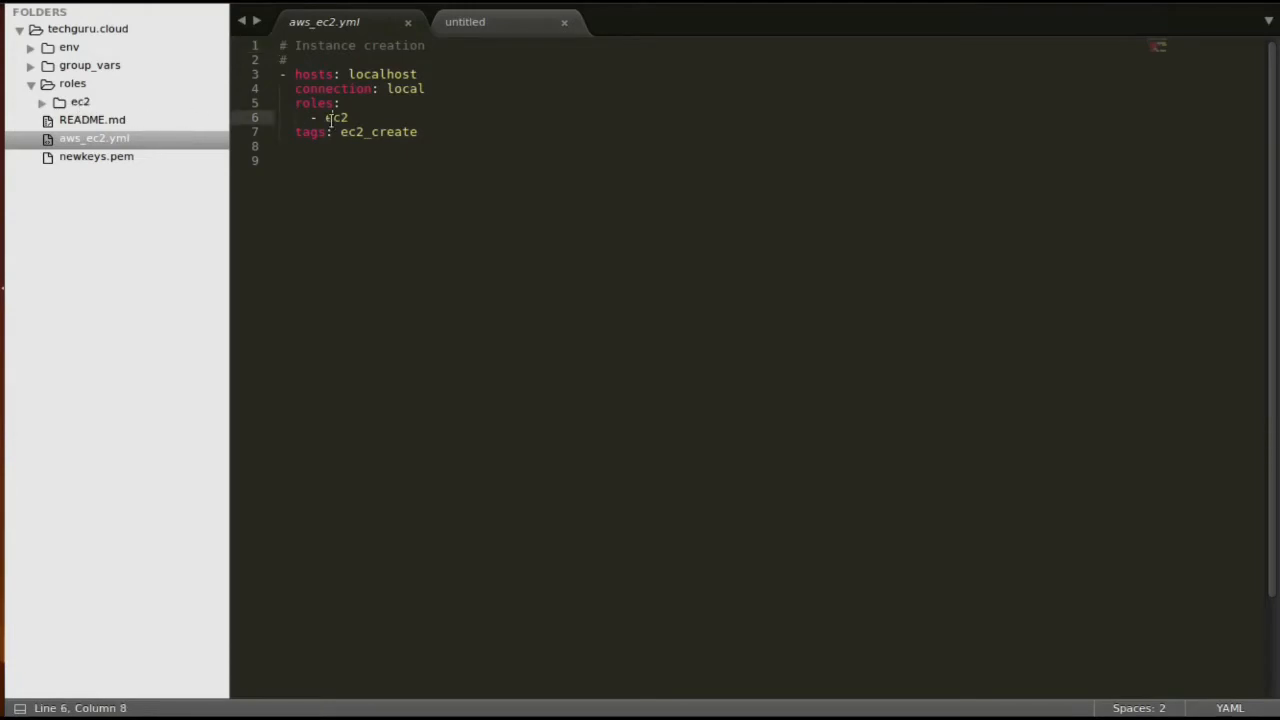
{"action": "left_click_drag", "start_coordinate": [296, 116], "coordinate": [350, 116]}
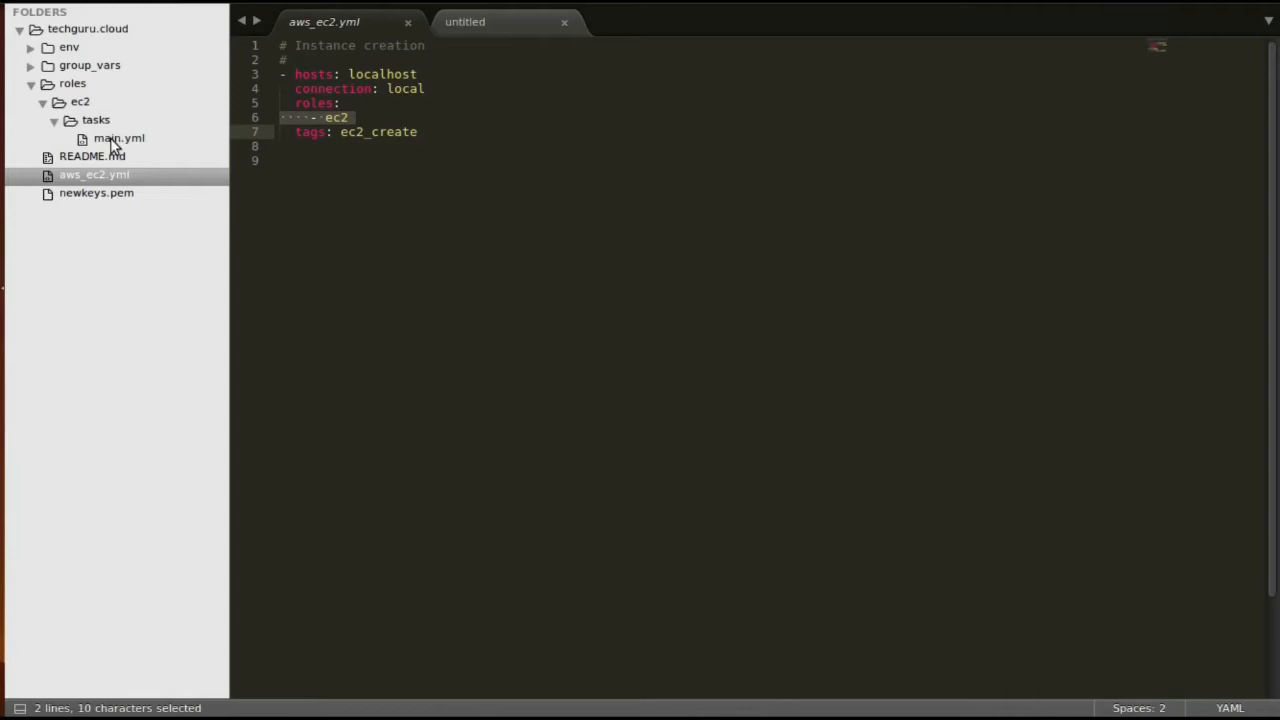
- Open roles/ec2/tasks/main.yml and select the ec2 module key in the Create instances task
{"action": "left_click", "coordinate": [120, 138]}
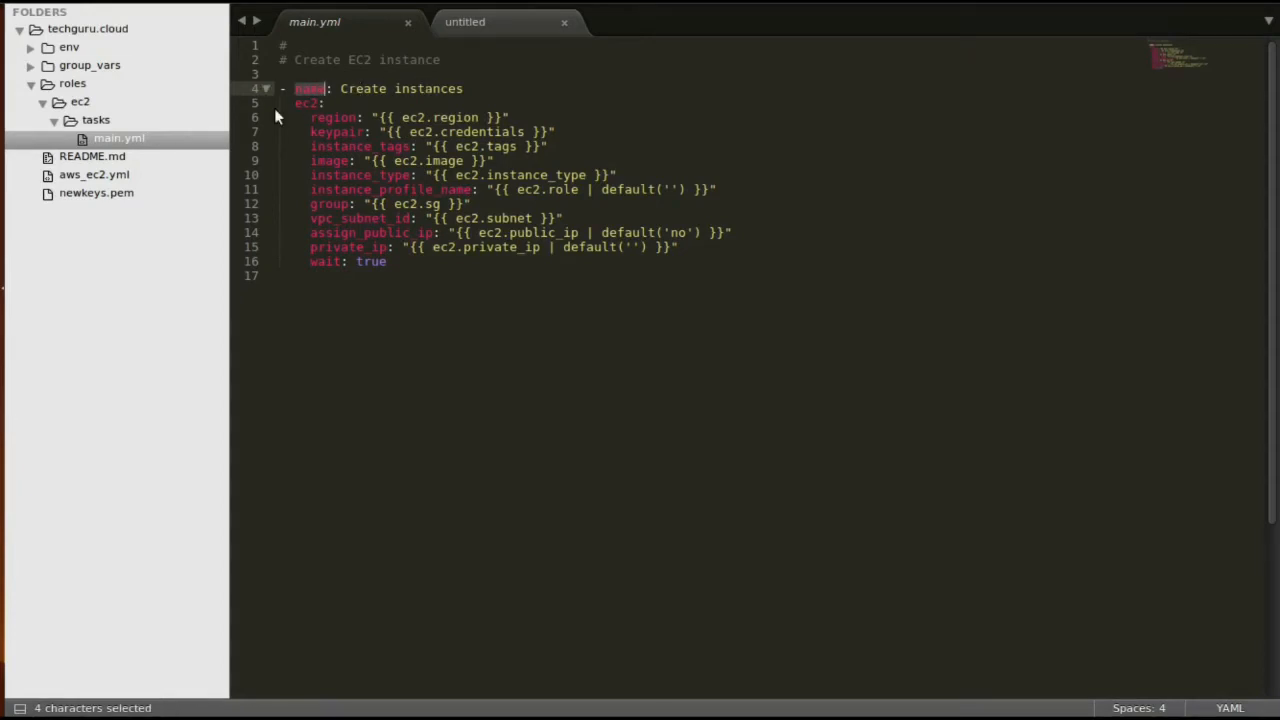
{"action": "left_click", "coordinate": [312, 104]}
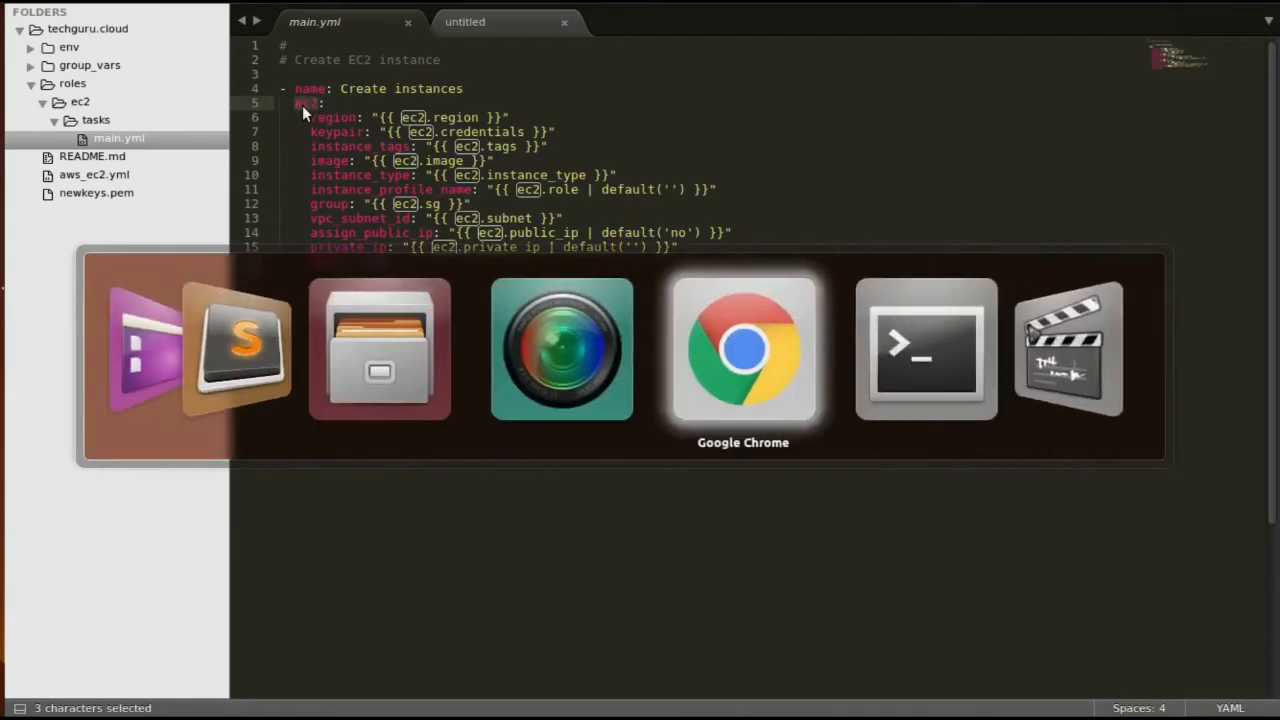
- In Chrome, scroll the ec2 module docs to the Options table and highlight the required column
{"action": "left_click", "coordinate": [744, 350]}
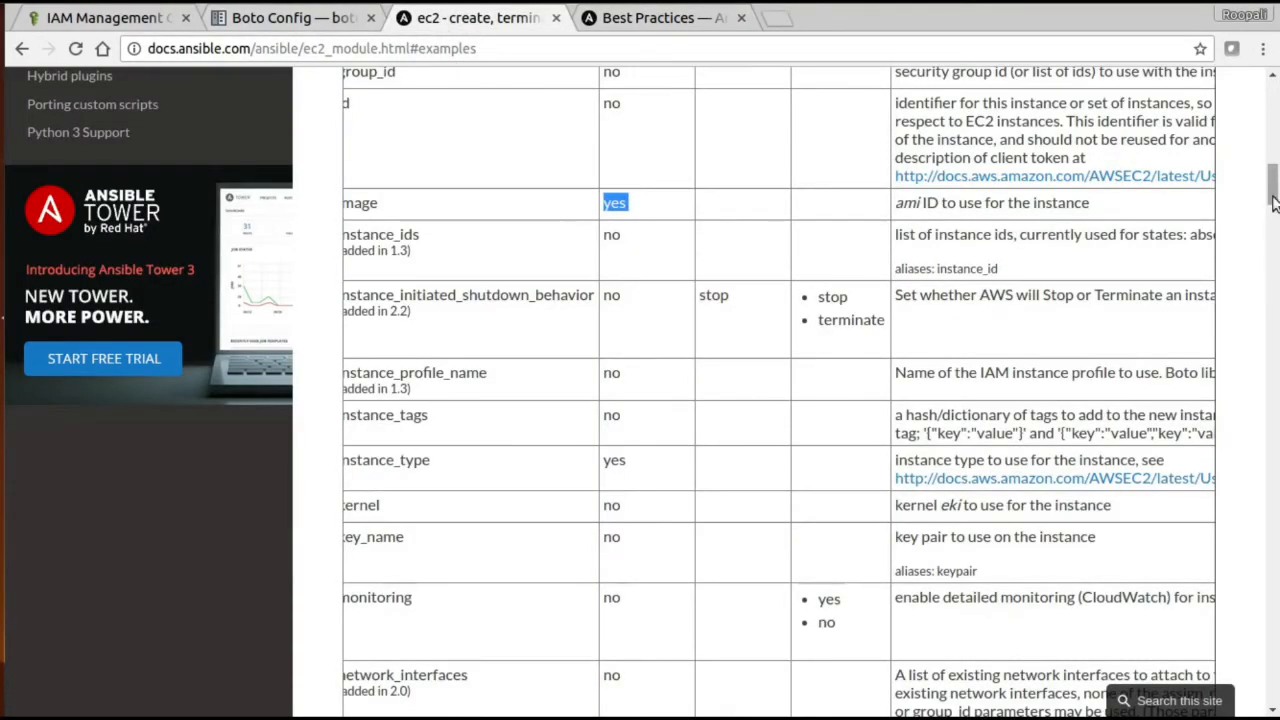
{"action": "scroll", "scroll_direction": "up", "scroll_amount": 3}
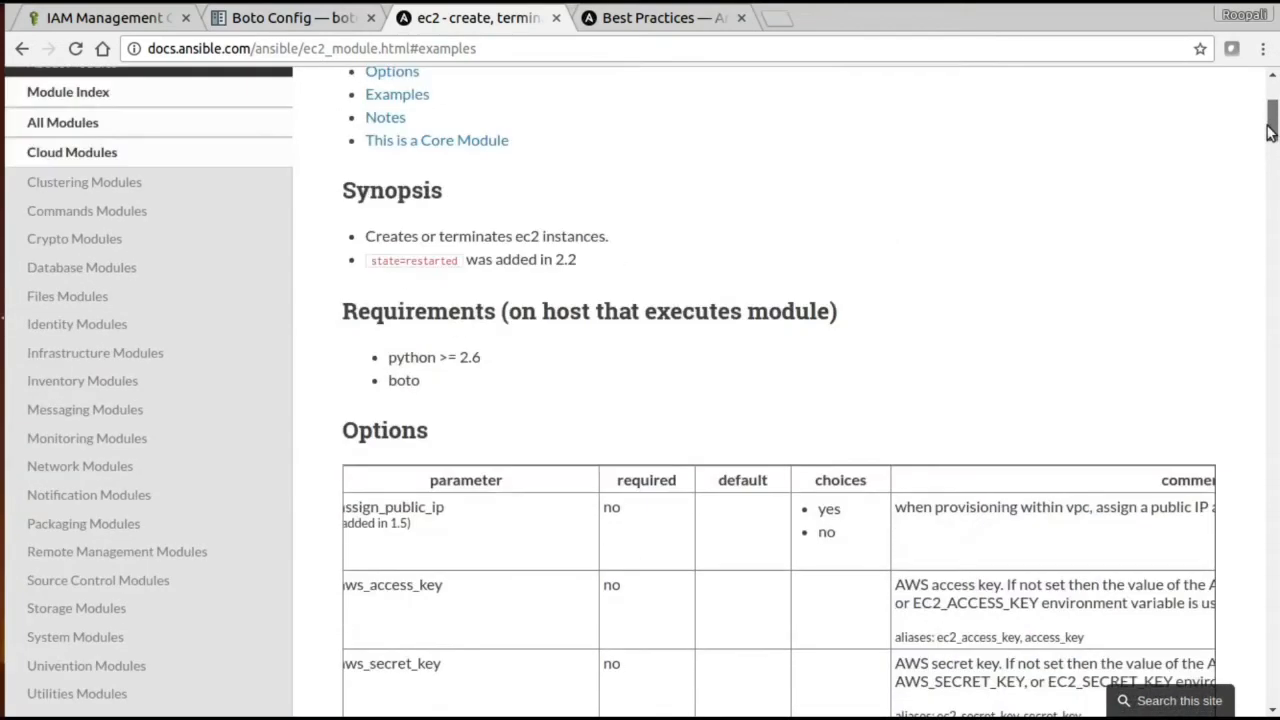
{"action": "scroll", "scroll_direction": "down", "scroll_amount": 3}
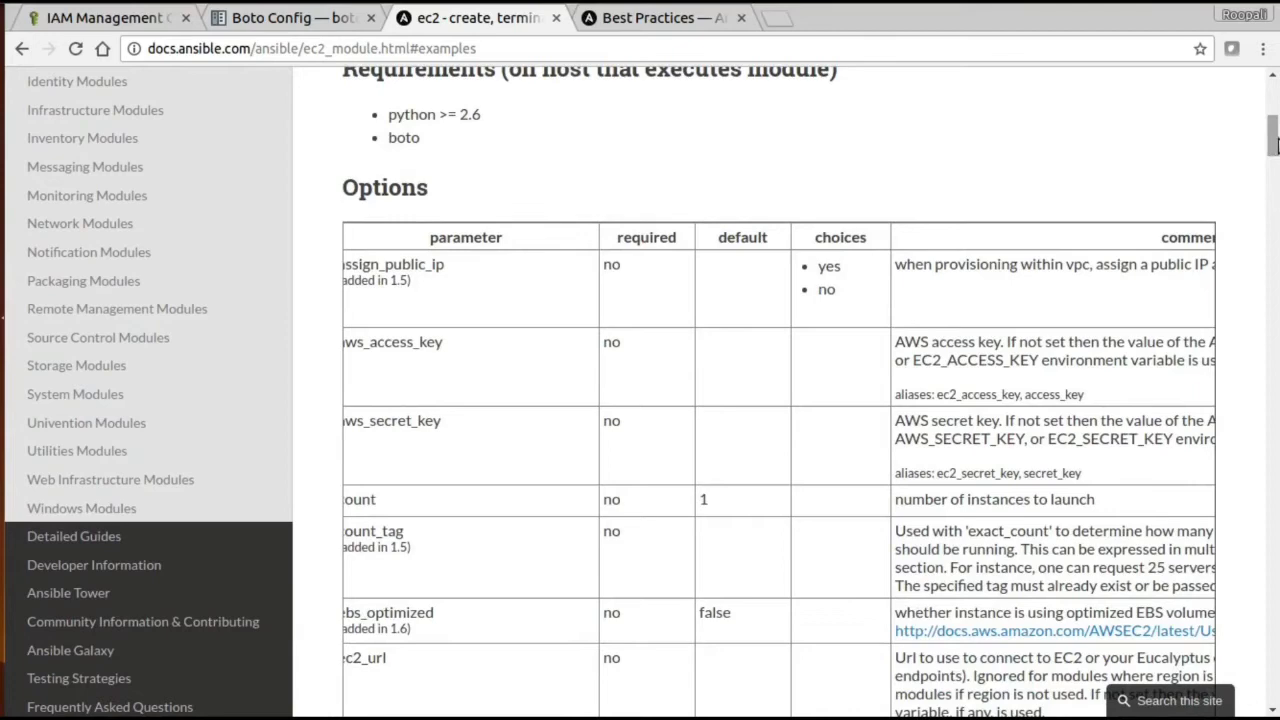
{"action": "scroll", "scroll_direction": "up", "scroll_amount": 3}
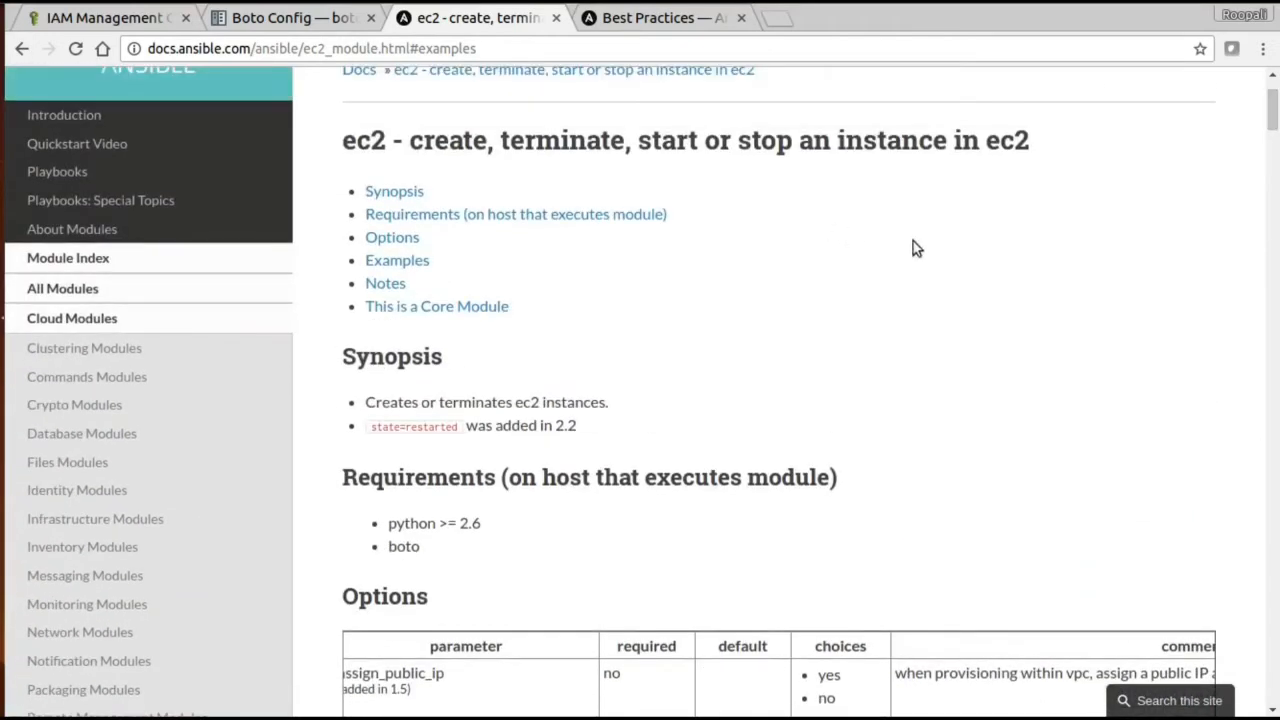
{"action": "scroll", "scroll_direction": "down", "scroll_amount": 3}
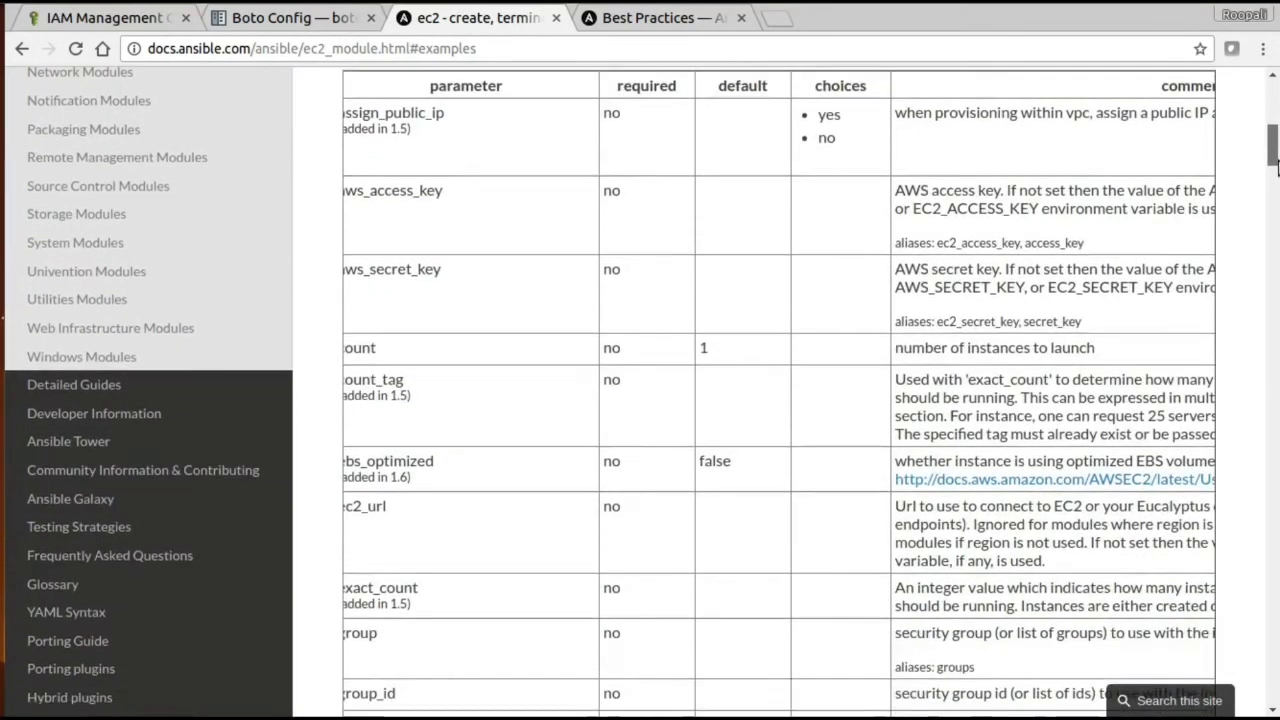
{"action": "scroll", "scroll_direction": "up", "scroll_amount": 3}
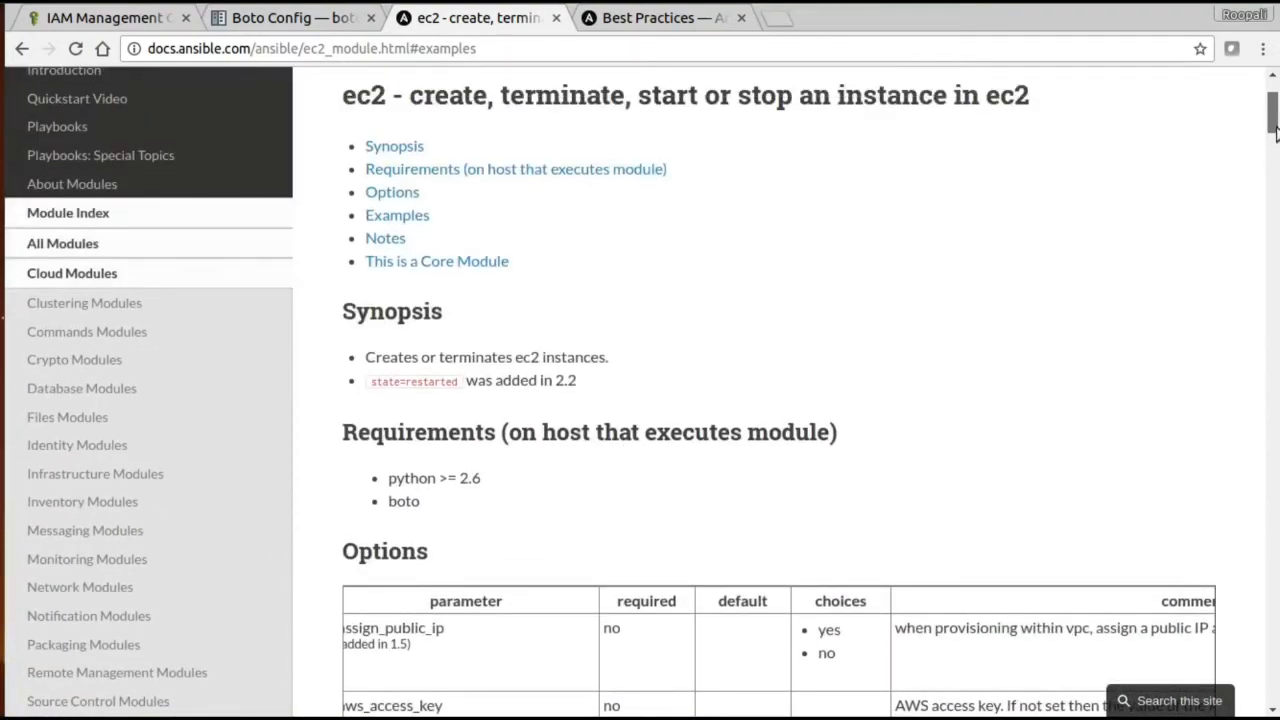
{"action": "scroll", "scroll_direction": "down", "scroll_amount": 3}
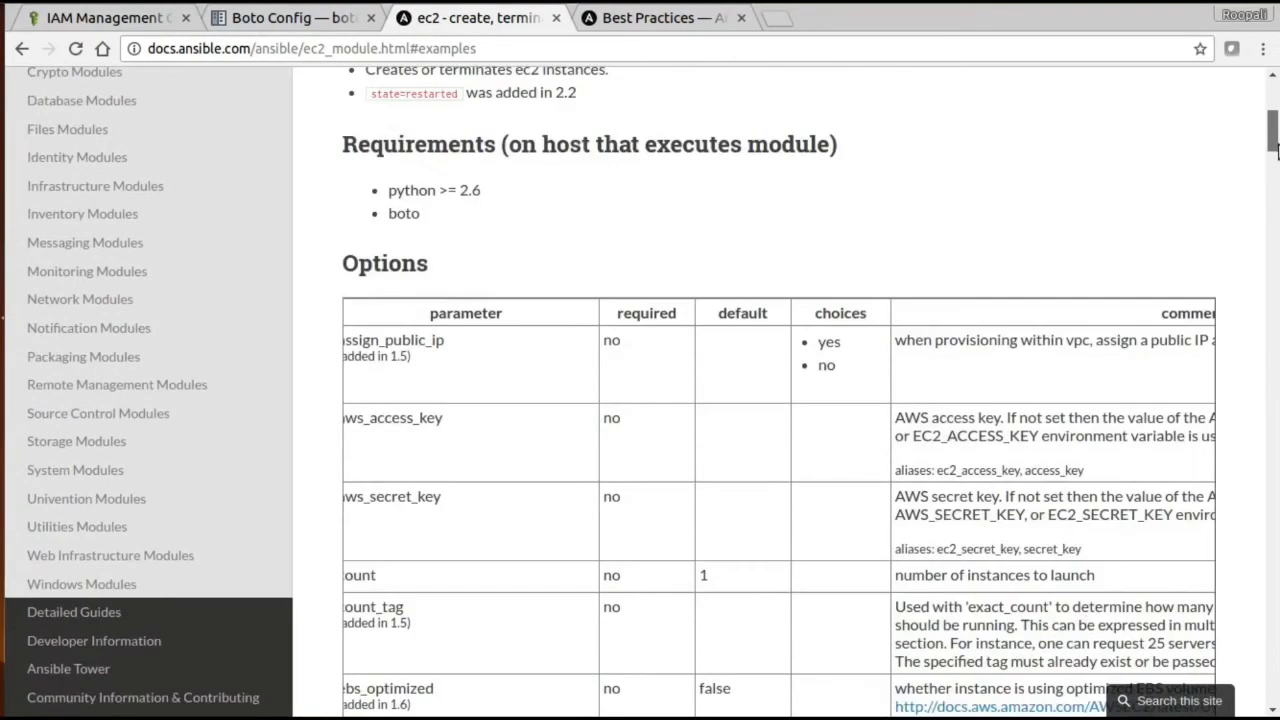
{"action": "scroll", "scroll_direction": "down", "scroll_amount": 3}
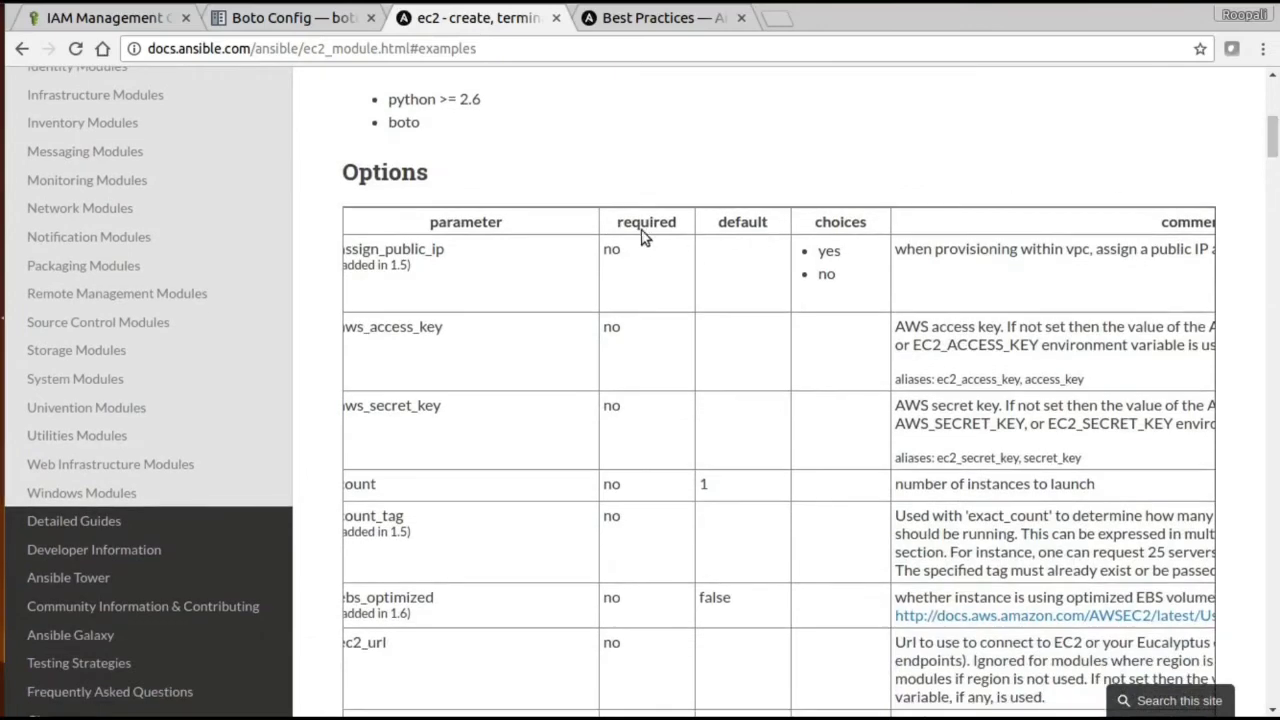
{"action": "double_click", "coordinate": [646, 220]}
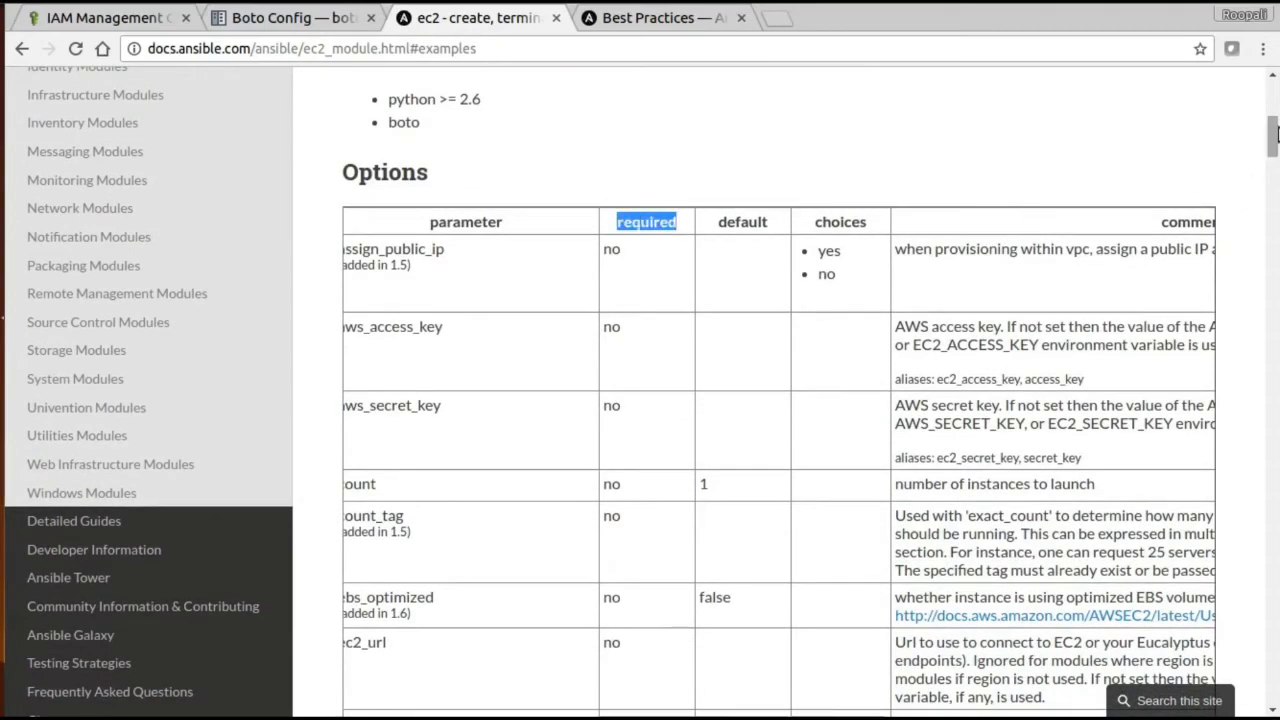
- Scroll to the image option and highlight its description as a required parameter
{"action": "scroll", "scroll_direction": "down", "scroll_amount": 3}
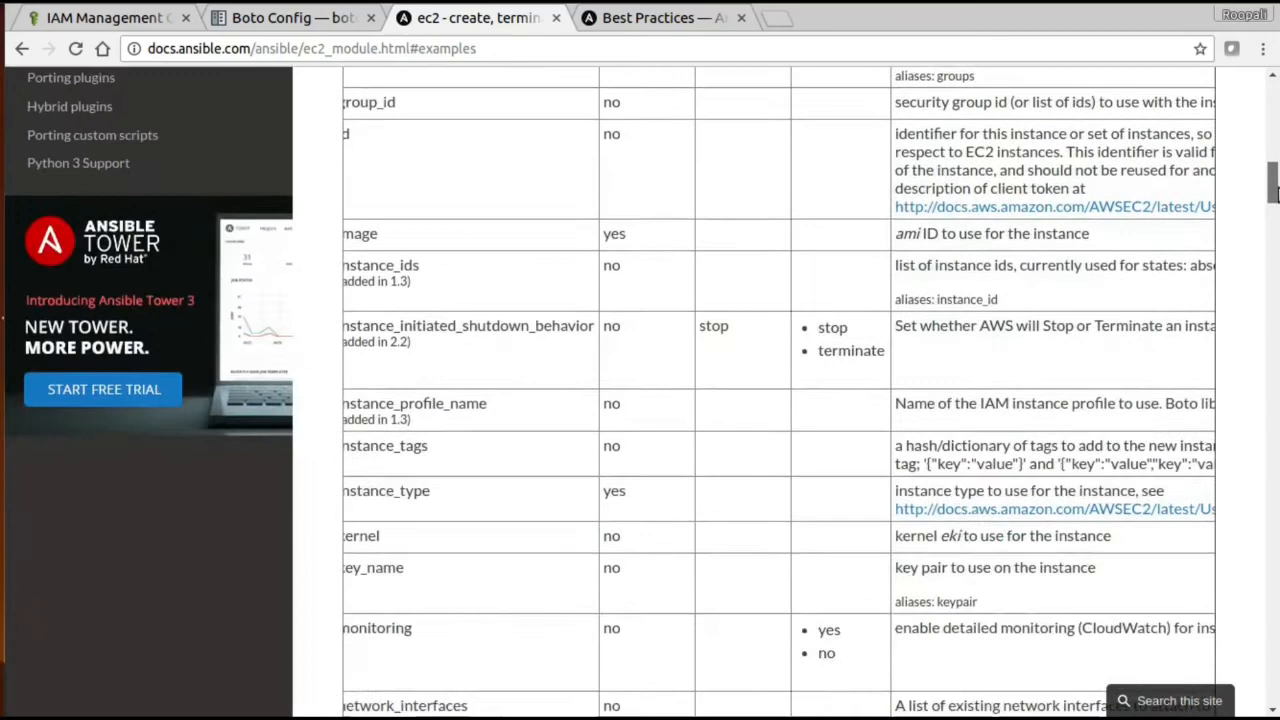
{"action": "scroll", "scroll_direction": "down", "scroll_amount": 3}
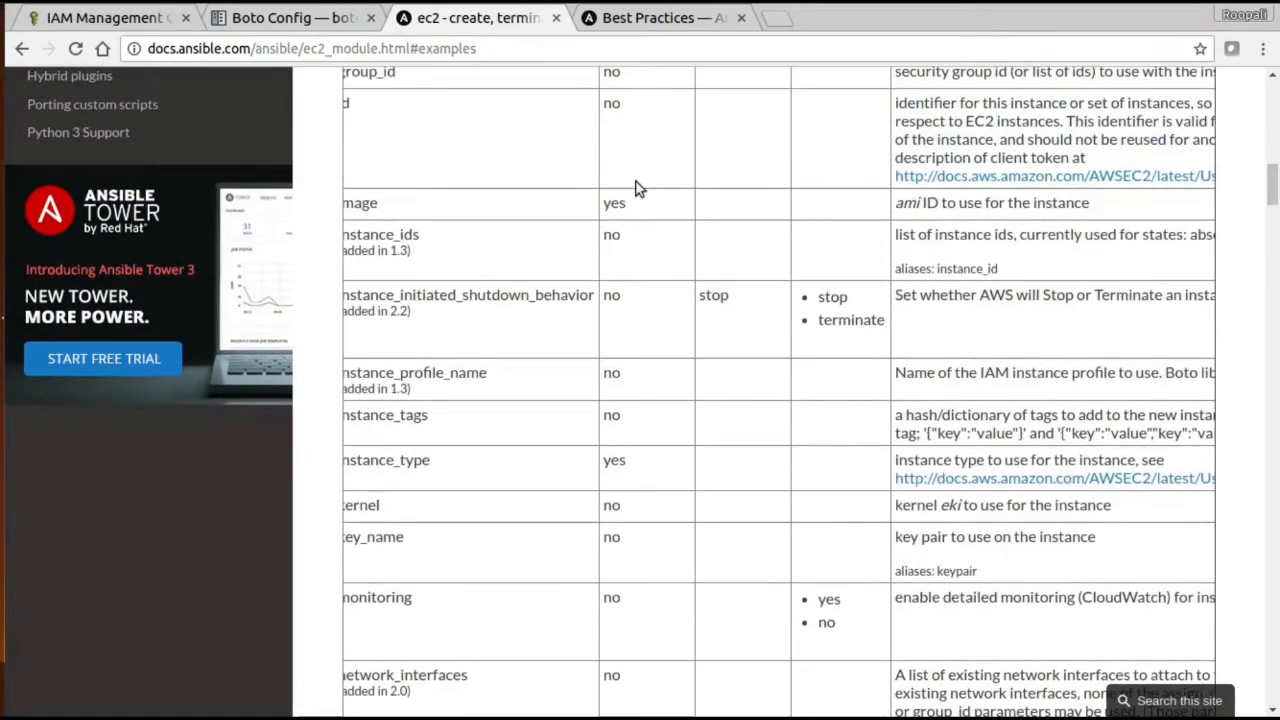
{"action": "double_click", "coordinate": [612, 204]}
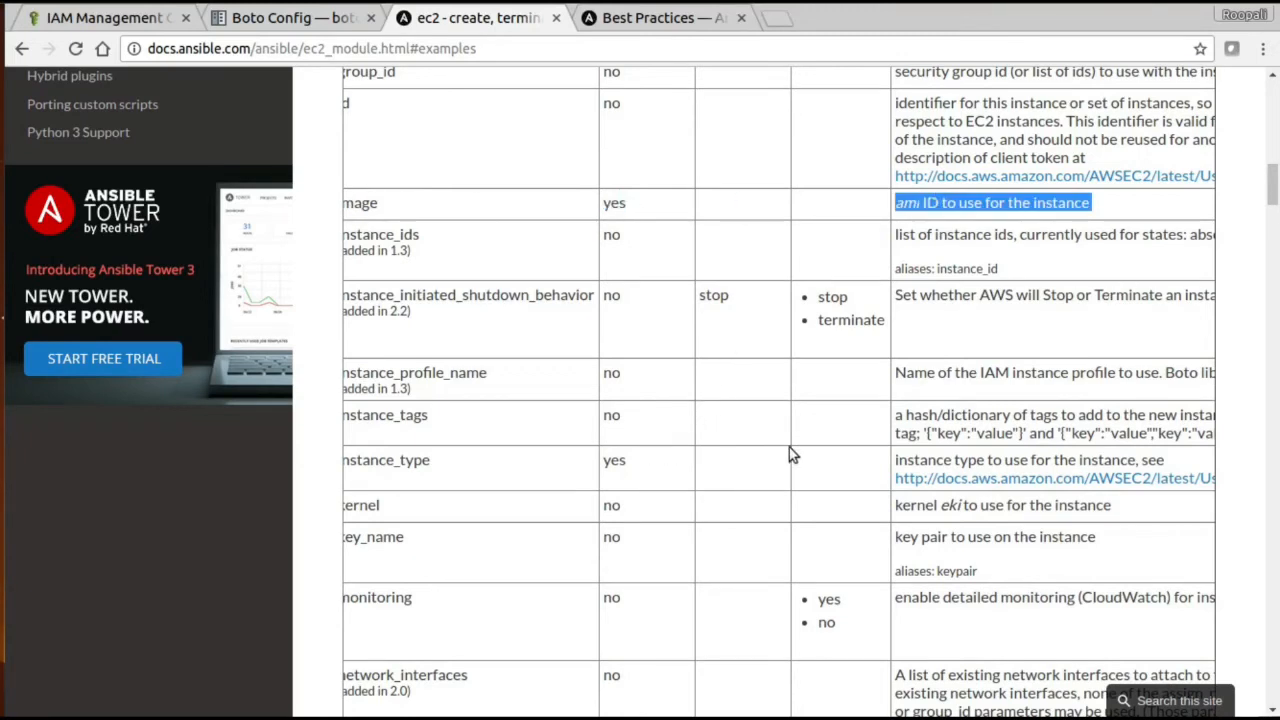
{"action": "mouse_move", "coordinate": [556, 276]}
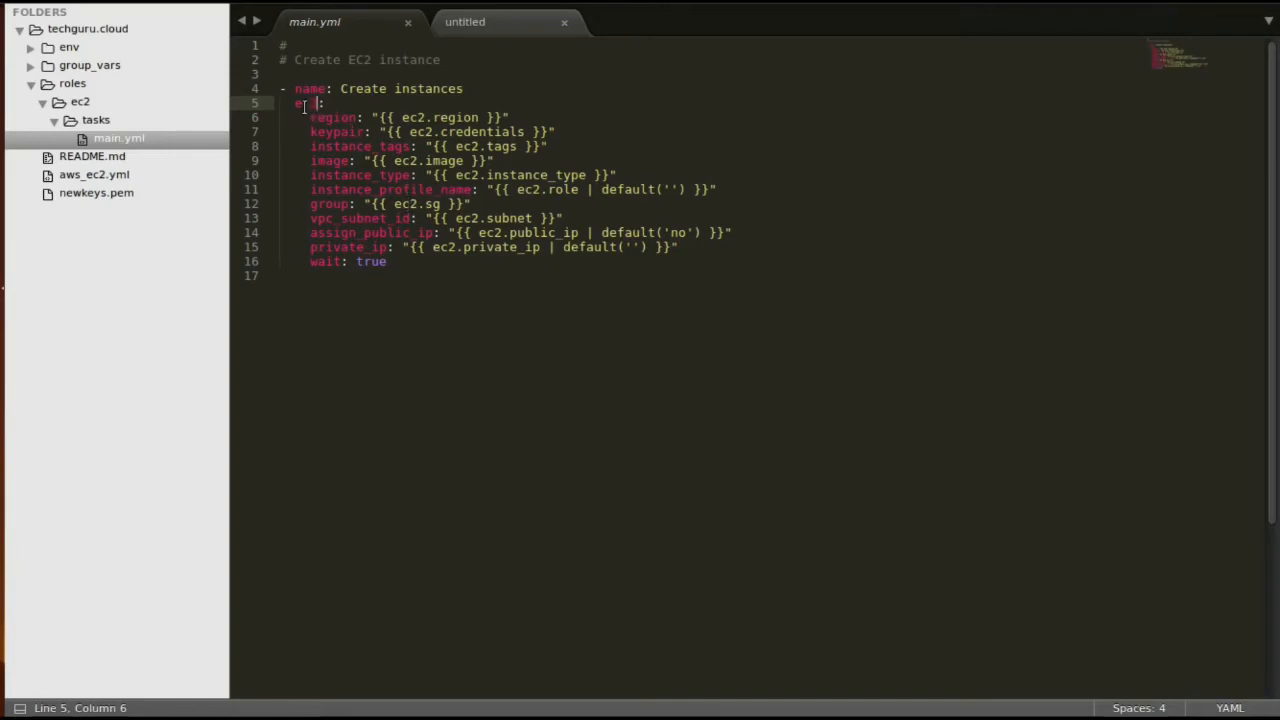
- Highlight the ec2 module name and the whole ec2.region template expression in main.yml
{"action": "double_click", "coordinate": [306, 104]}
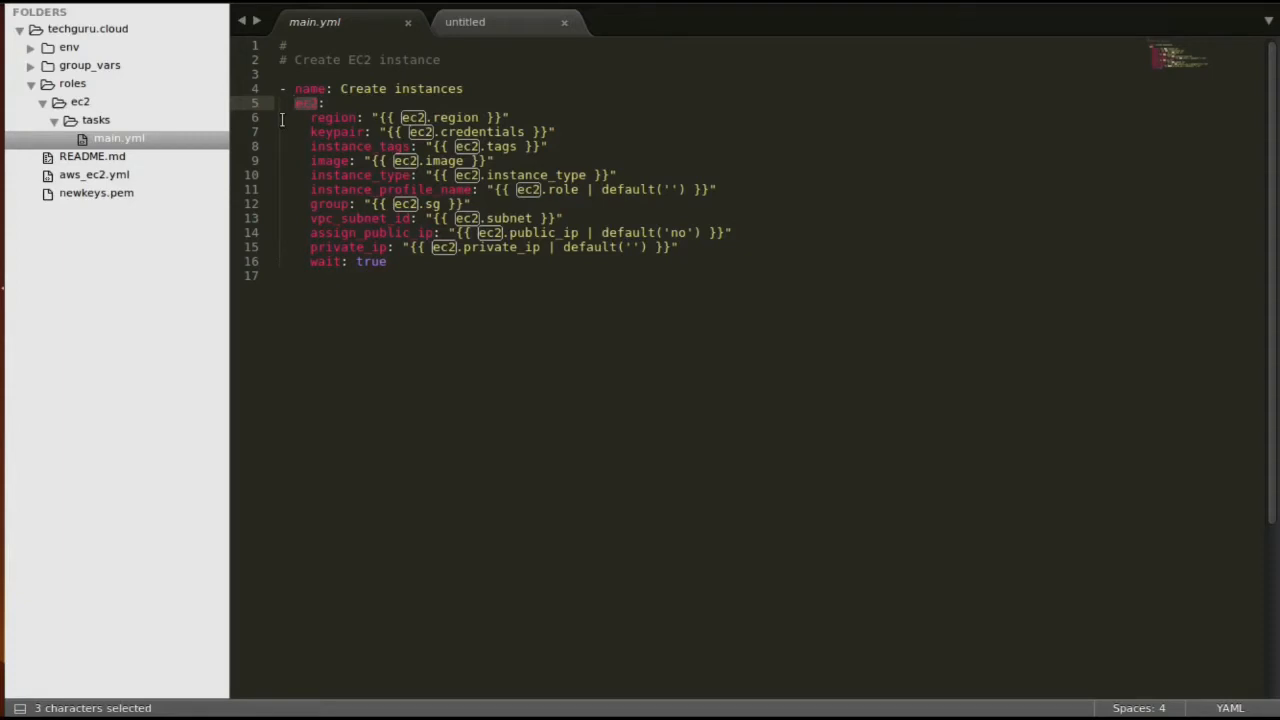
{"action": "left_click", "coordinate": [388, 260]}
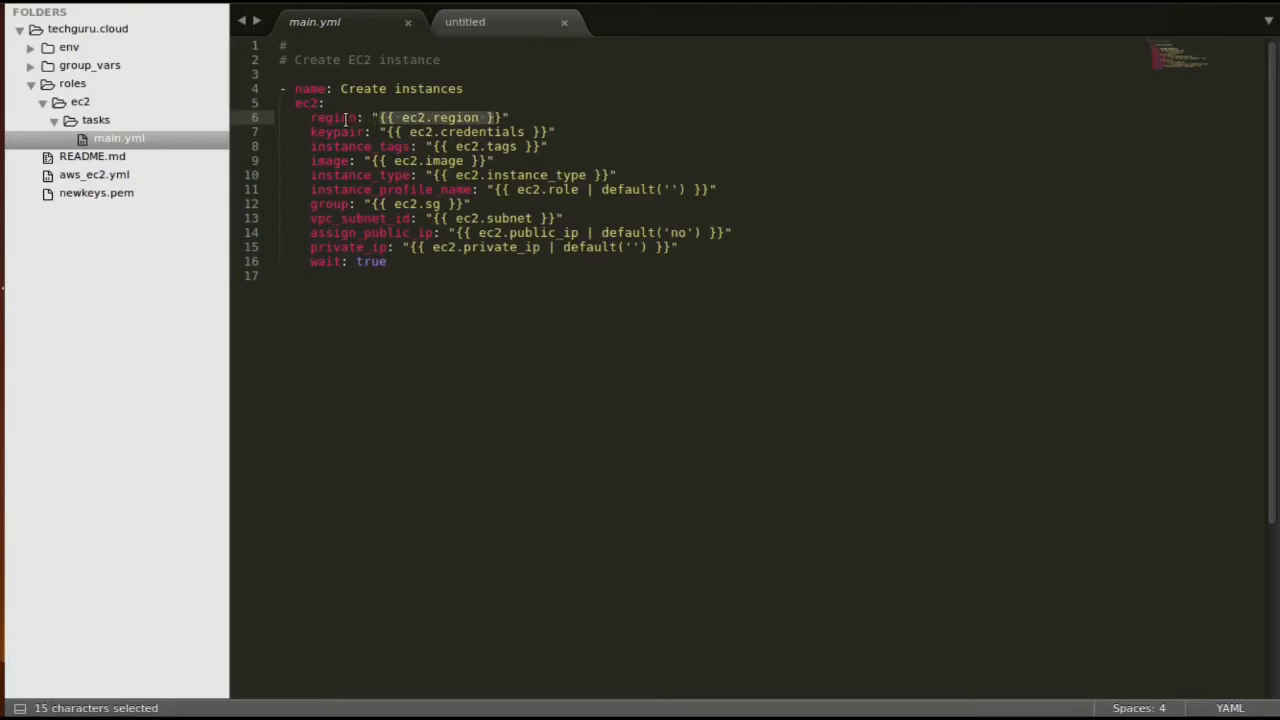
{"action": "left_click", "coordinate": [376, 116]}
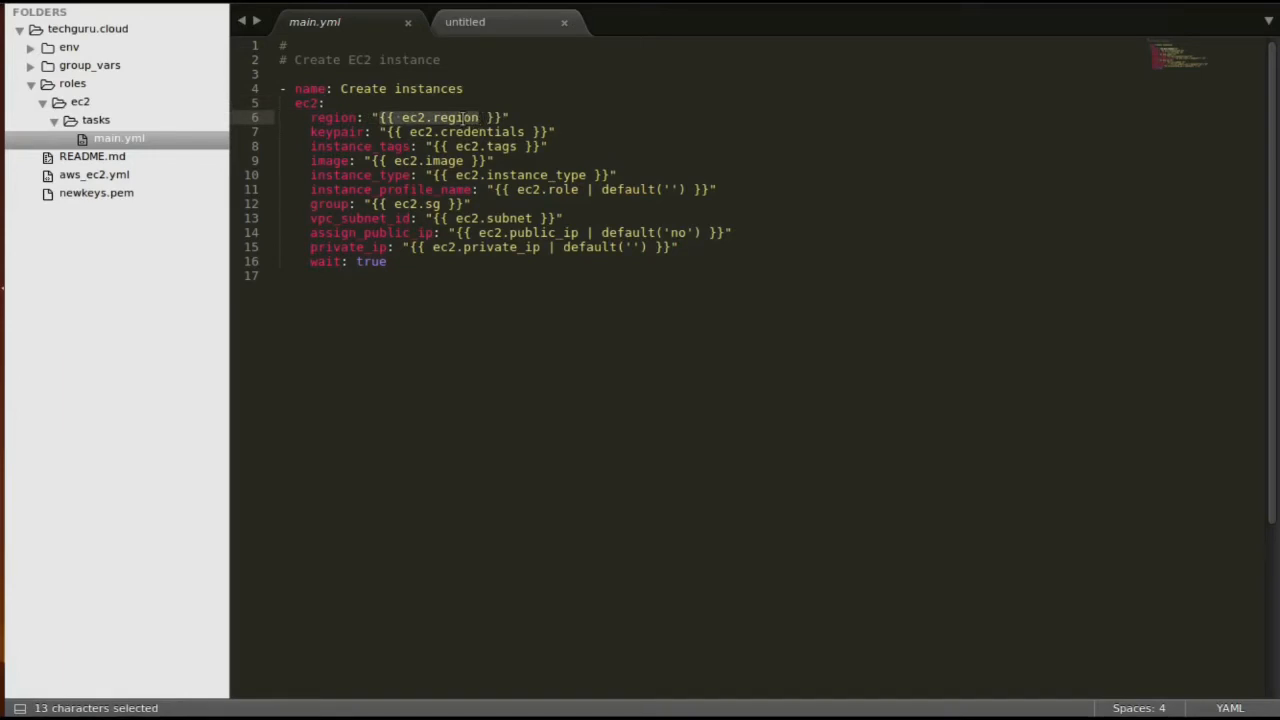
{"action": "left_click", "coordinate": [372, 116]}
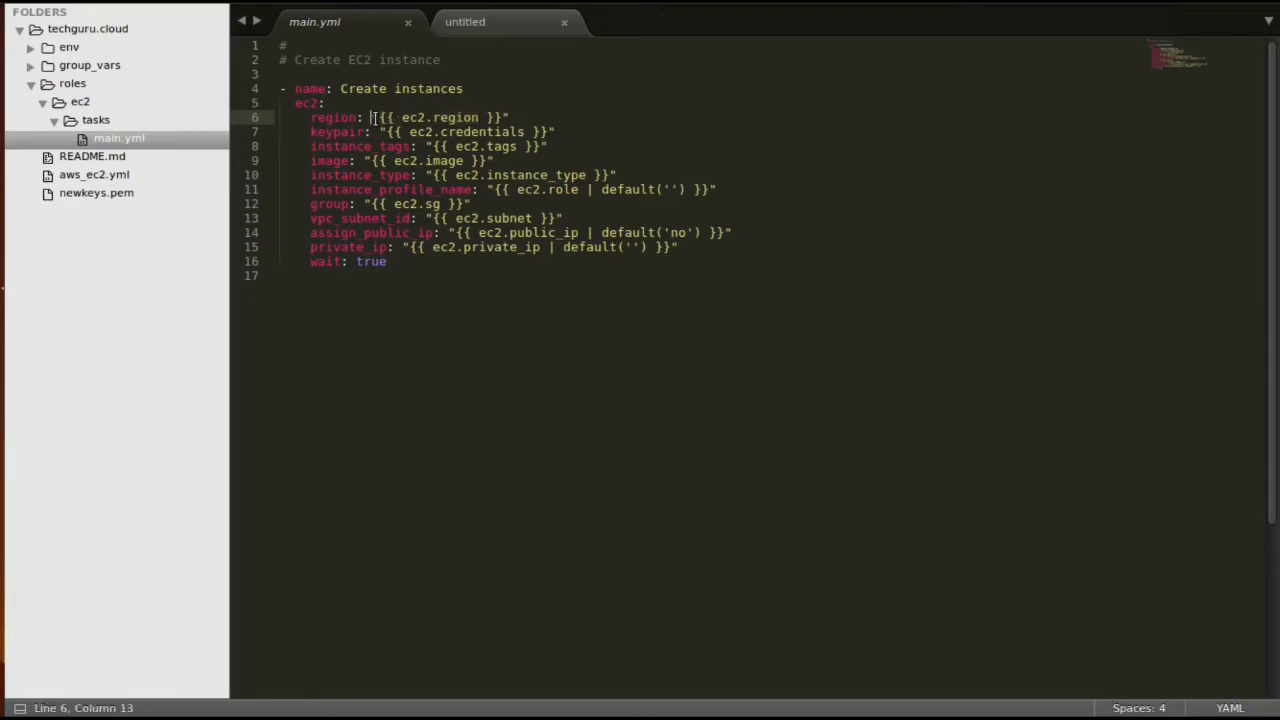
{"action": "left_click_drag", "start_coordinate": [372, 116], "coordinate": [508, 116]}
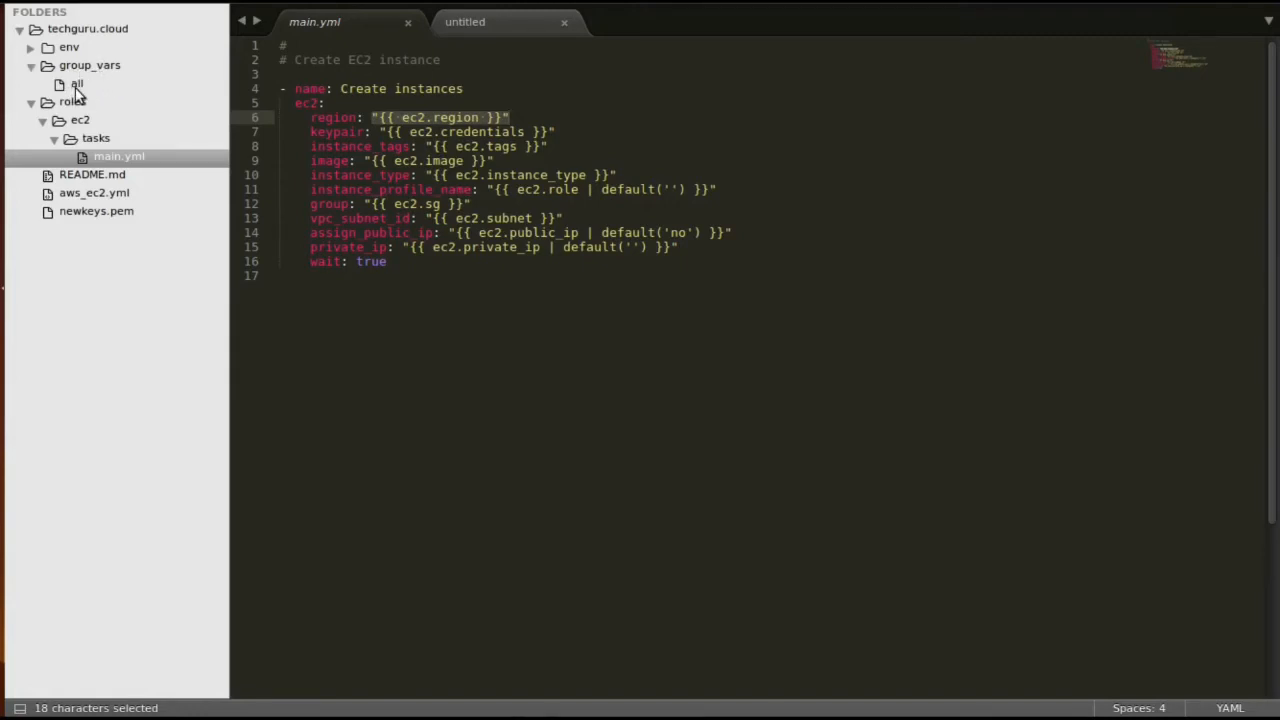
- Open the group_vars/all variables file, then expand the env folder to reveal hosts
{"action": "left_click", "coordinate": [76, 84]}
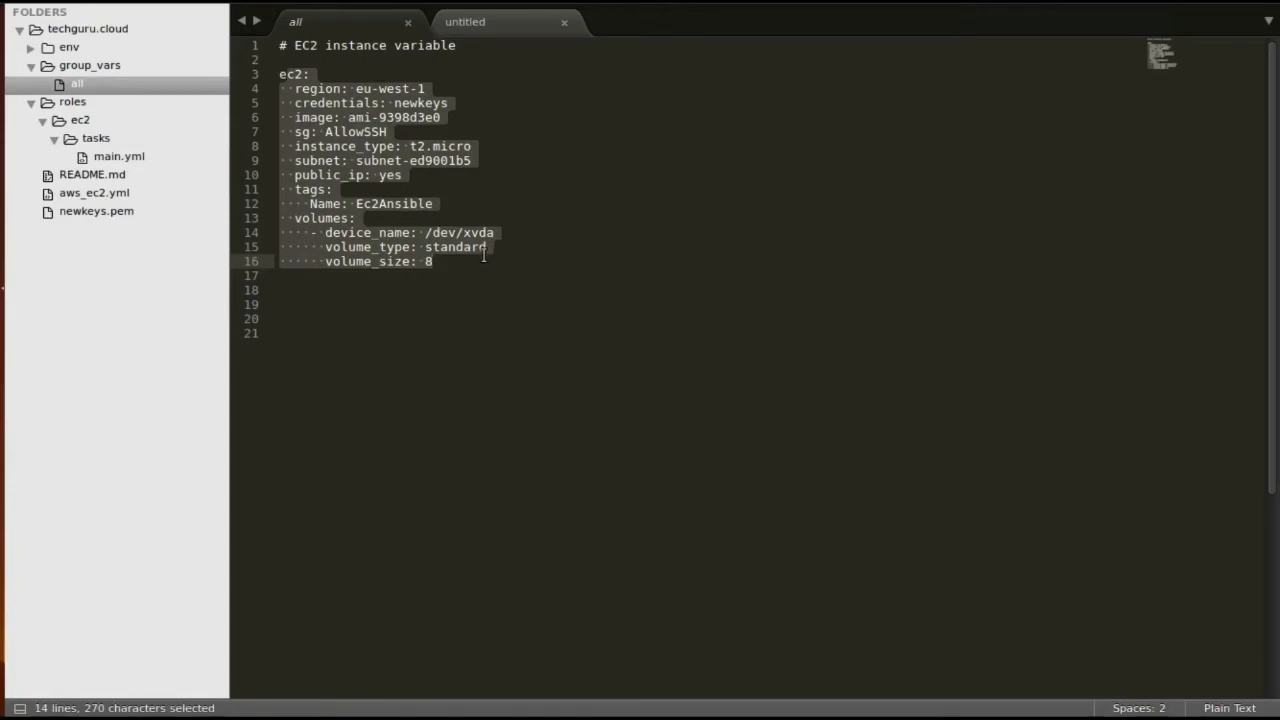
{"action": "left_click", "coordinate": [432, 260]}
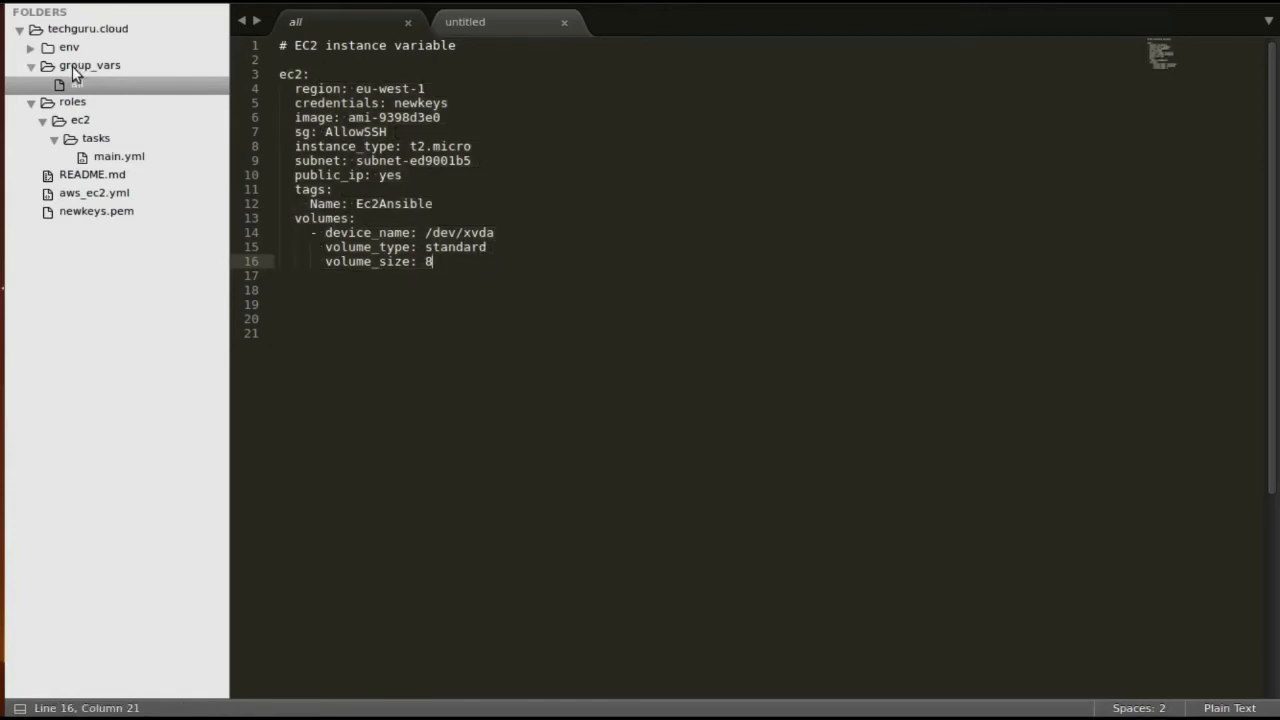
{"action": "left_click", "coordinate": [30, 64]}
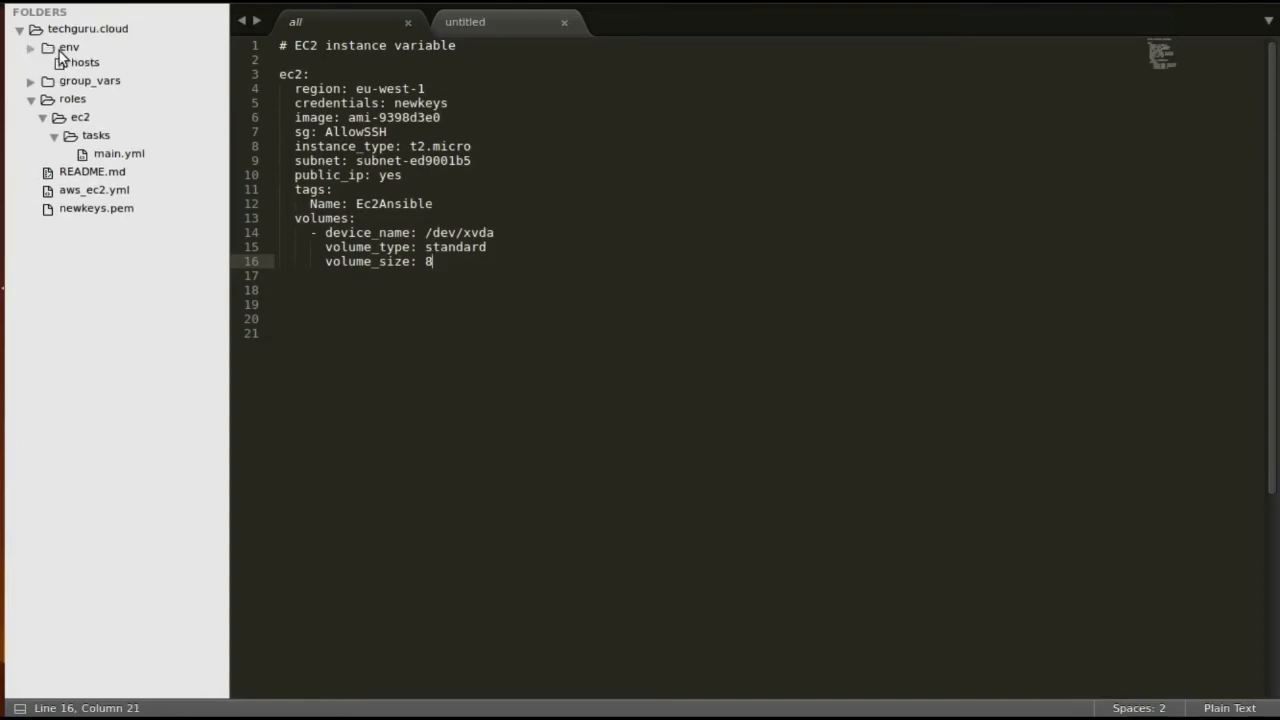
{"action": "left_click", "coordinate": [32, 48]}
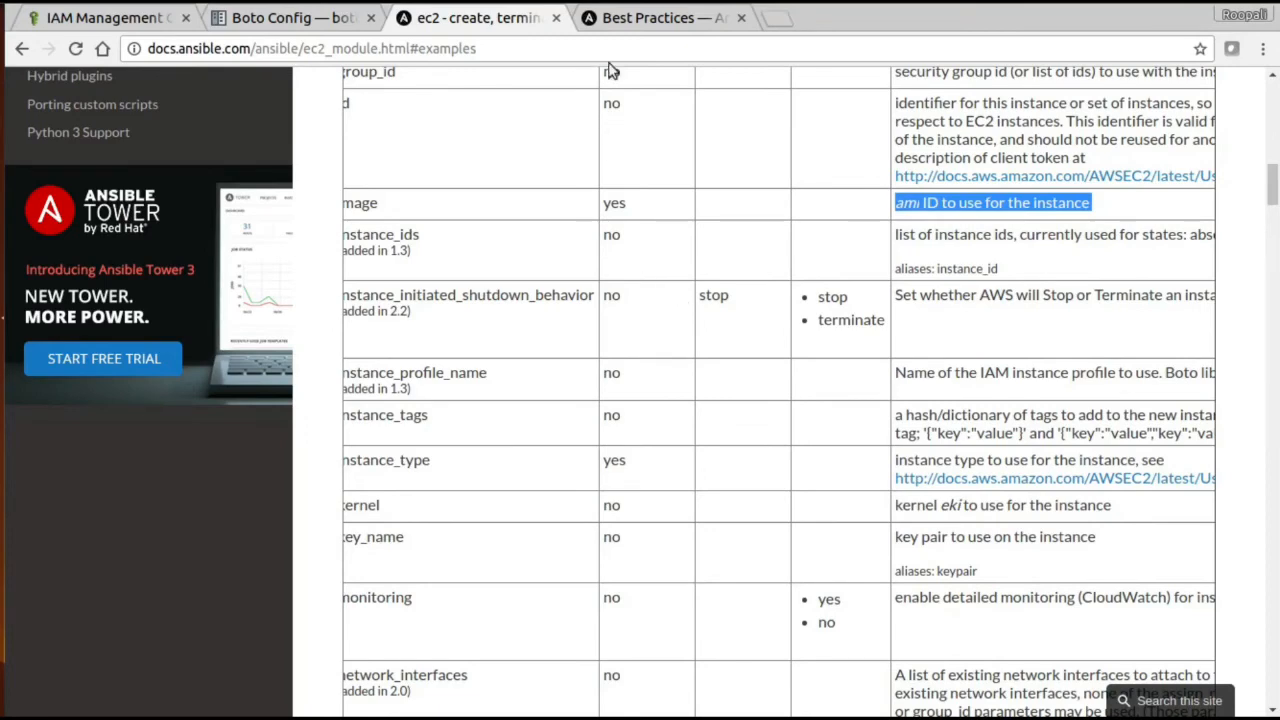
- On the Ansible Best Practices page, jump to the Directory Layout section
{"action": "left_click", "coordinate": [648, 16]}
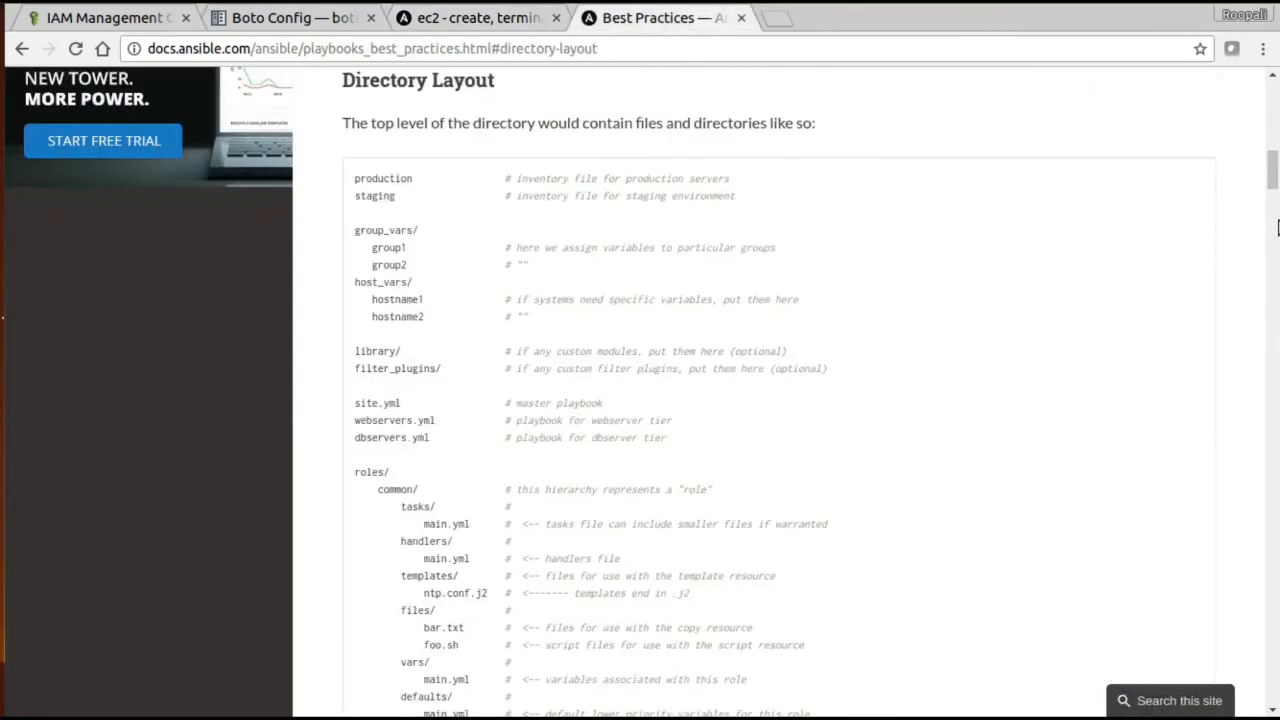
{"action": "scroll", "scroll_direction": "up", "scroll_amount": 3}
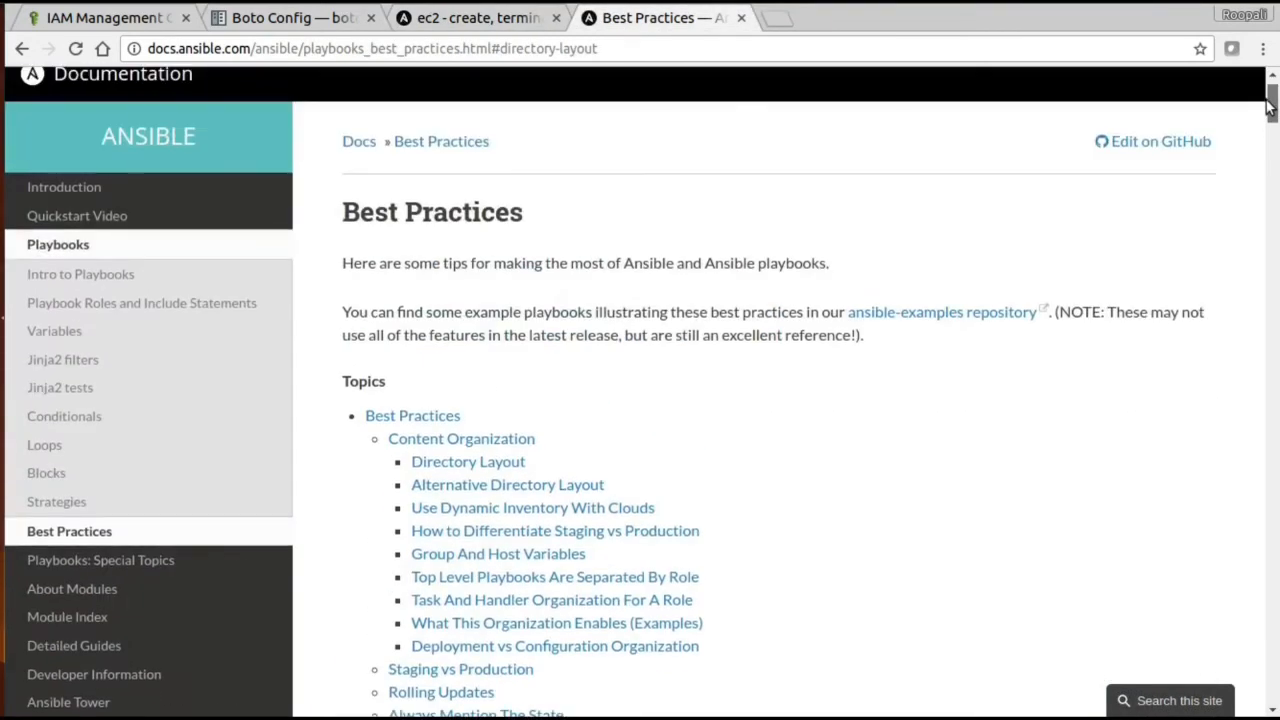
{"action": "scroll", "scroll_direction": "down", "scroll_amount": 3}
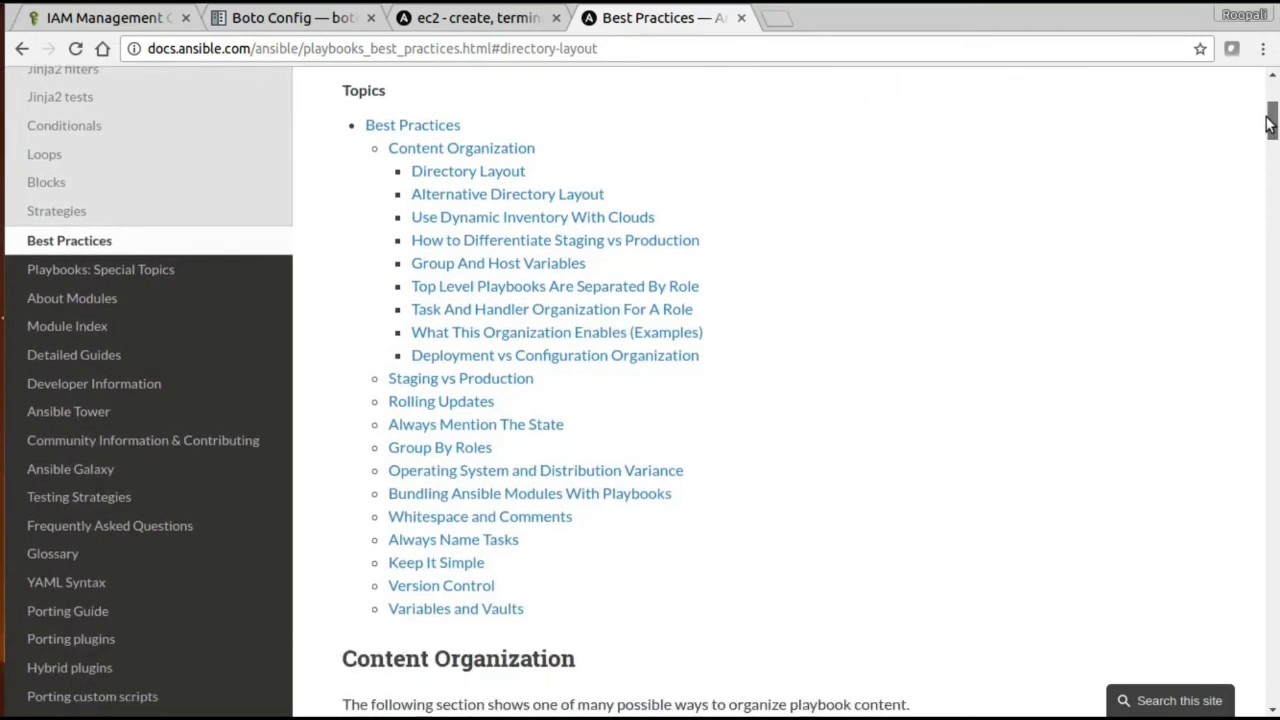
{"action": "mouse_move", "coordinate": [520, 172]}
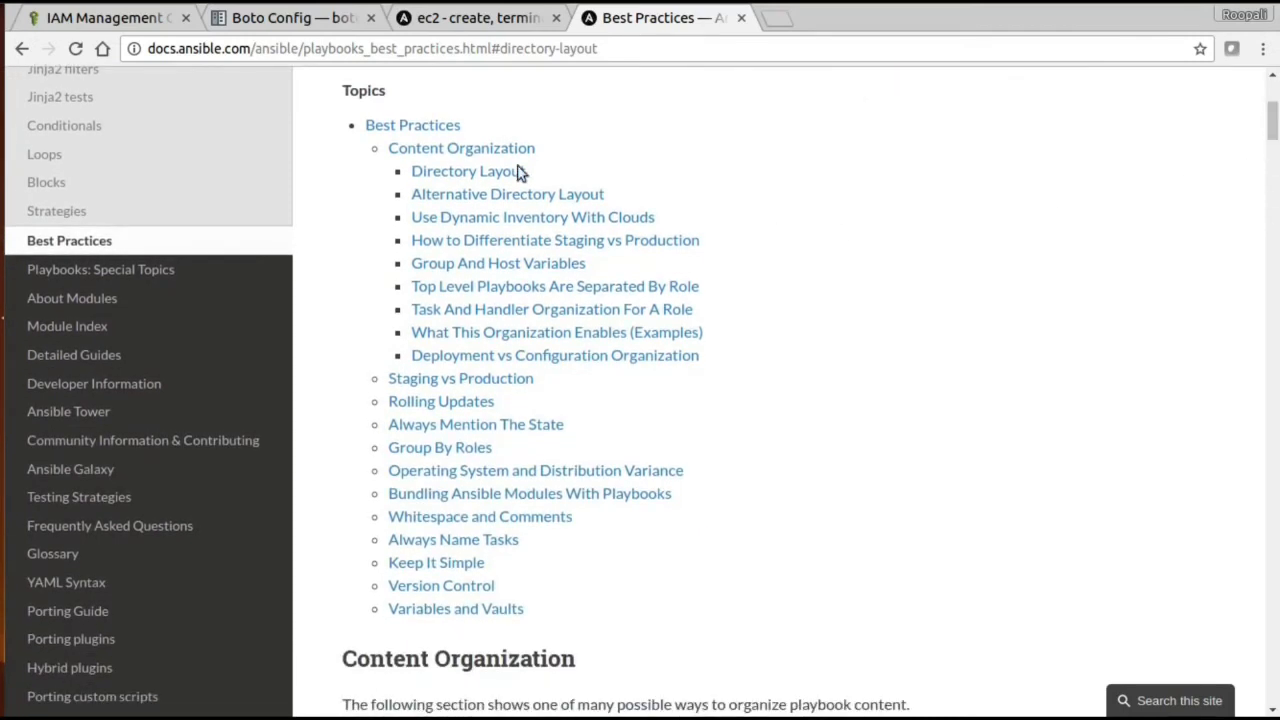
{"action": "mouse_move", "coordinate": [468, 172]}
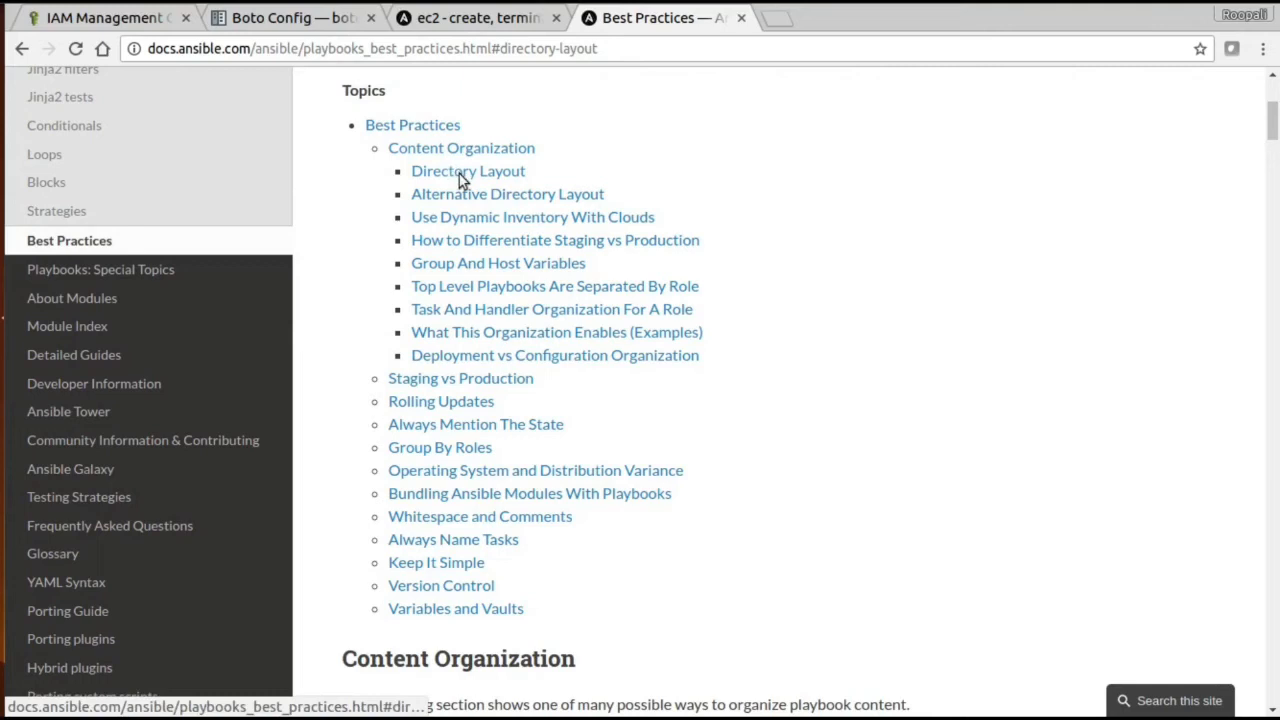
{"action": "left_click", "coordinate": [468, 170]}
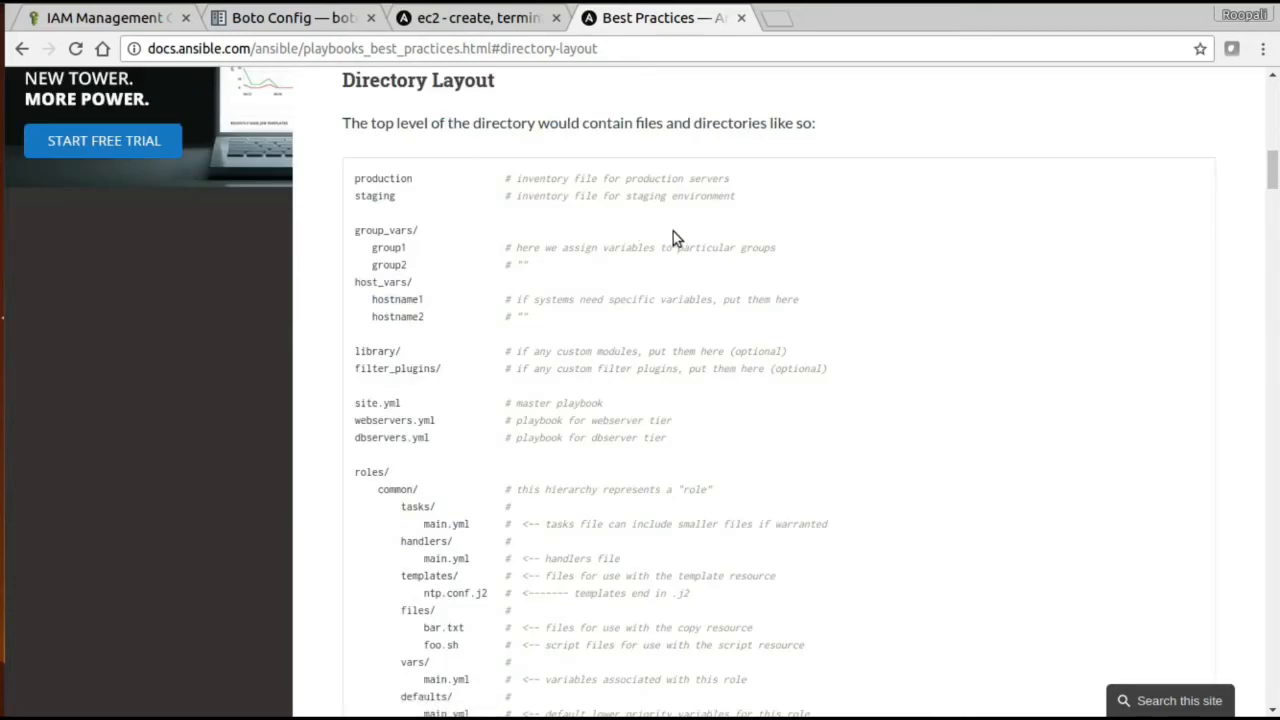
{"action": "mouse_move", "coordinate": [32, 276]}
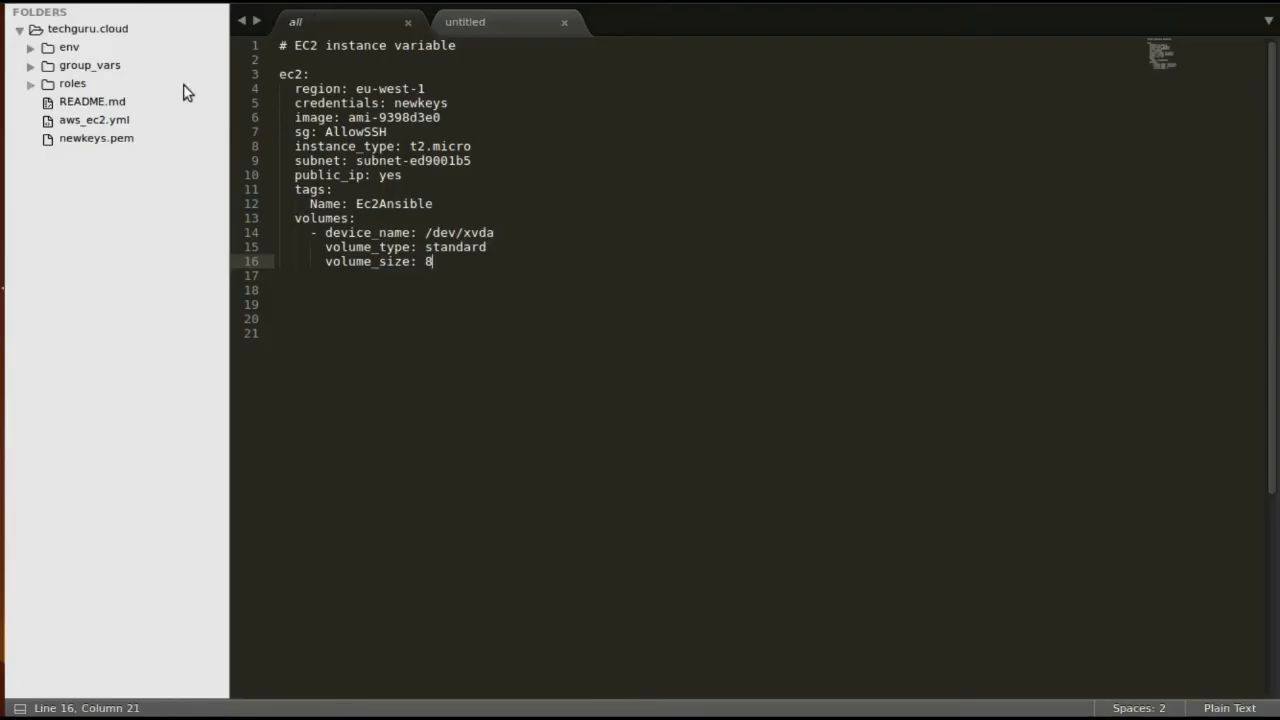
- Open the ec2 tasks main.yml and highlight its region key against group_vars/all
{"action": "left_click", "coordinate": [72, 84]}
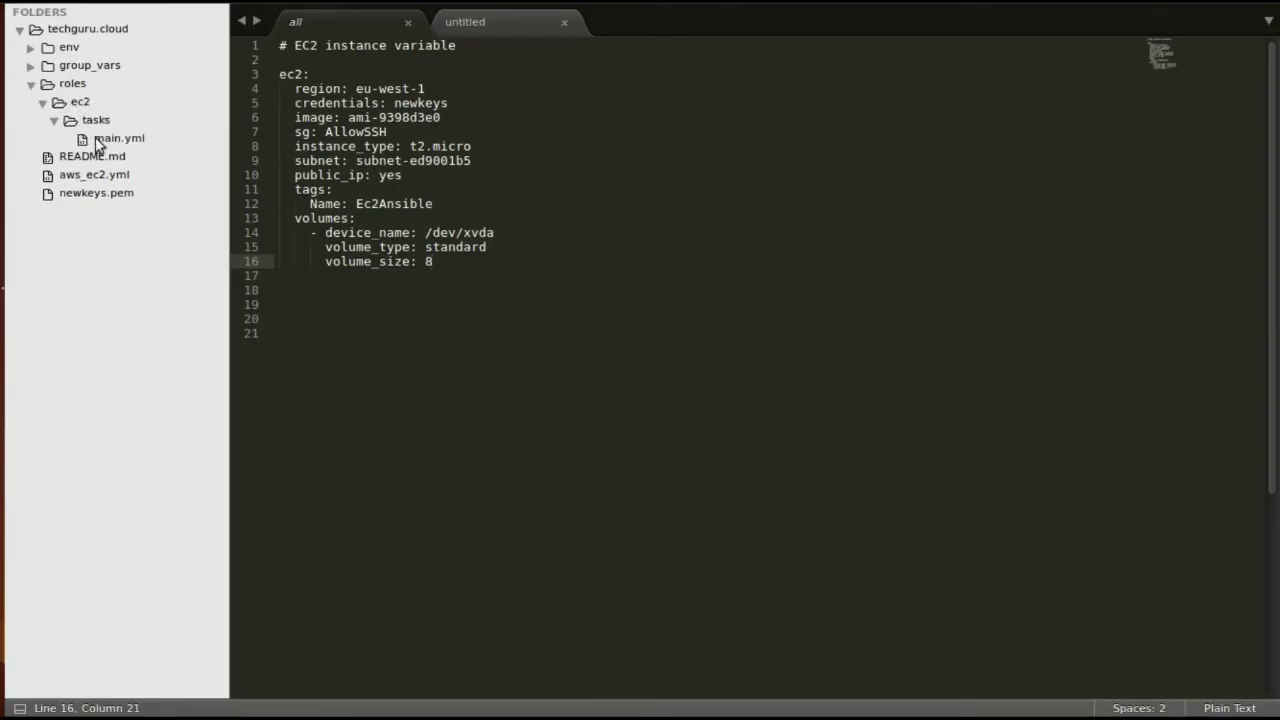
{"action": "left_click", "coordinate": [120, 138]}
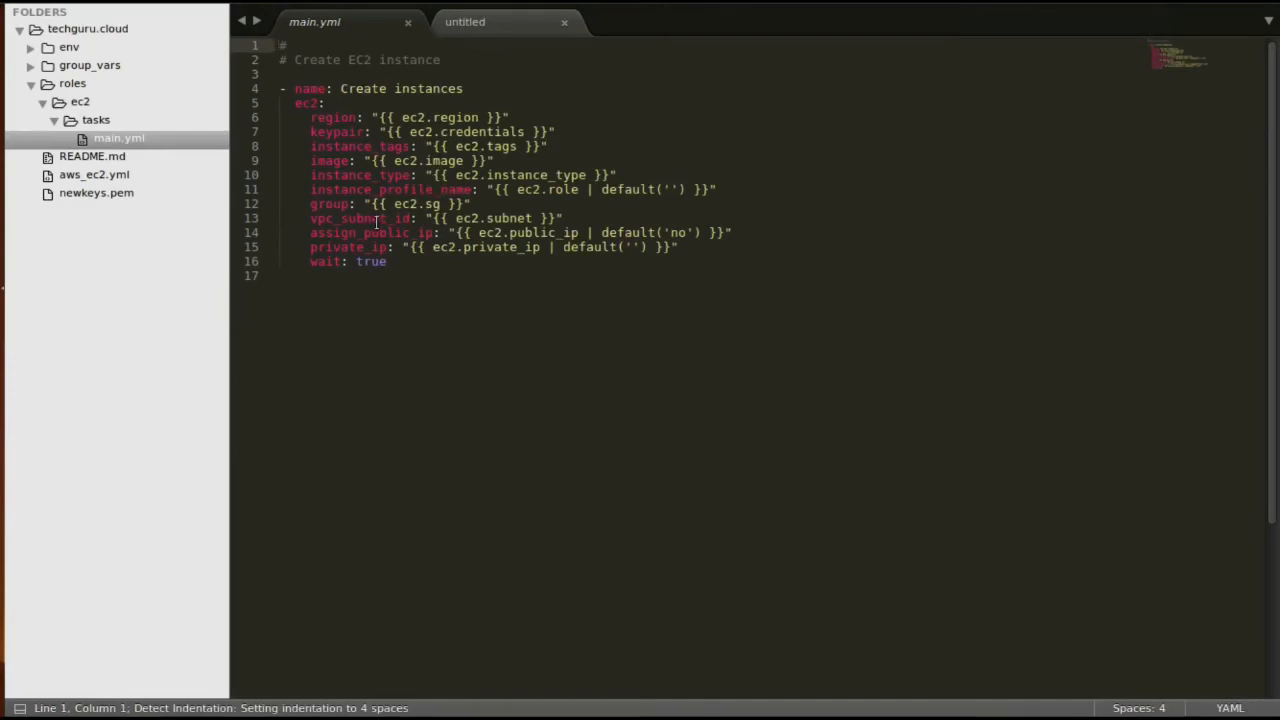
{"action": "double_click", "coordinate": [332, 116]}
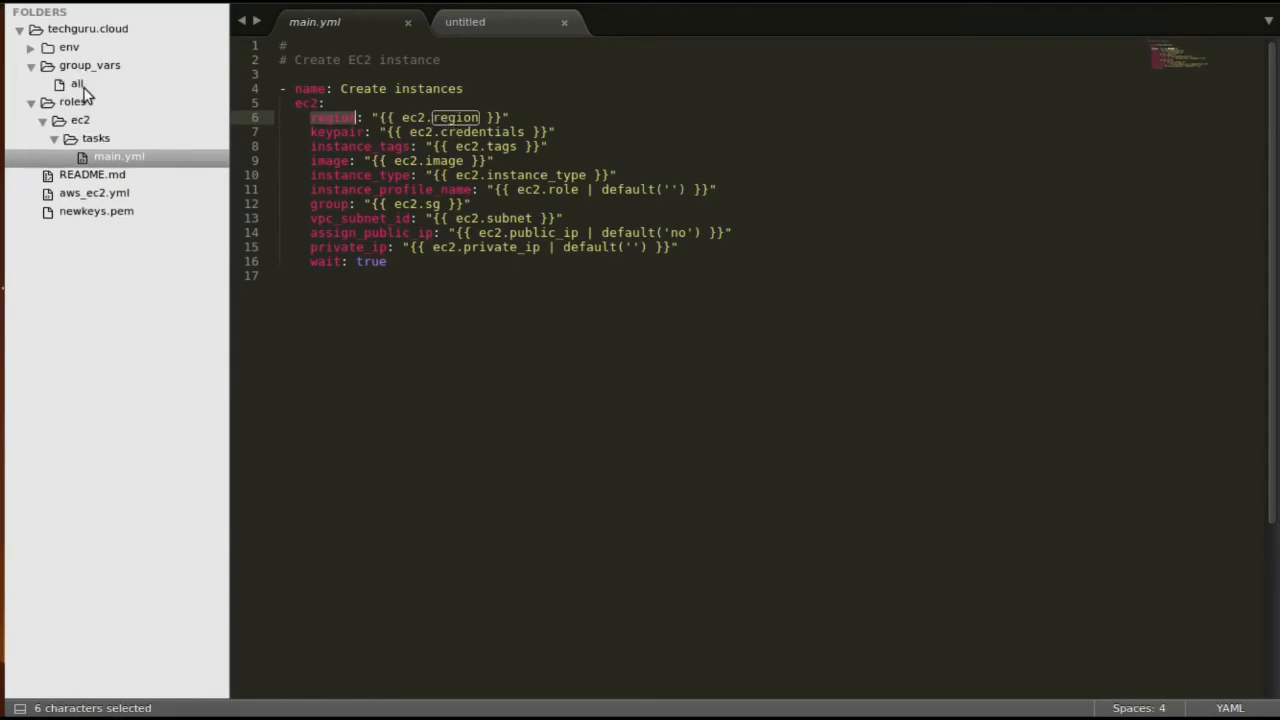
{"action": "left_click", "coordinate": [76, 84]}
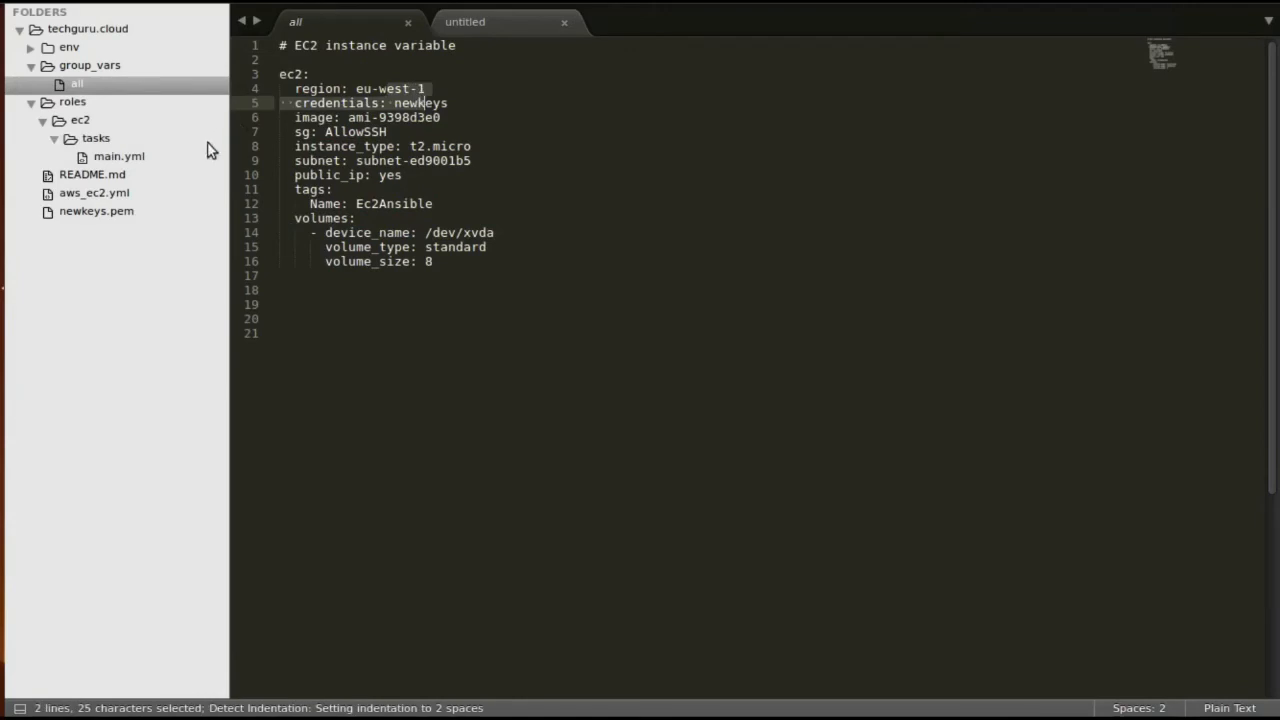
{"action": "left_click", "coordinate": [120, 156]}
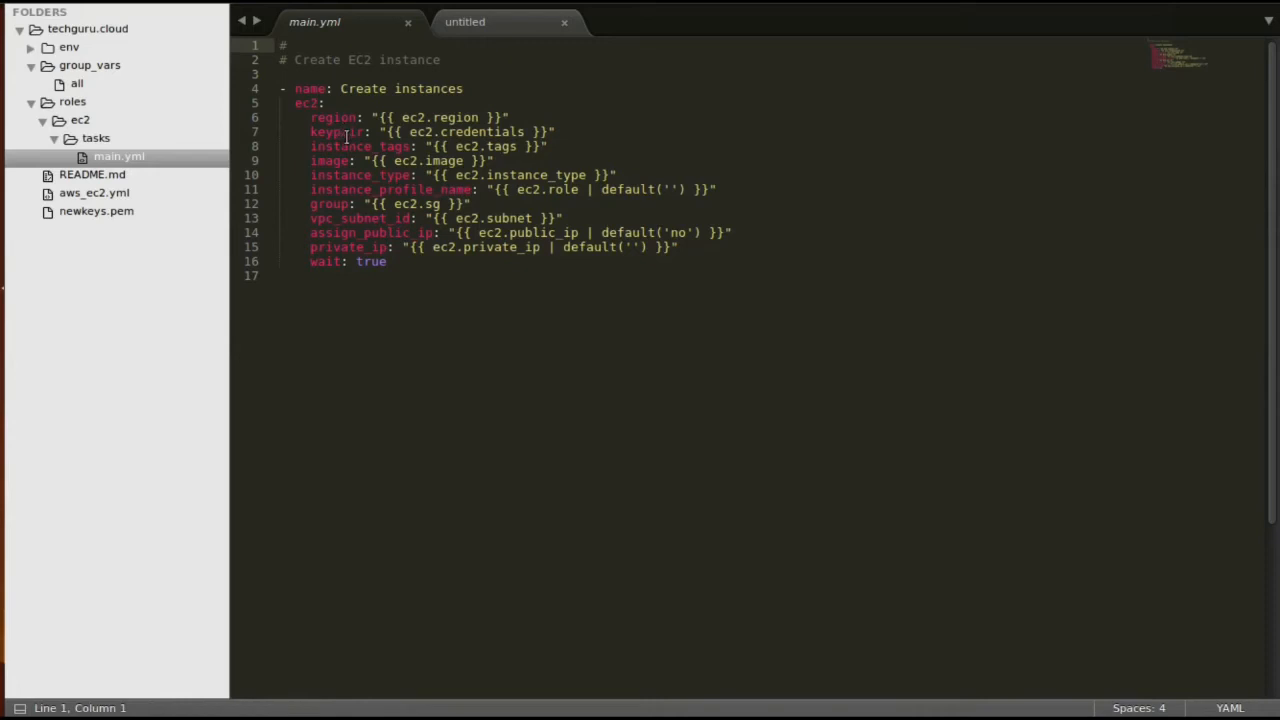
{"action": "double_click", "coordinate": [360, 146]}
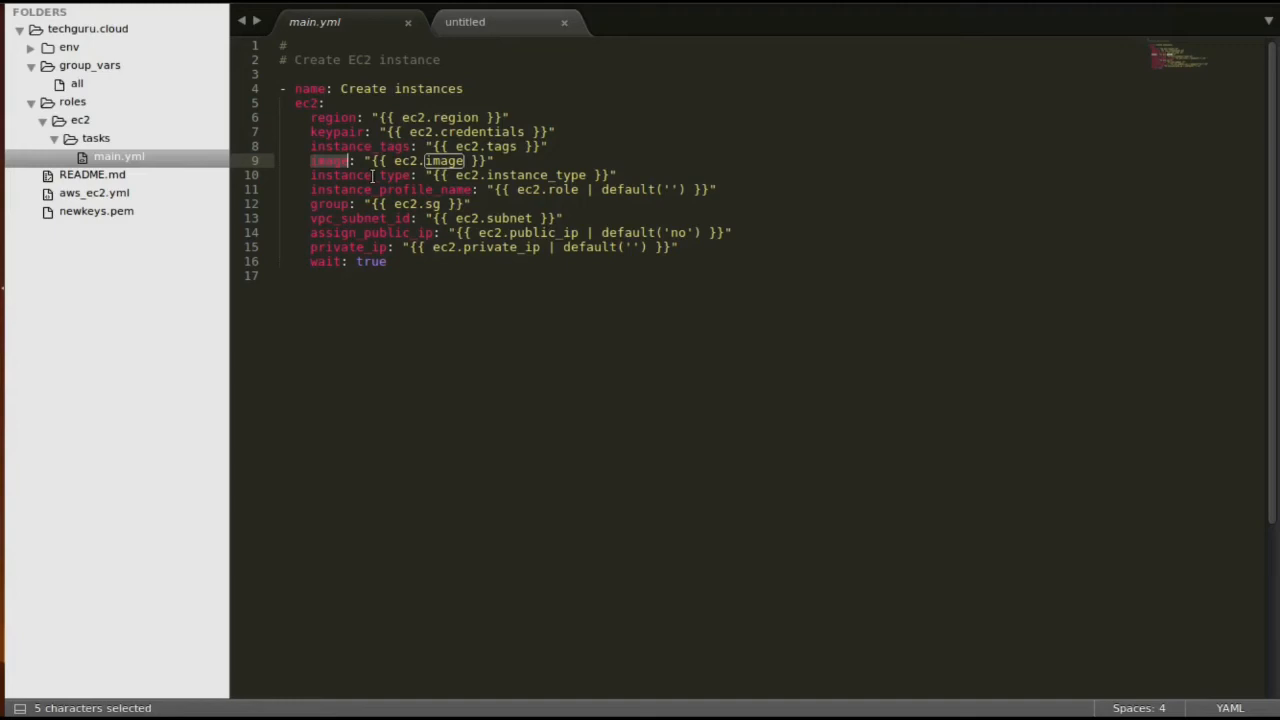
- Match the task's instance_type reference to the t2.micro value in group_vars/all, ending on the variables file
{"action": "double_click", "coordinate": [360, 174]}
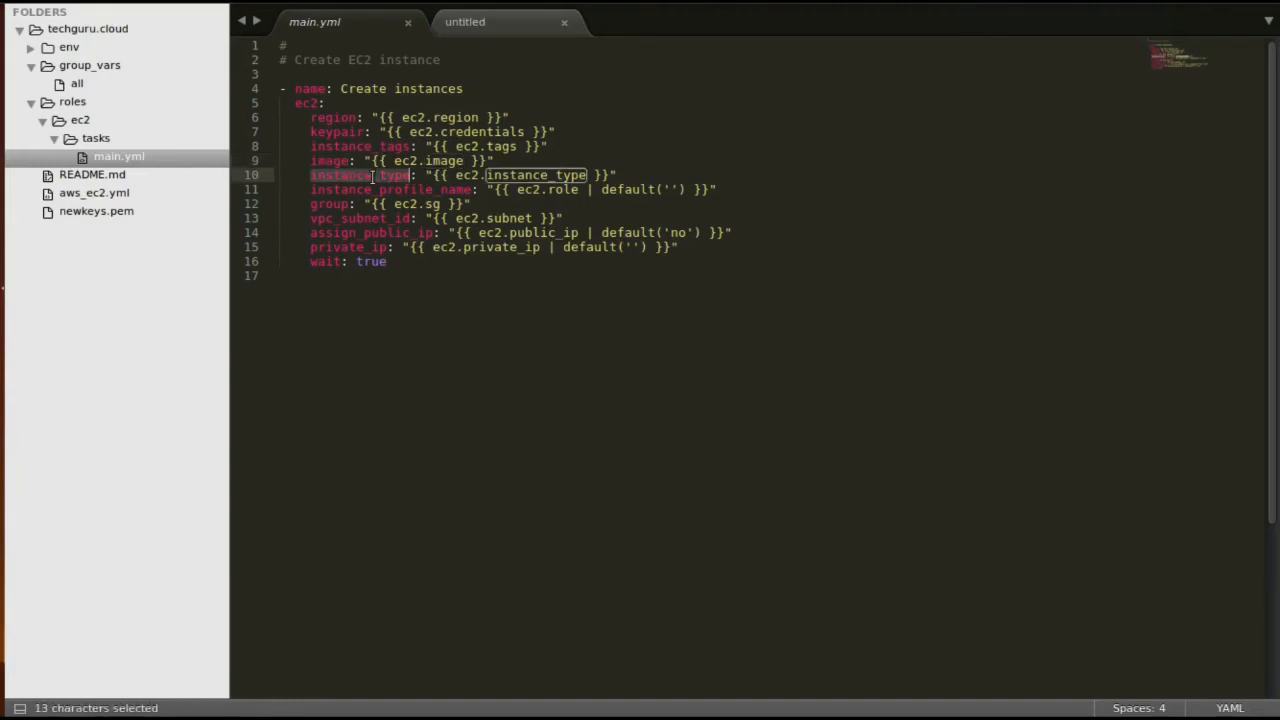
{"action": "left_click", "coordinate": [76, 84]}
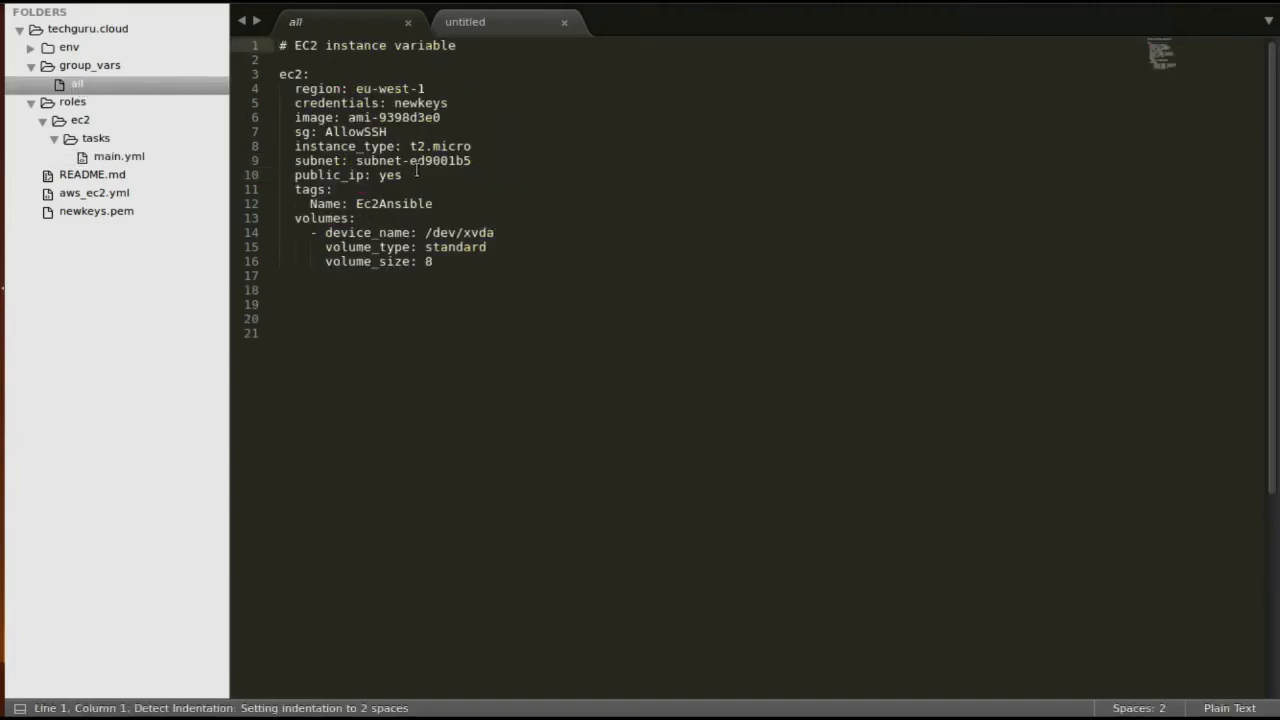
{"action": "double_click", "coordinate": [440, 146]}
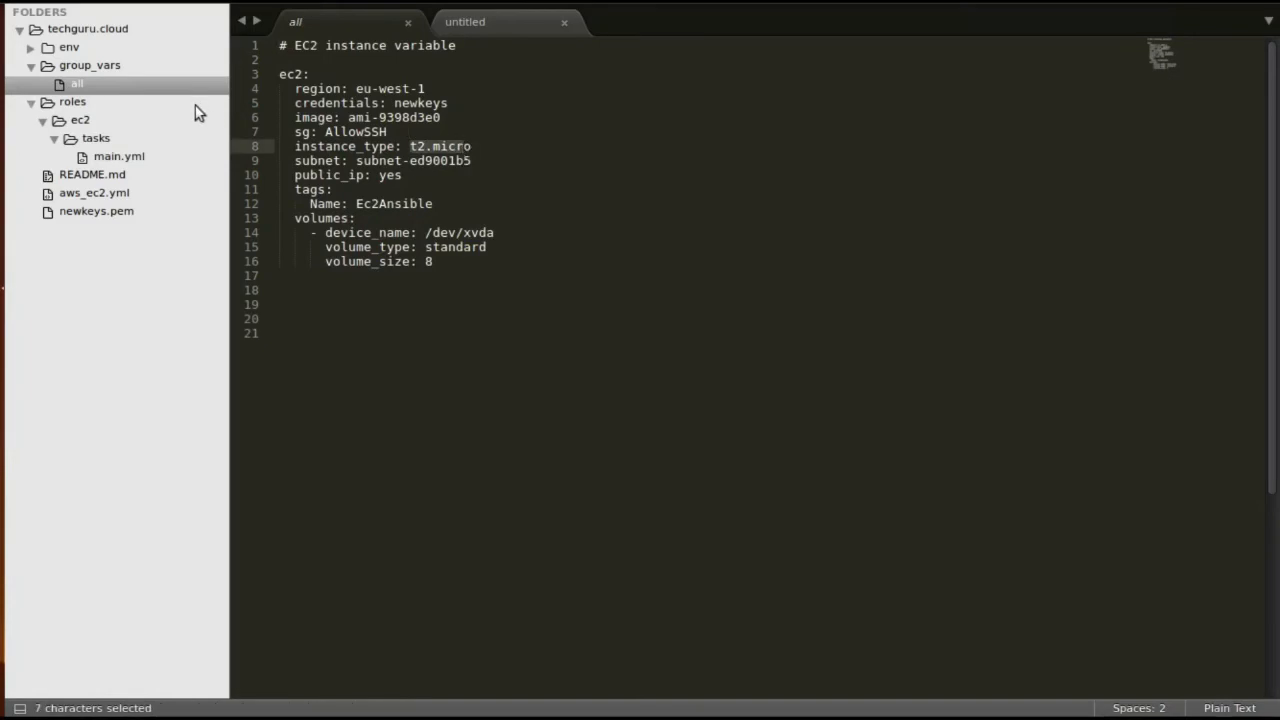
{"action": "left_click", "coordinate": [120, 156]}
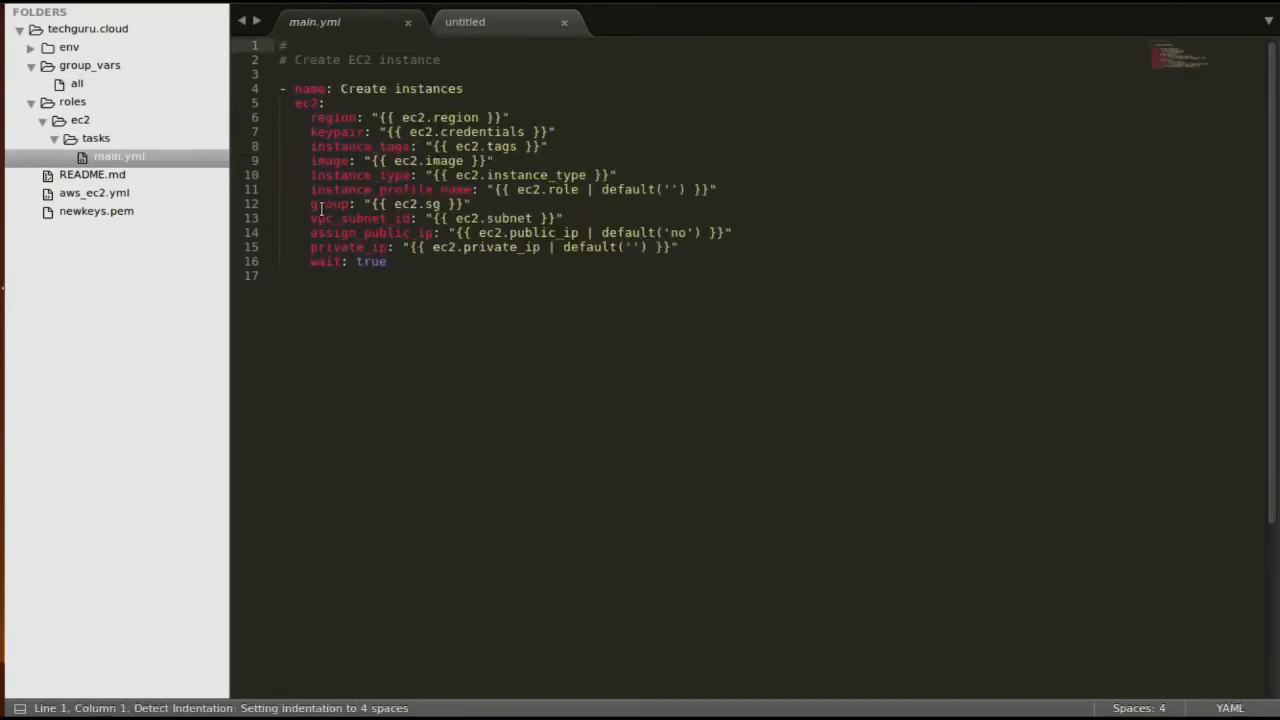
{"action": "left_click", "coordinate": [364, 188]}
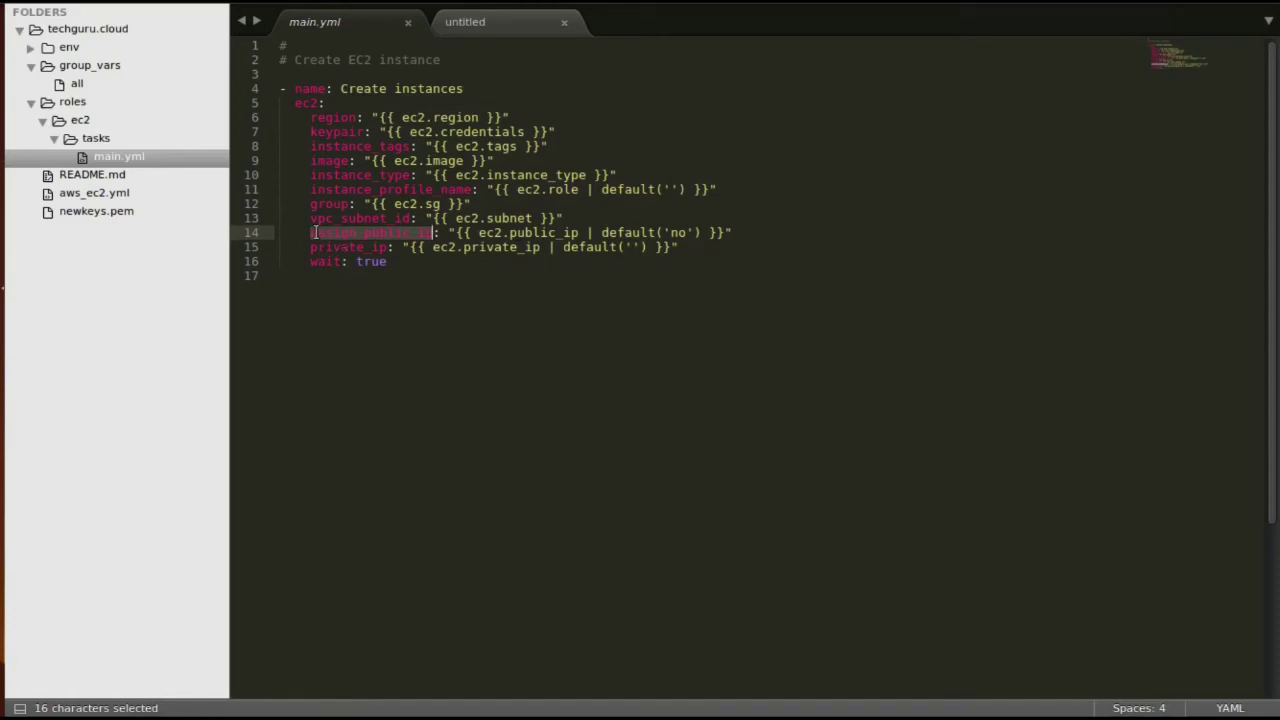
{"action": "left_click", "coordinate": [76, 84]}
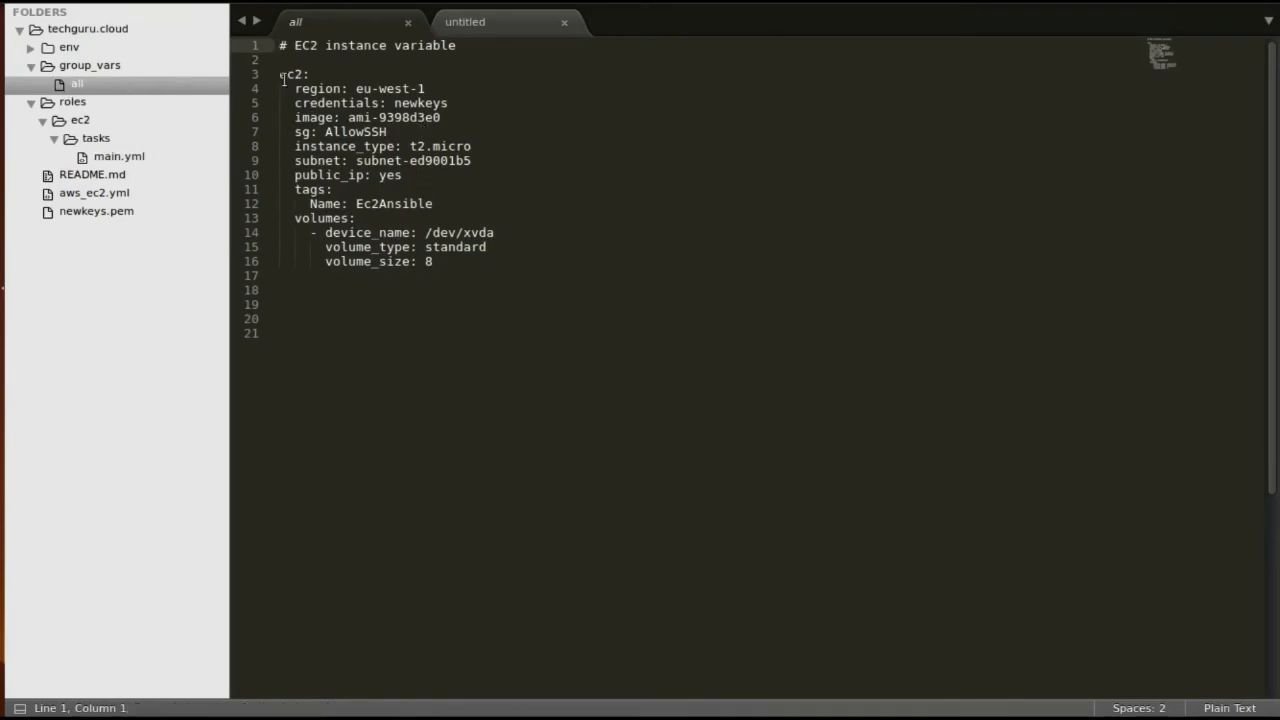
- Switch from Sublime Text to the Terminal at the techguru.cloud project prompt
{"action": "left_click", "coordinate": [464, 290]}
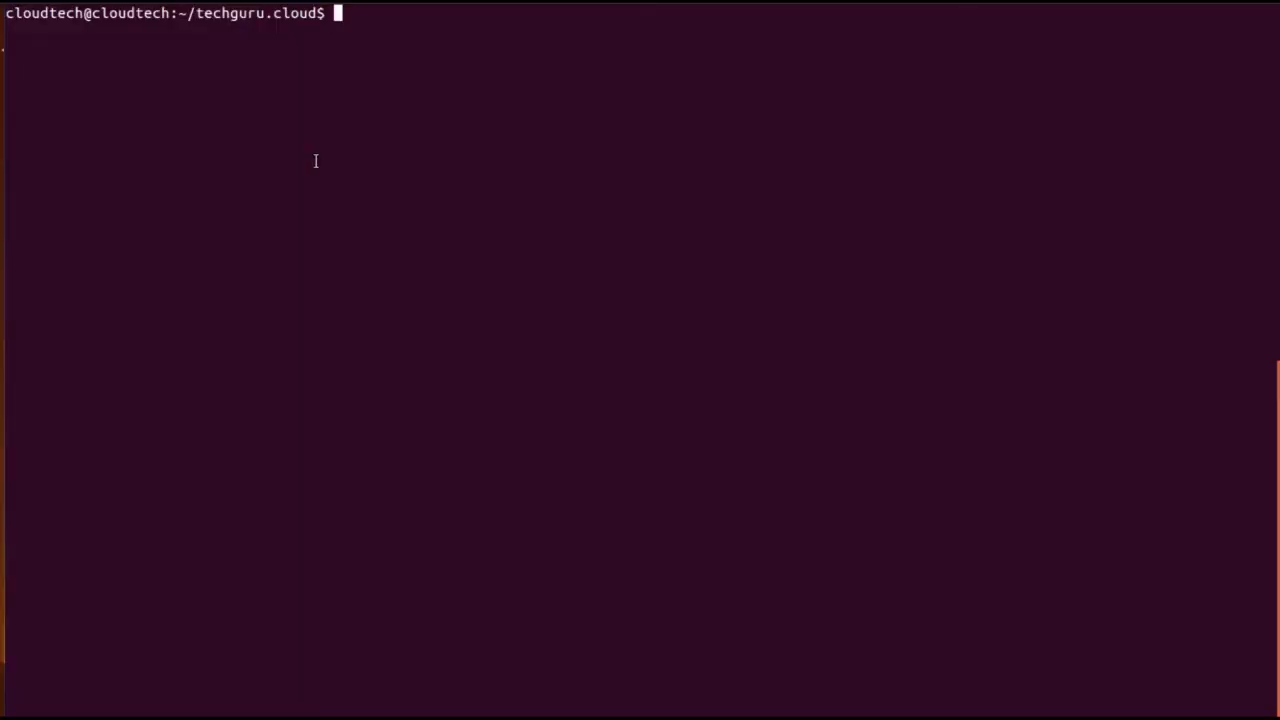
- Enter ansible-playbook -i env/hosts aws_ec2.yml at the prompt without running it
{"action": "type", "text": "ansible-playbook -i"}
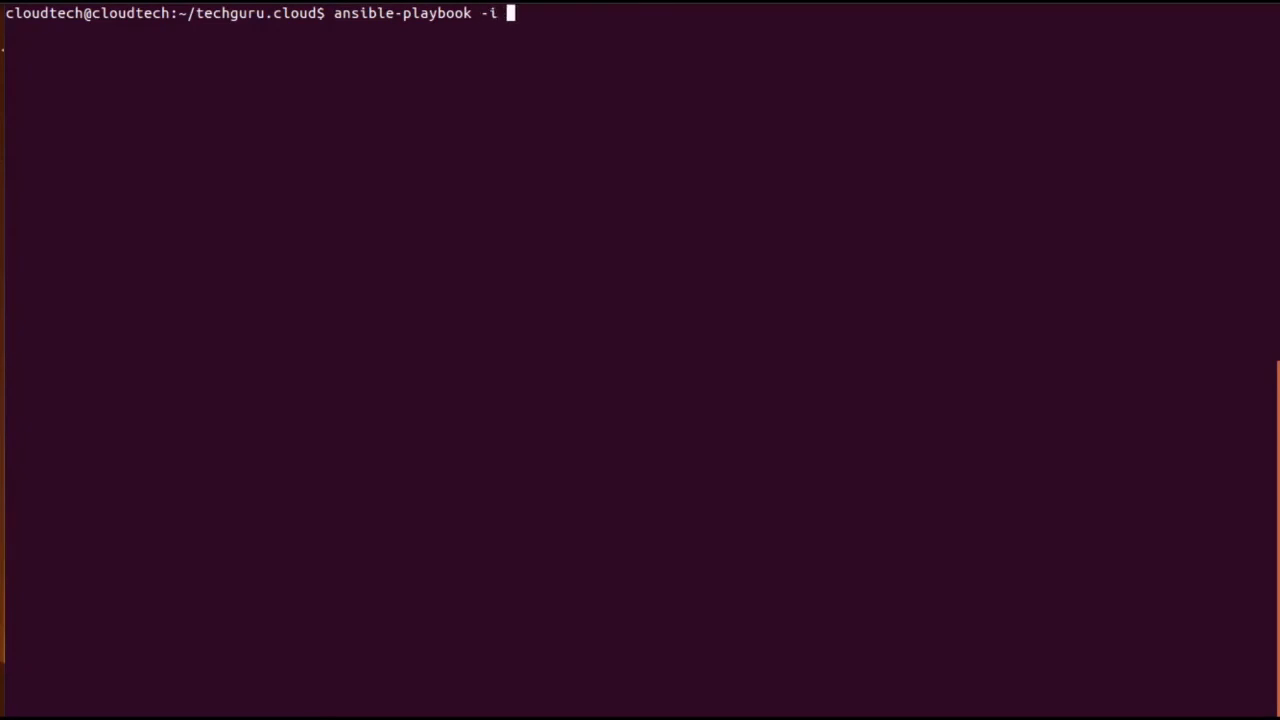
{"action": "type", "text": "env/"}
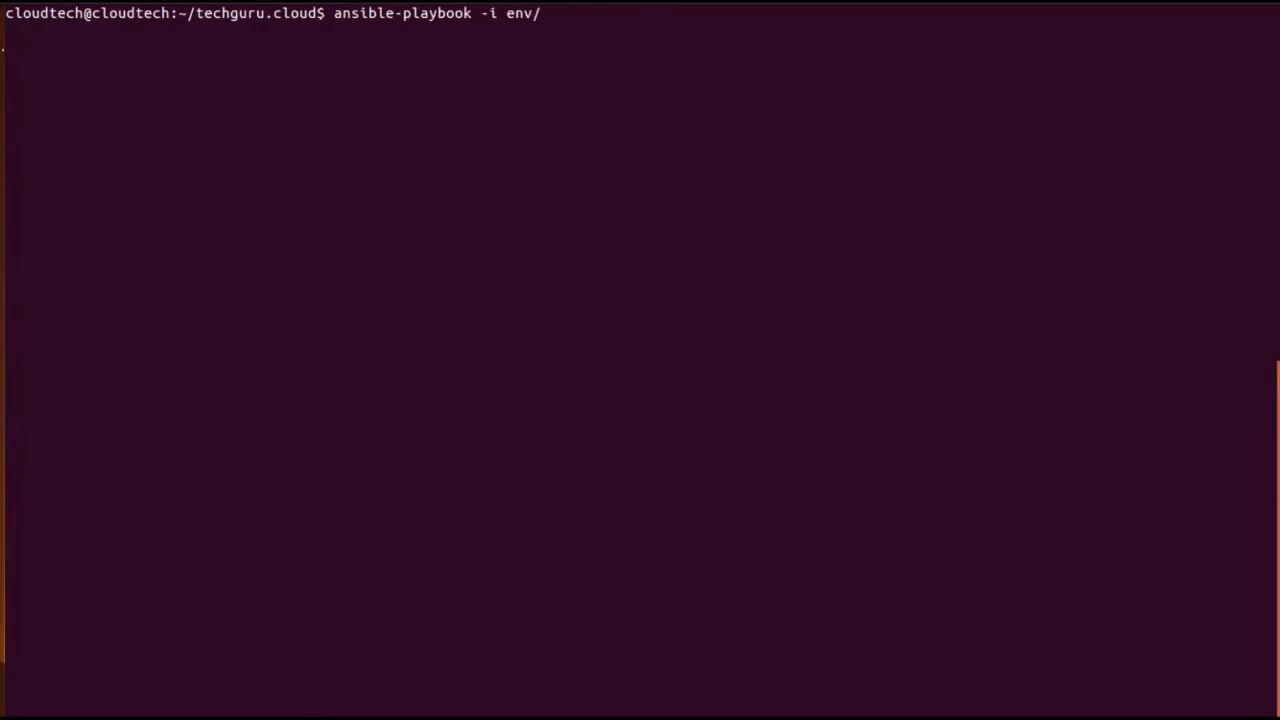
{"action": "type", "text": "hosts"}
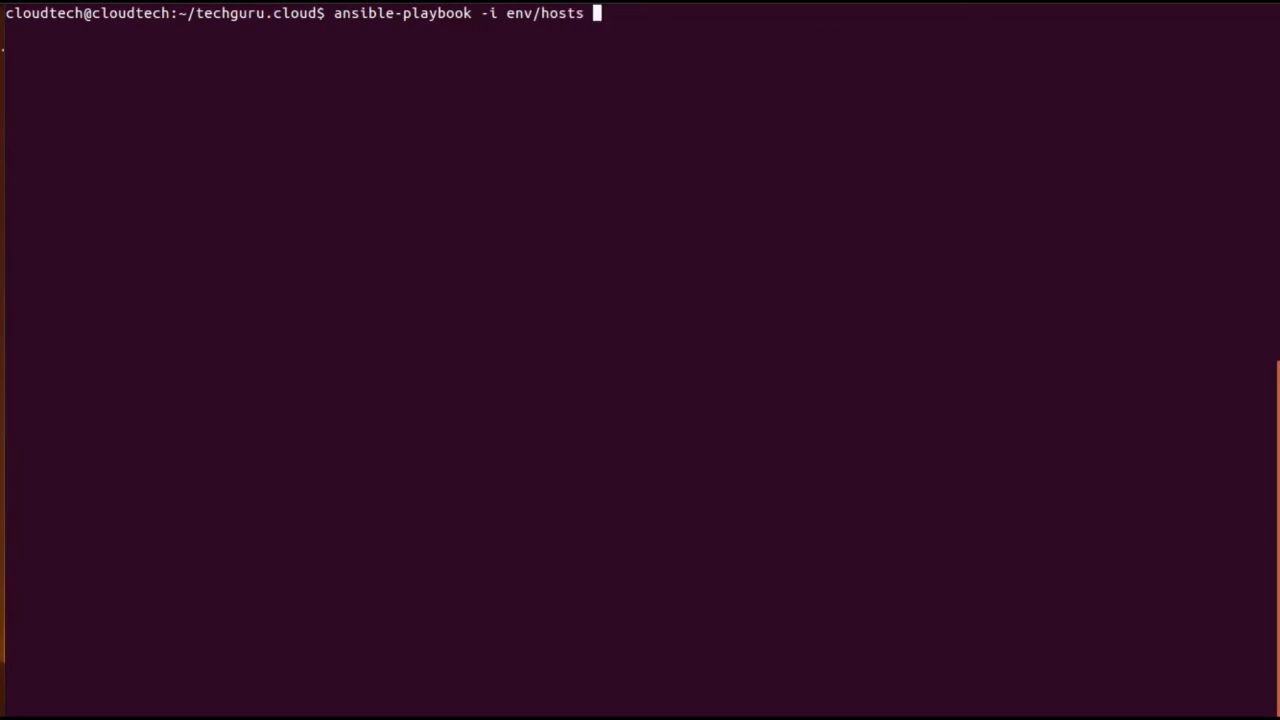
{"action": "type", "text": "aws_ec2.yml"}
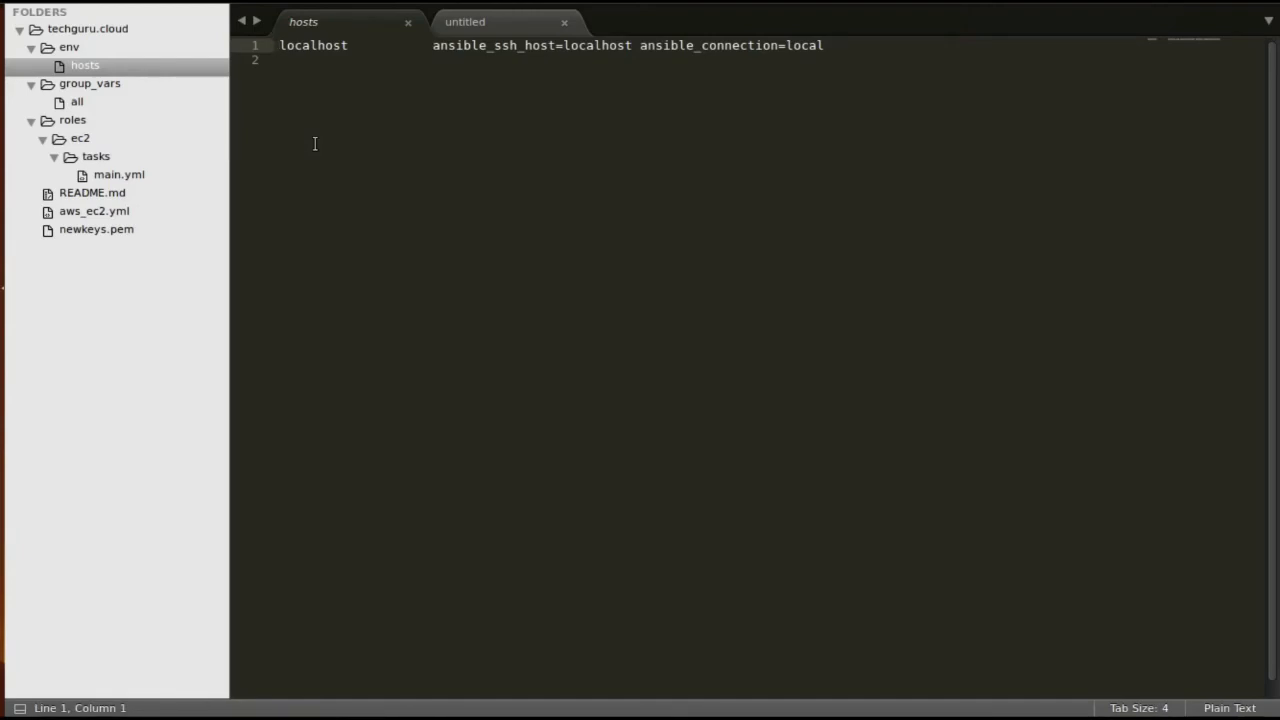
- Inspect the localhost entry in the env/hosts inventory
{"action": "double_click", "coordinate": [312, 44]}
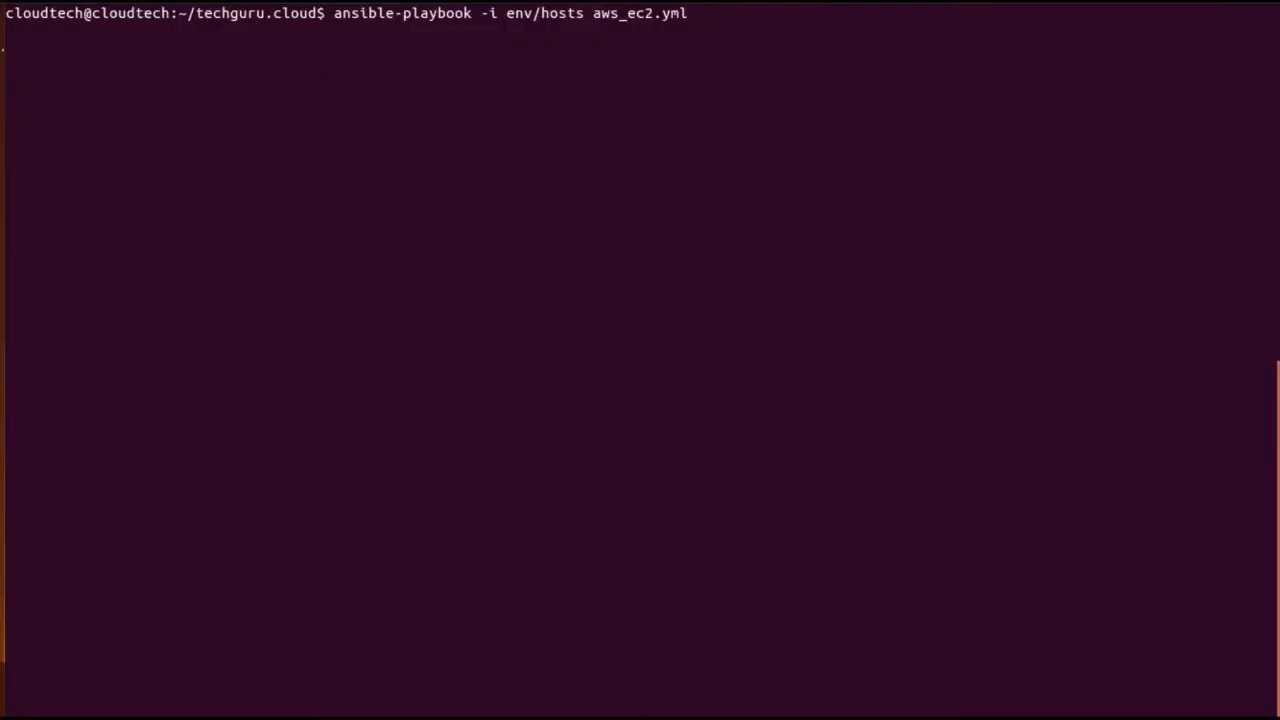
- Run ansible-playbook -i env/hosts aws_ec2.yml
{"action": "key", "text": "Return"}
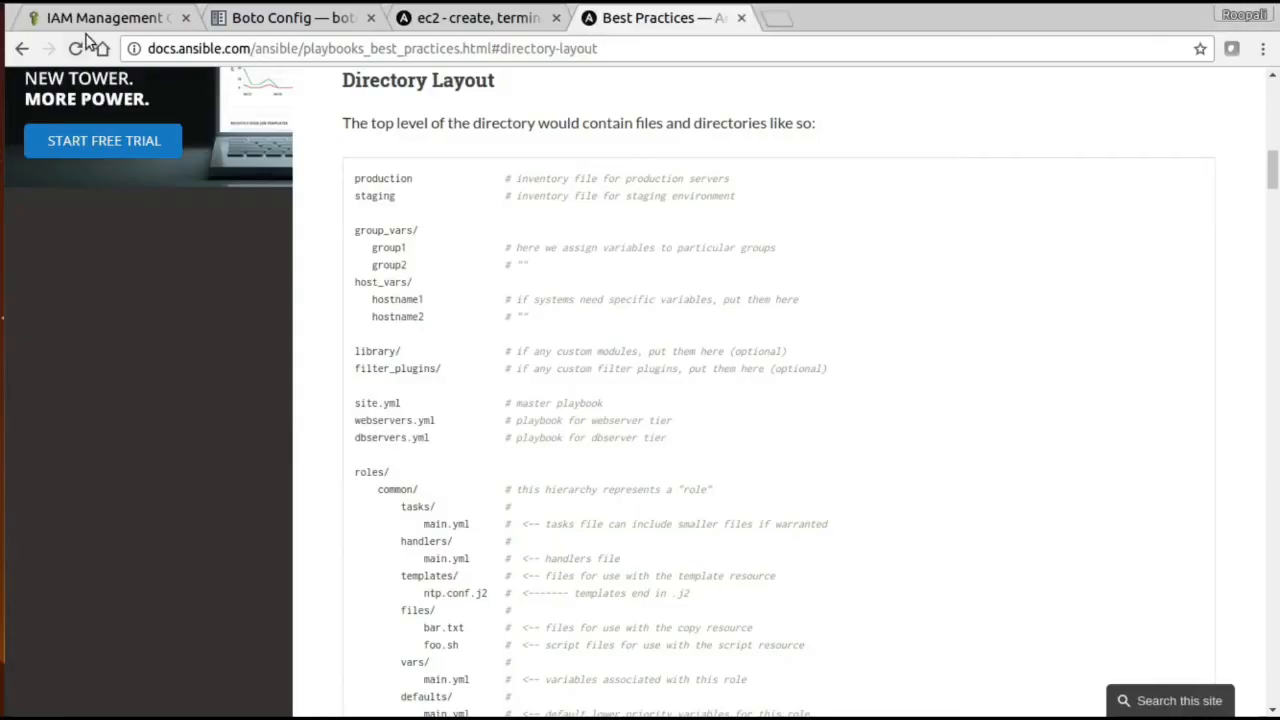
- Switch to the AWS console and show the EC2 Instances list via the Services menu
{"action": "left_click", "coordinate": [100, 16]}
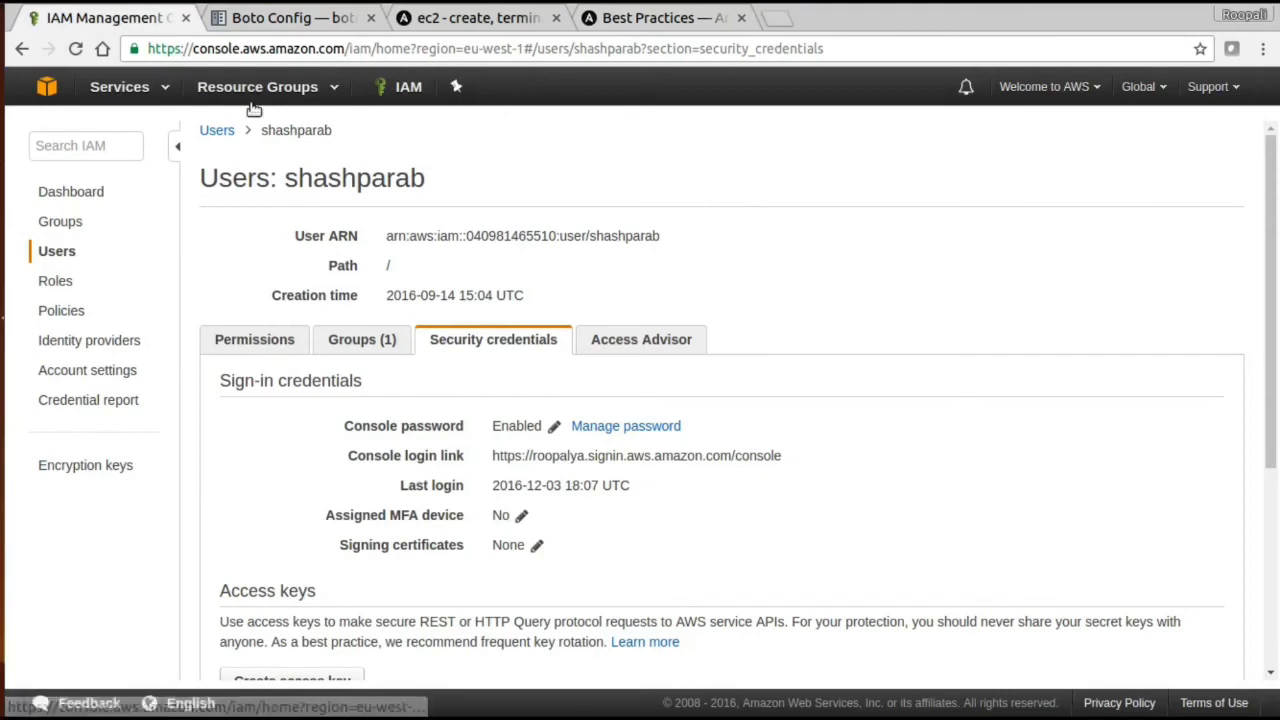
{"action": "left_click", "coordinate": [120, 86]}
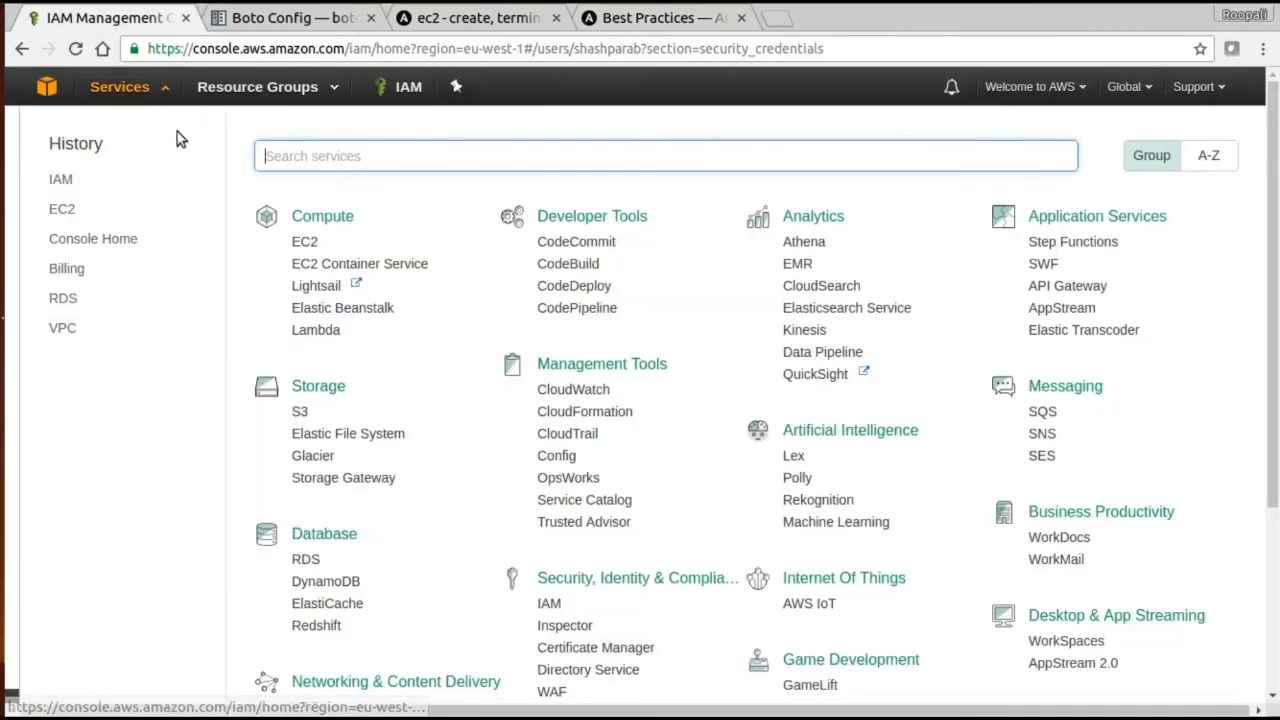
{"action": "left_click", "coordinate": [304, 240]}
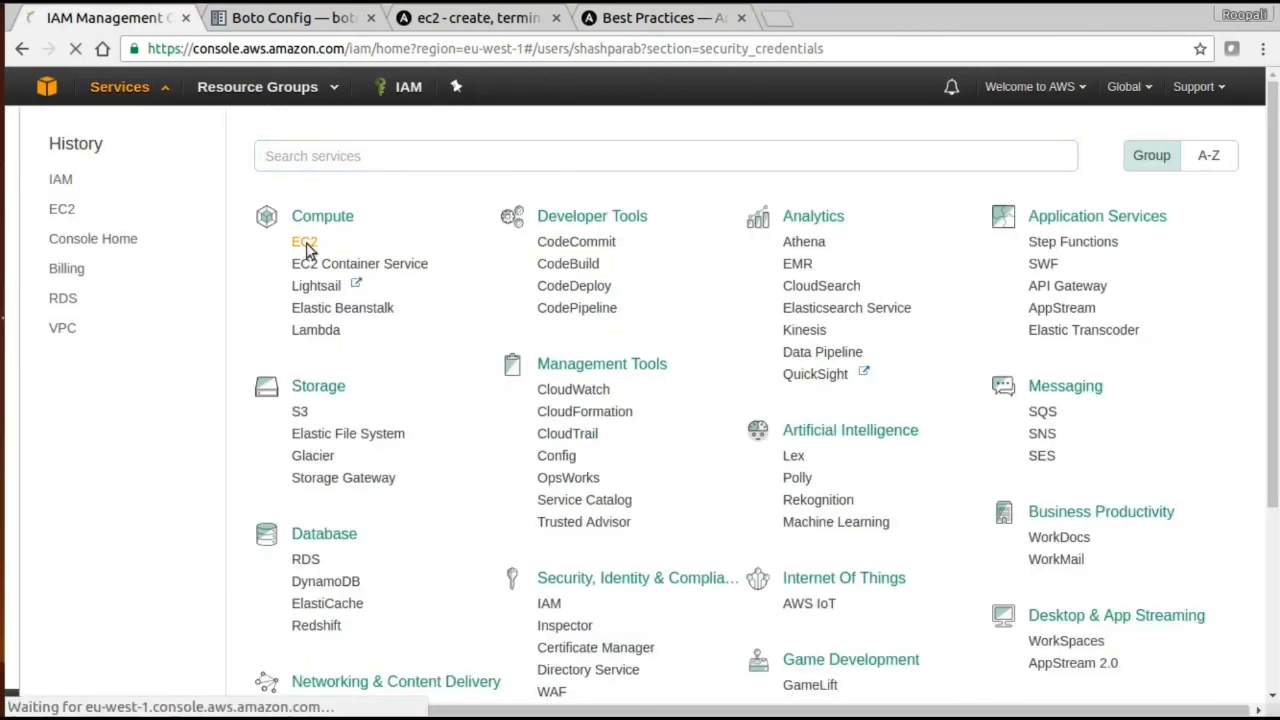
{"action": "left_click", "coordinate": [304, 242]}
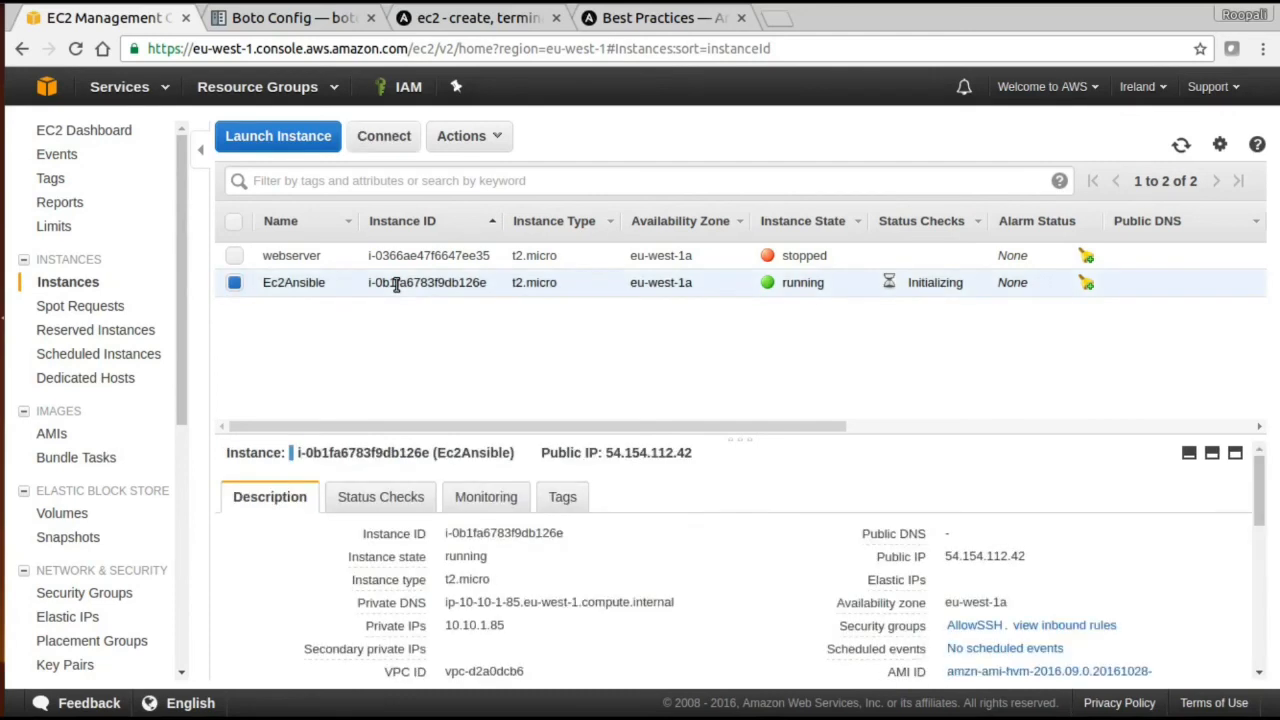
{"action": "mouse_move", "coordinate": [924, 290]}
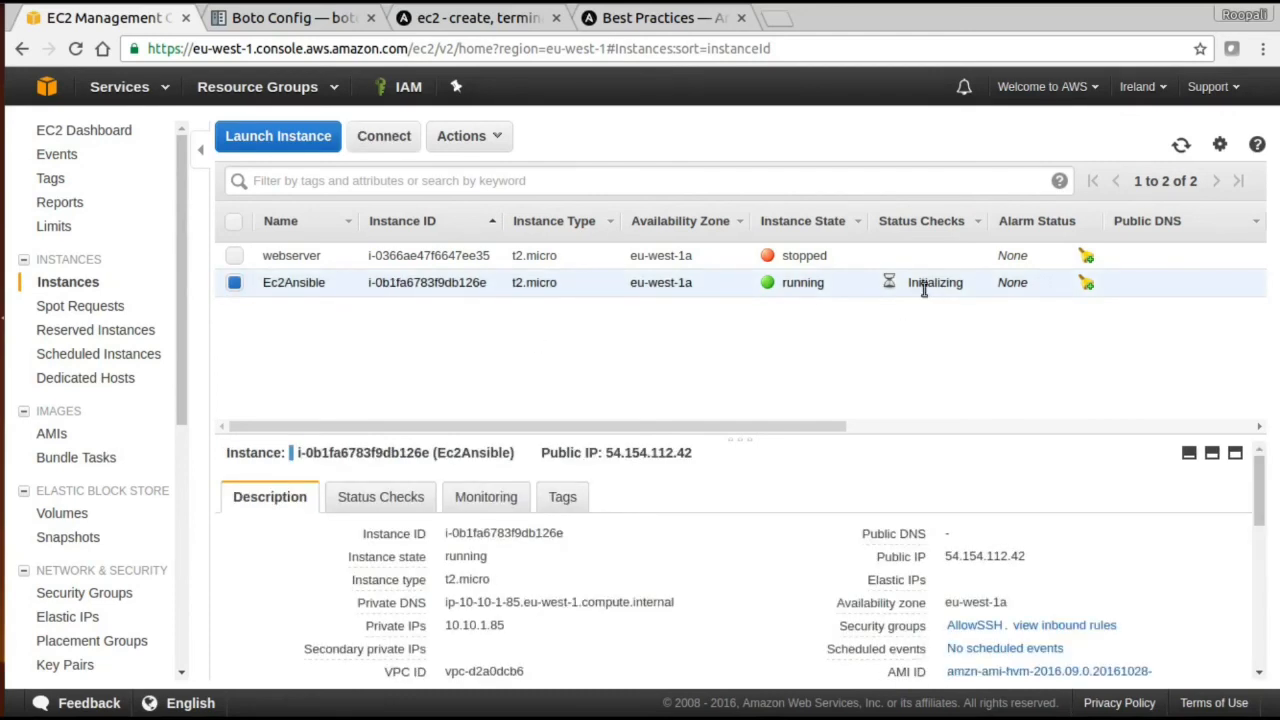
{"action": "mouse_move", "coordinate": [948, 400]}
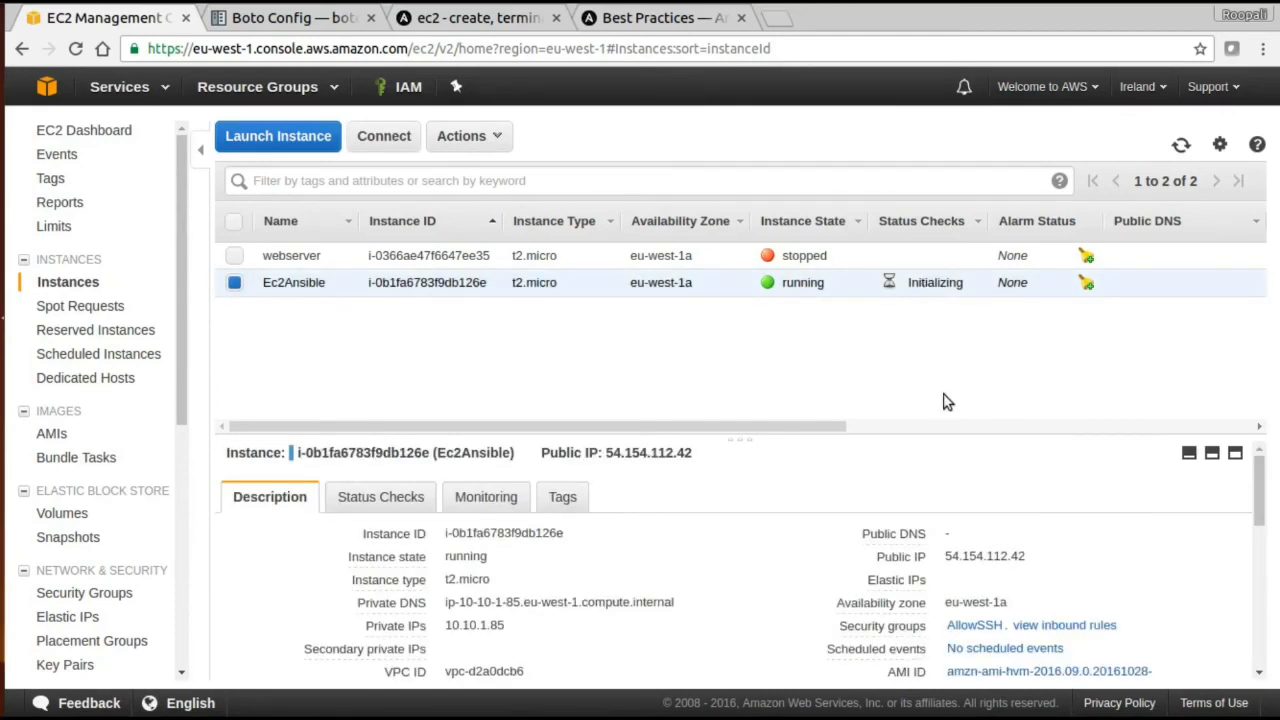
- Select Ec2Ansible's public IP 54.154.112.42 in the Description details
{"action": "double_click", "coordinate": [984, 556]}
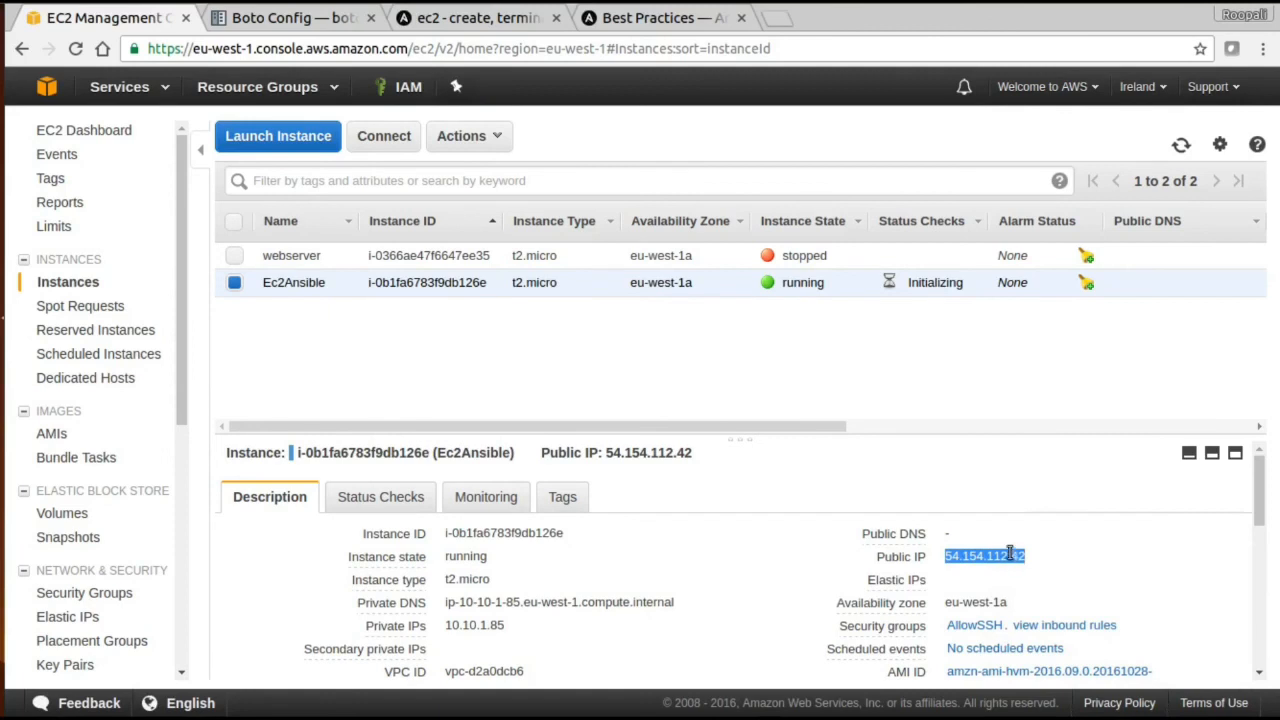
{"action": "mouse_move", "coordinate": [864, 516]}
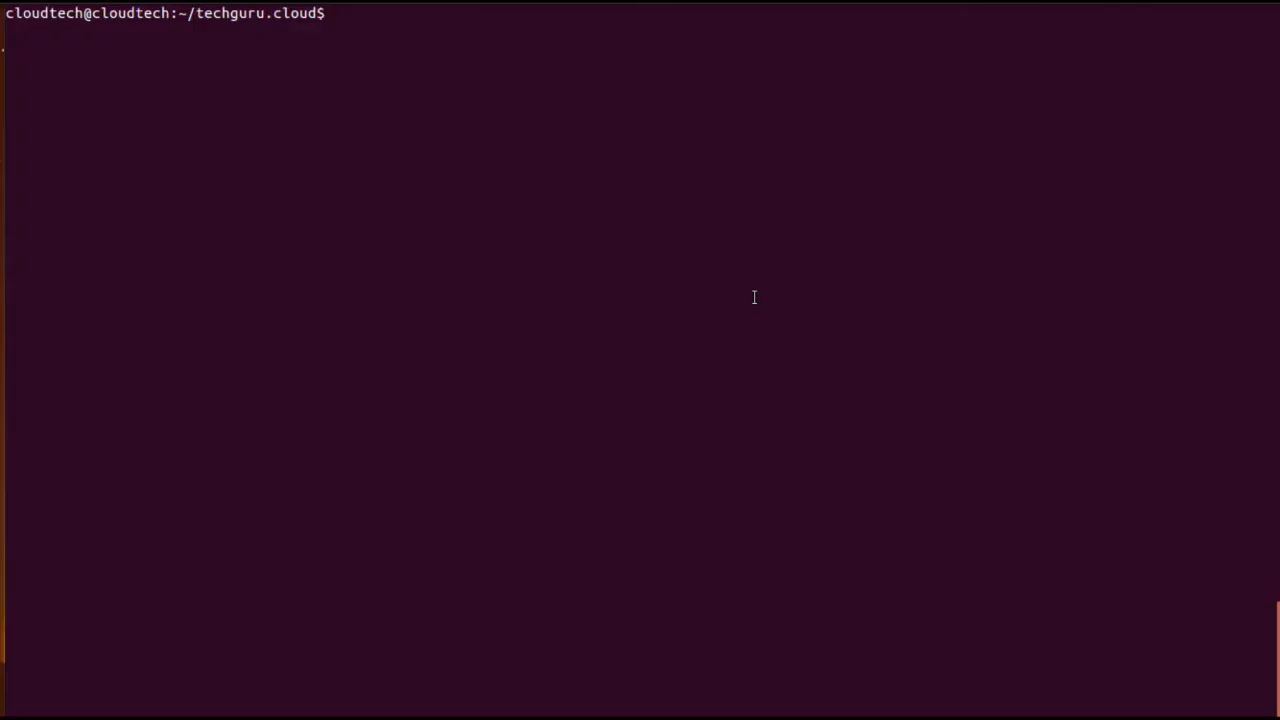
{"action": "type", "text": "ssh -i newkeys.pem ec2-user@54.154.112.42"}
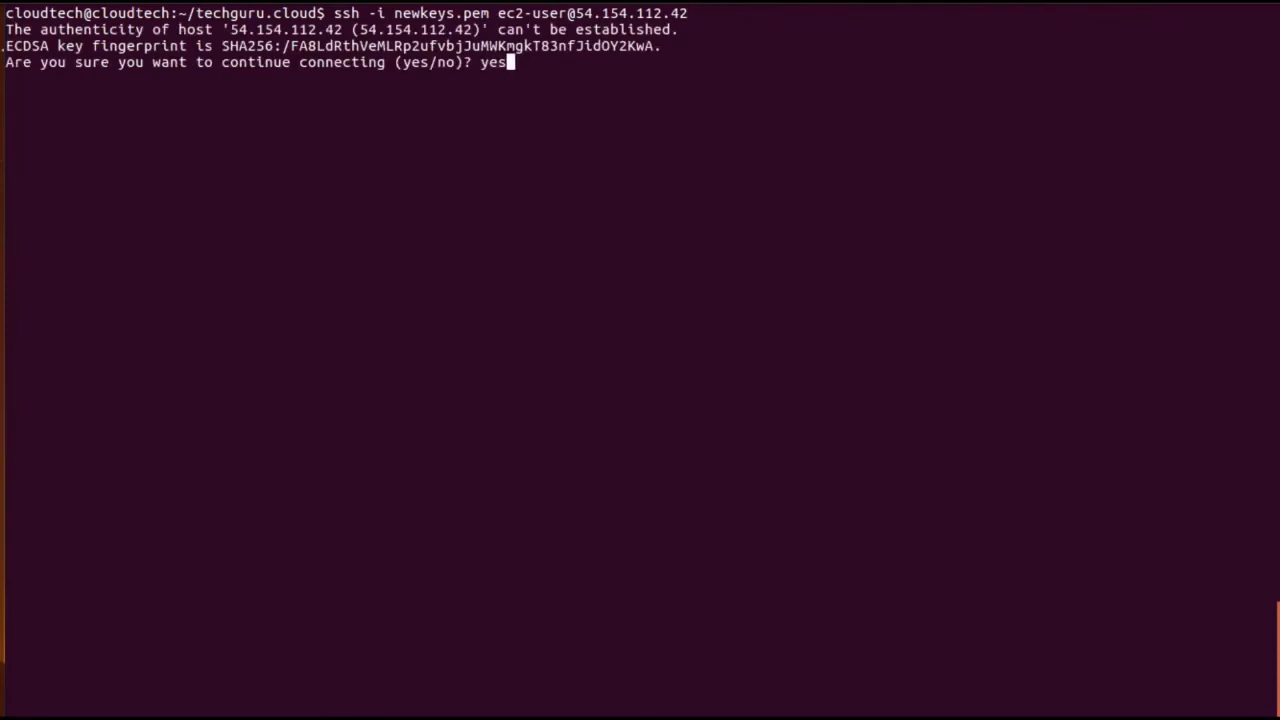
{"action": "key", "text": "Return"}
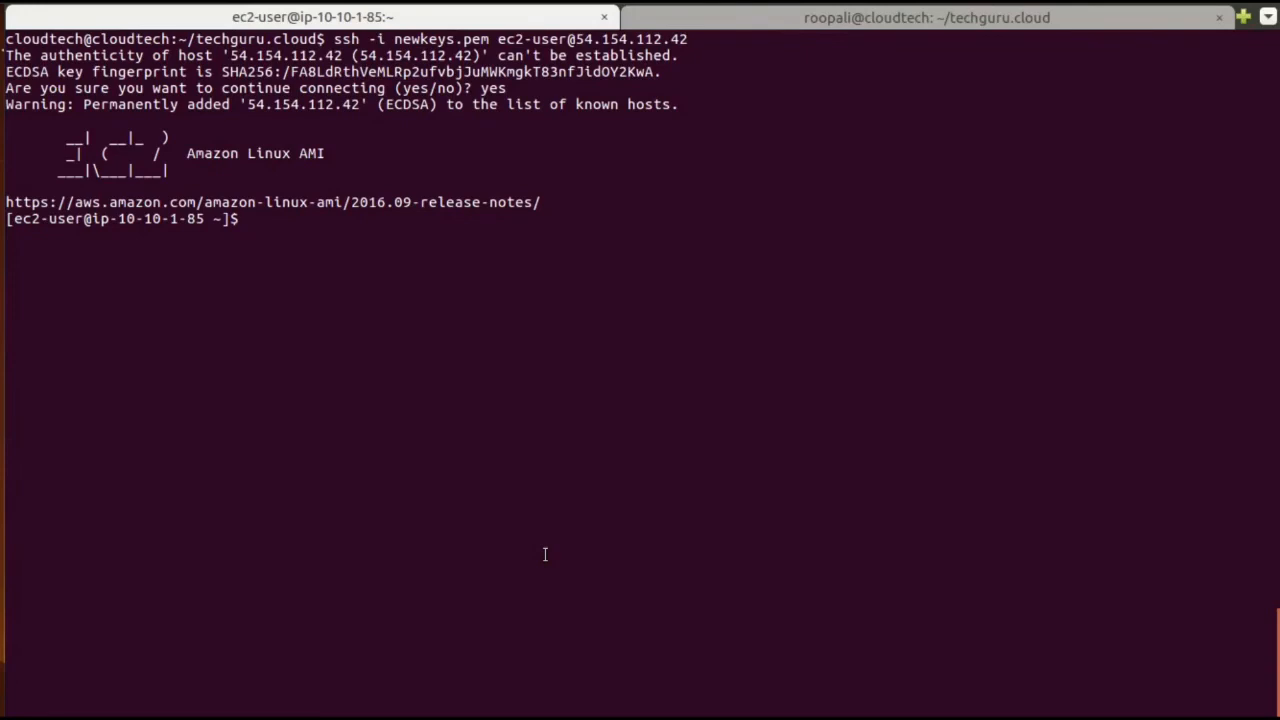
{"action": "mouse_move", "coordinate": [898, 242]}
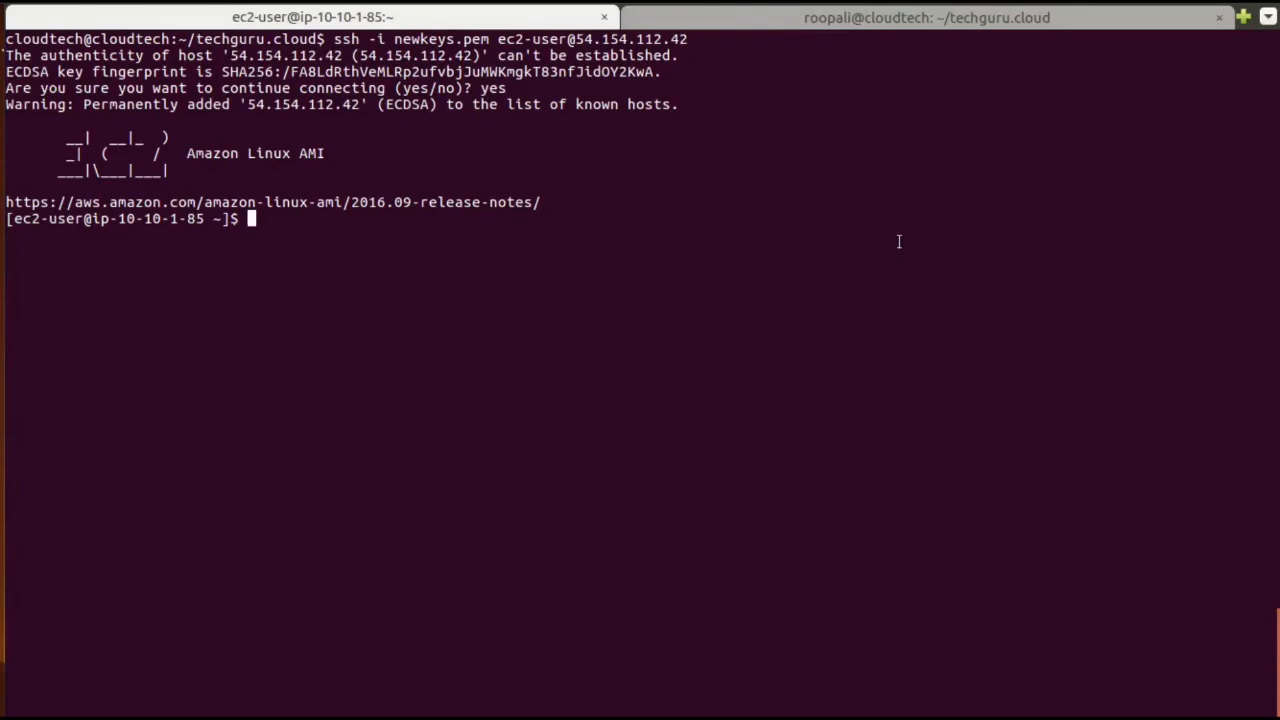